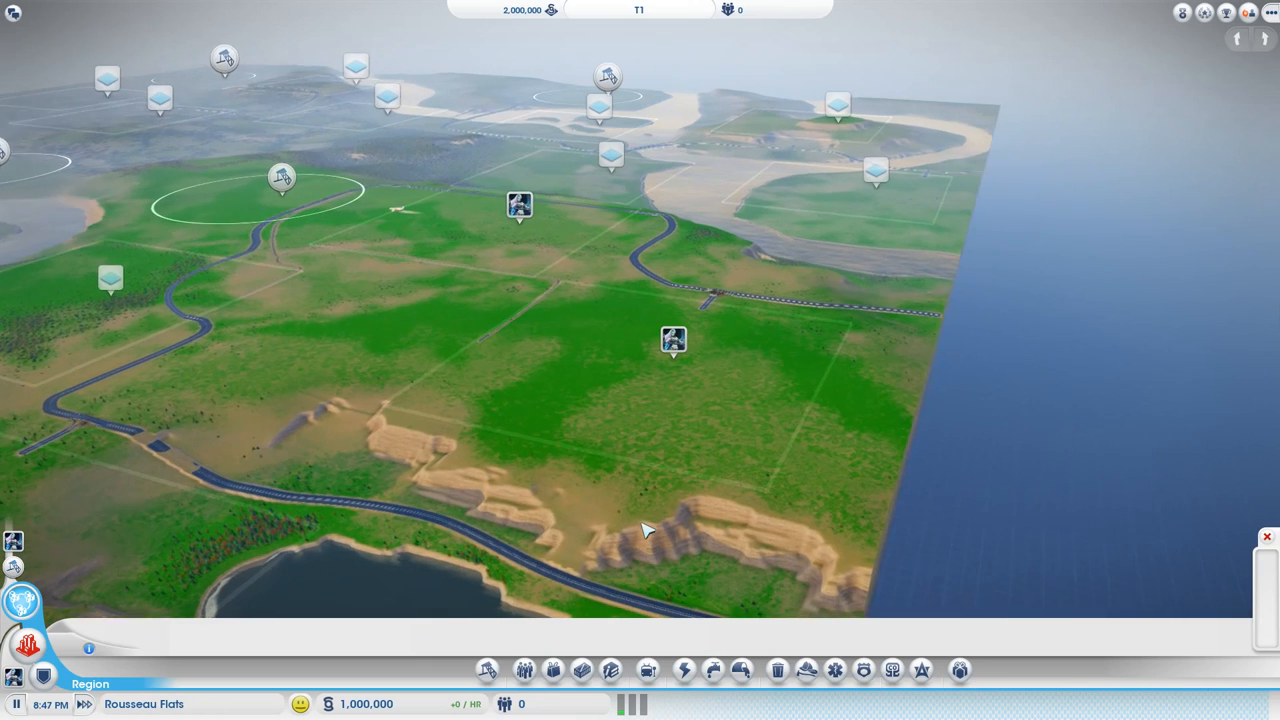
Step: Select the empty Rousseau Flats plot on the region map and enter it to play
{"action": "left_click", "coordinate": [672, 340]}
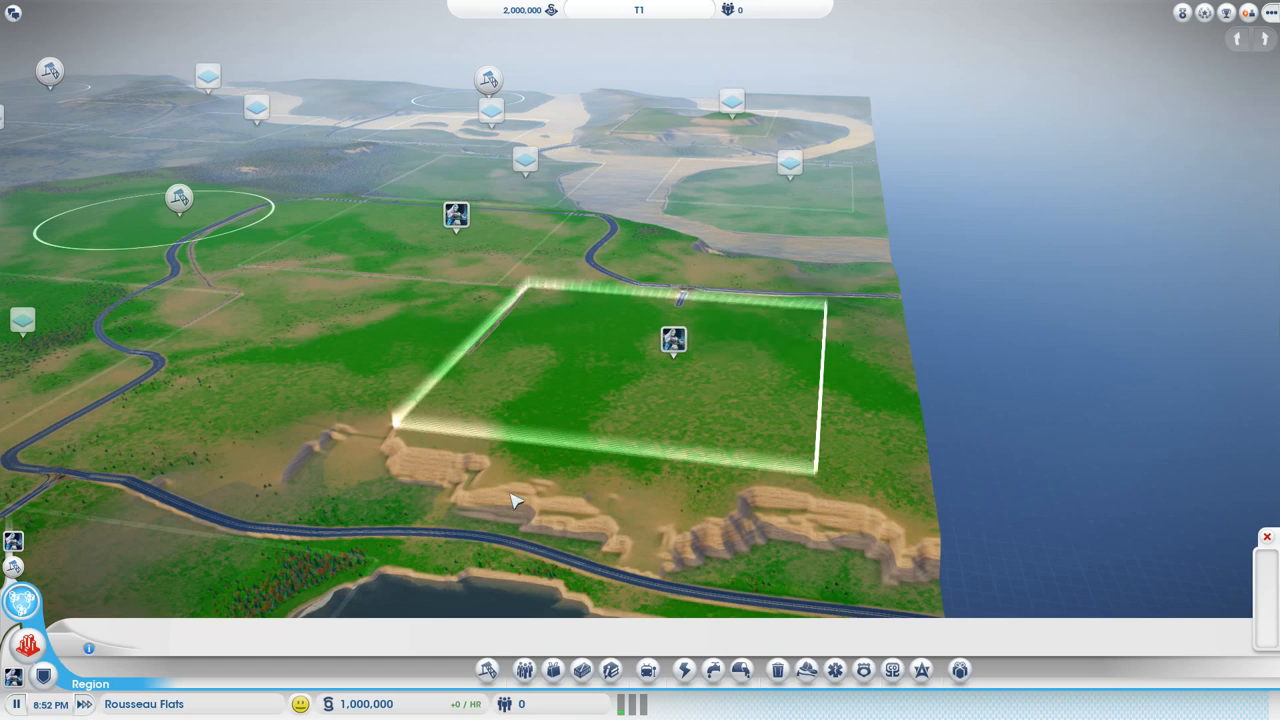
{"action": "left_click", "coordinate": [672, 340]}
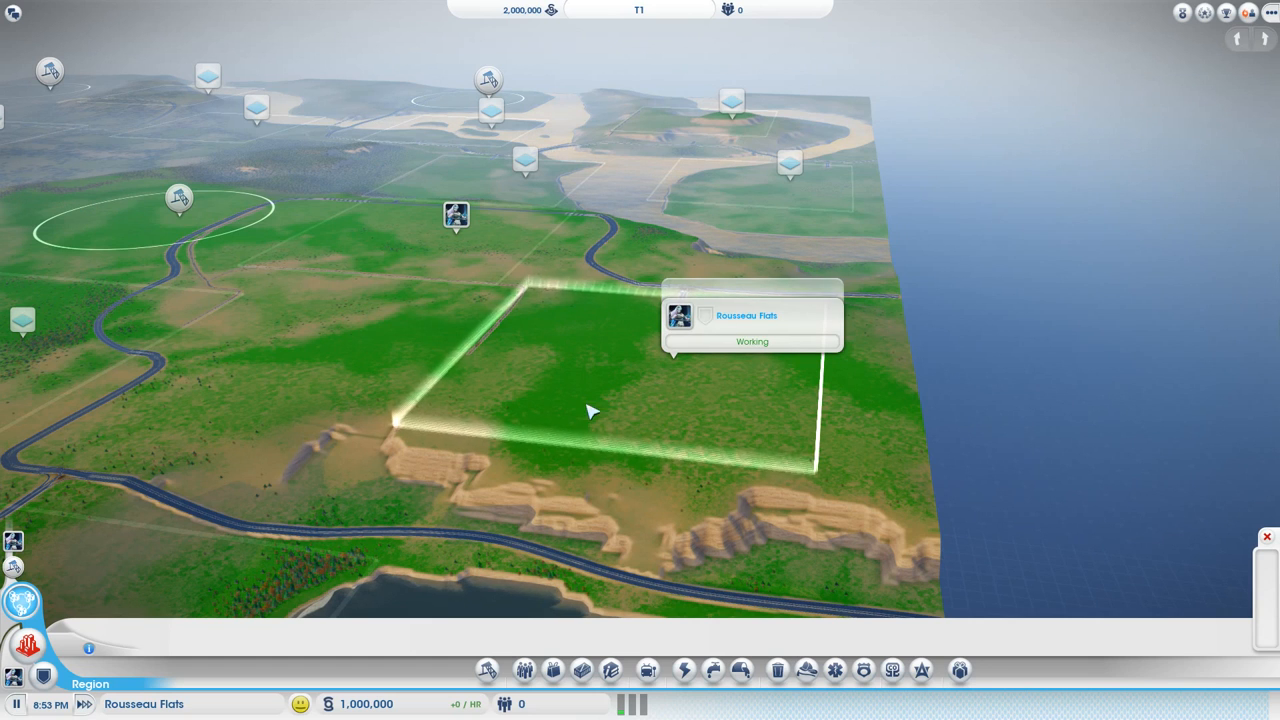
{"action": "mouse_move", "coordinate": [670, 400]}
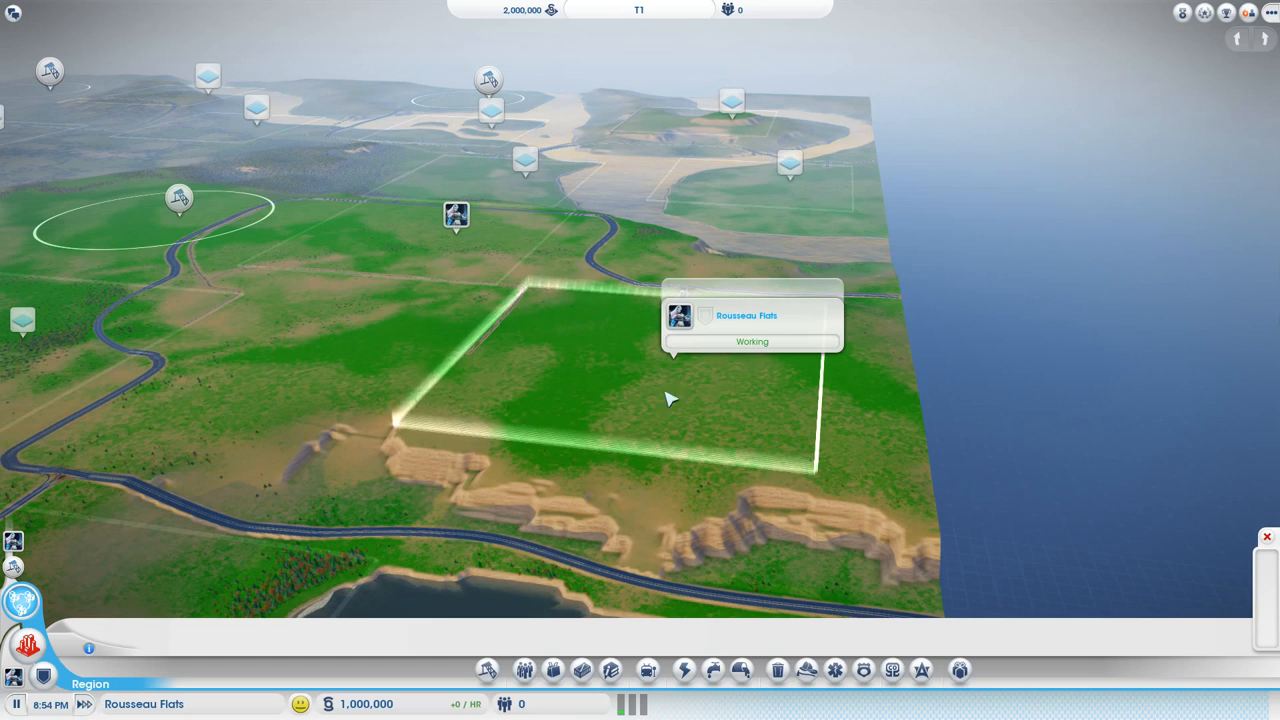
{"action": "mouse_move", "coordinate": [592, 384]}
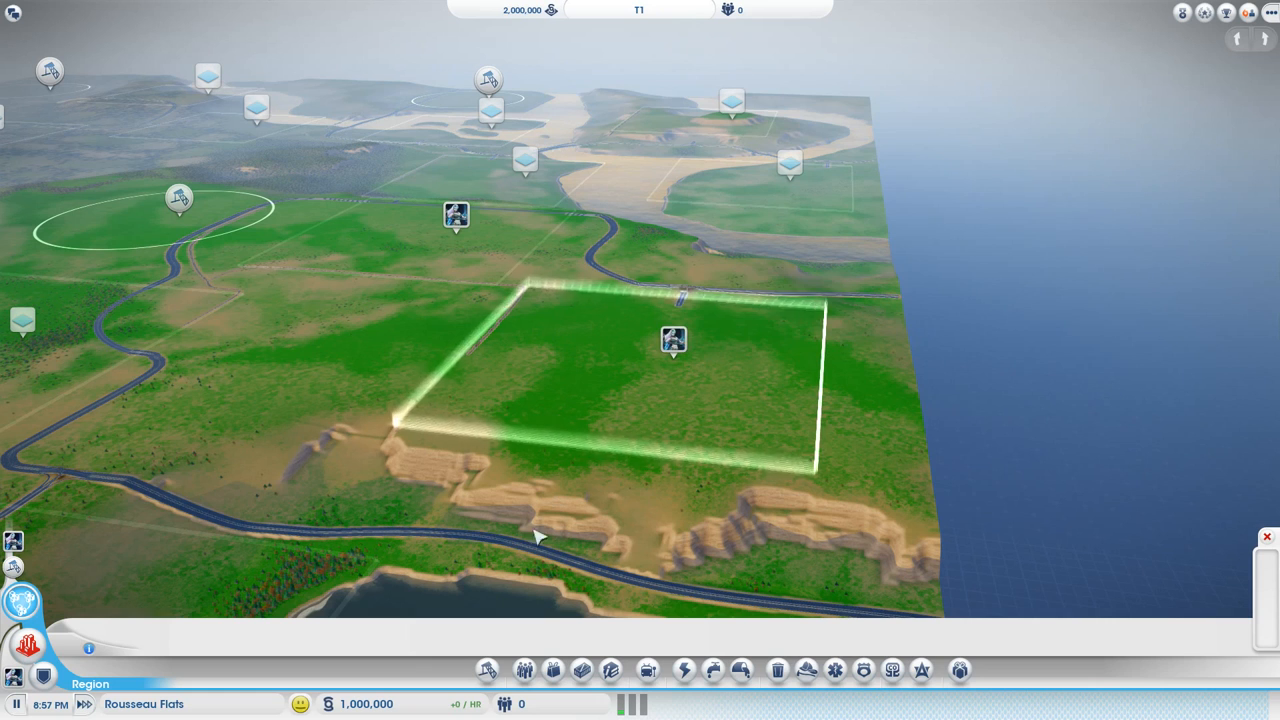
{"action": "left_click", "coordinate": [672, 340]}
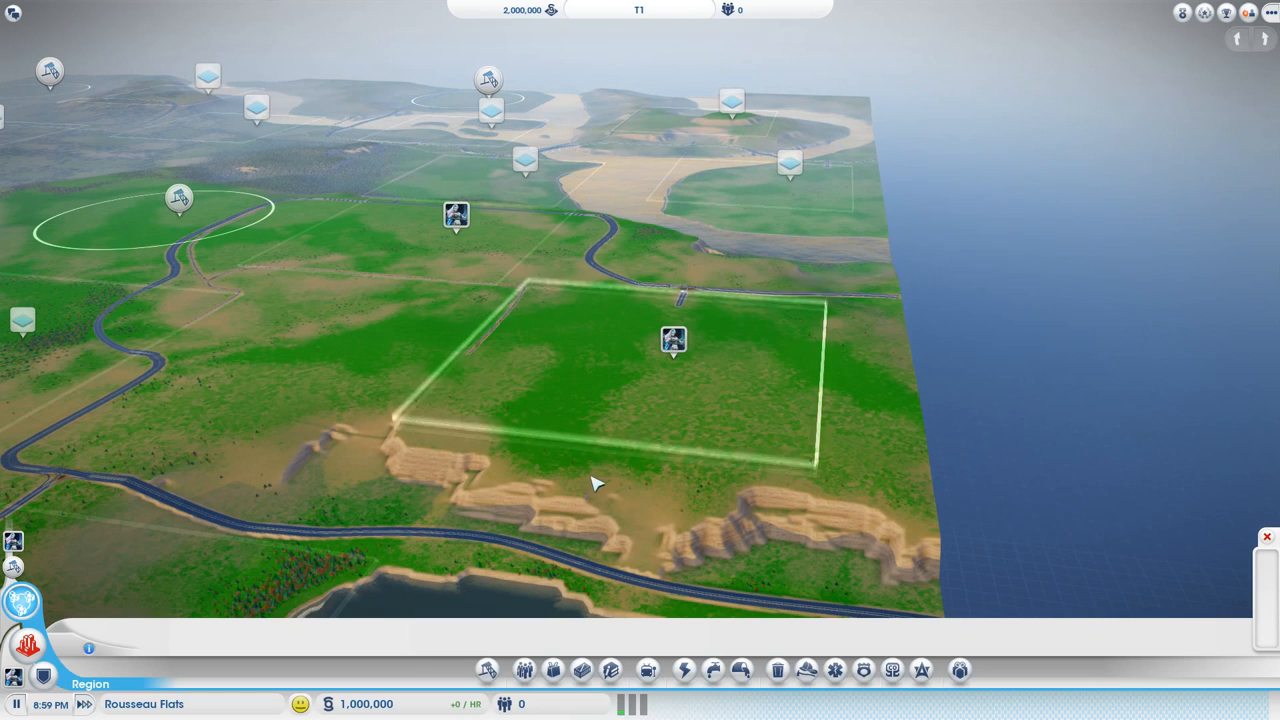
{"action": "left_click", "coordinate": [672, 340]}
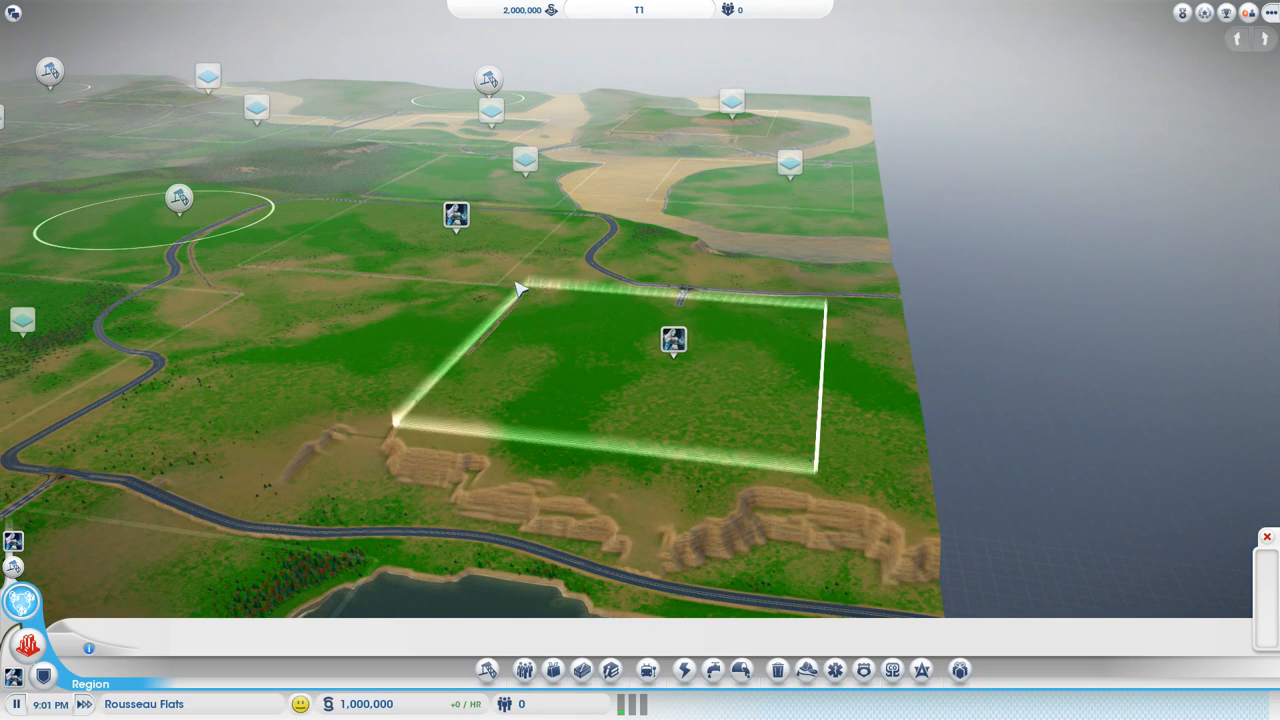
{"action": "left_click", "coordinate": [672, 340]}
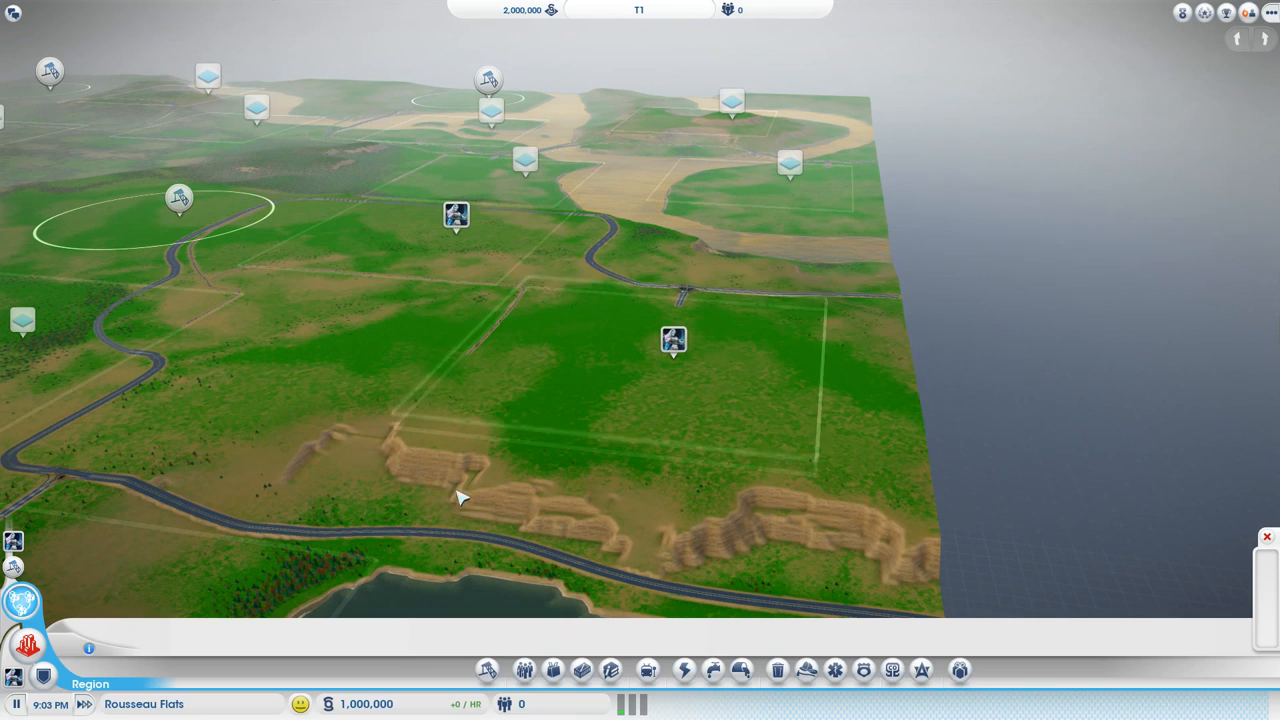
{"action": "left_click", "coordinate": [672, 340]}
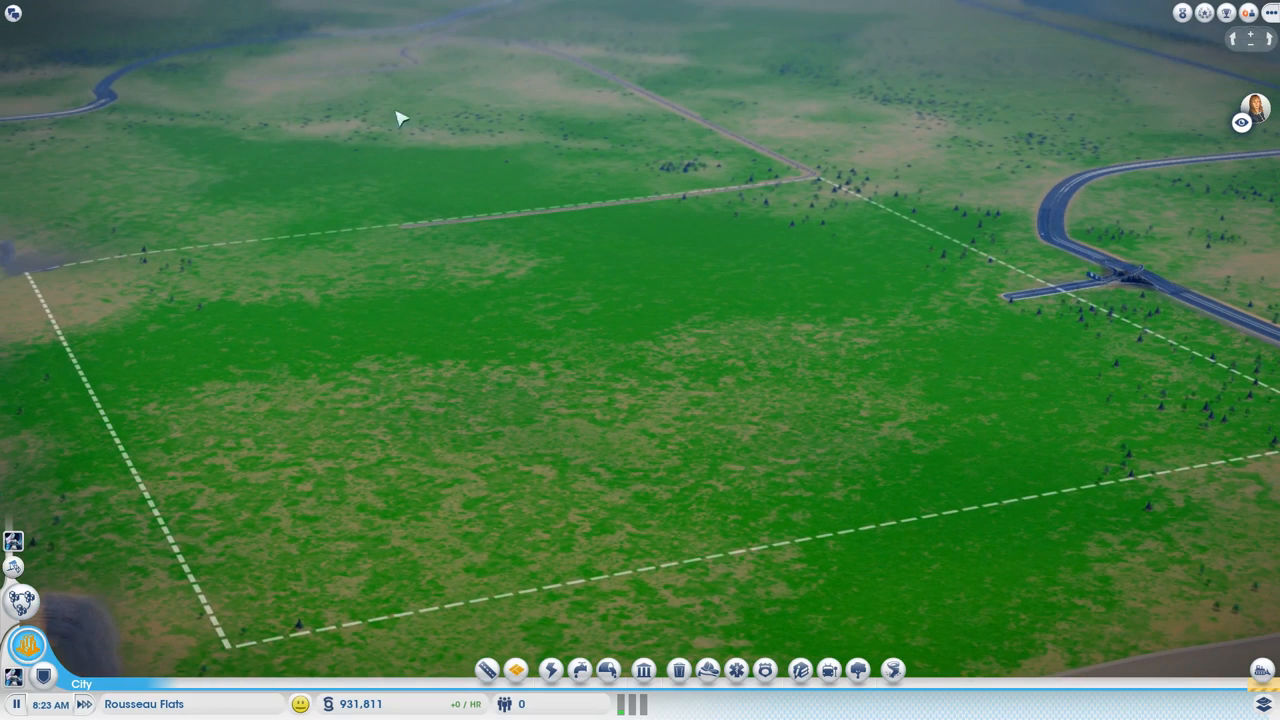
{"action": "mouse_move", "coordinate": [792, 276]}
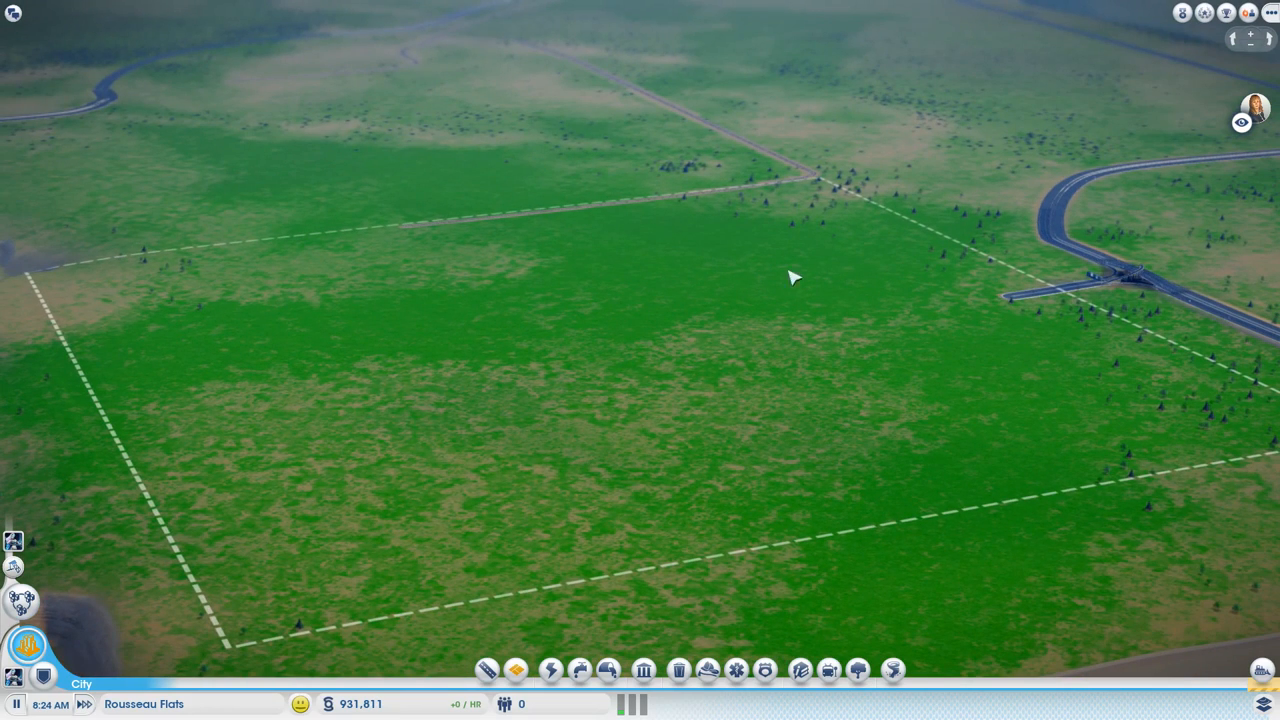
{"action": "mouse_move", "coordinate": [158, 108]}
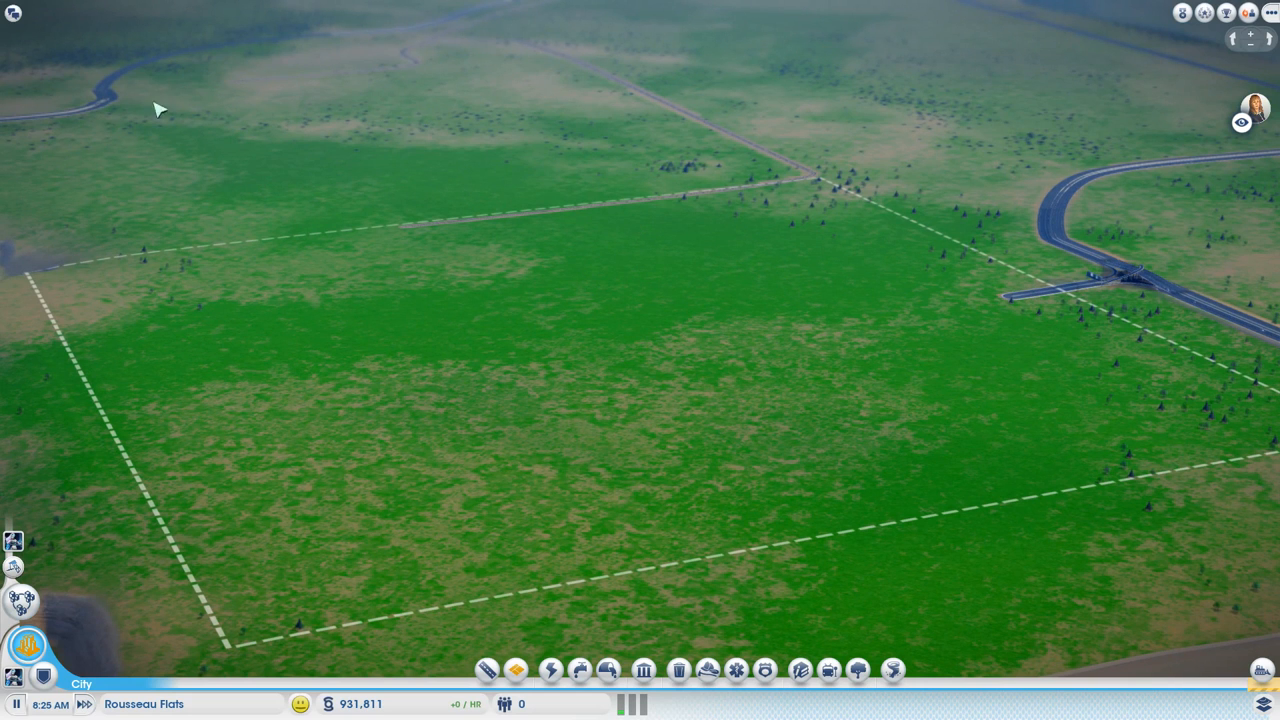
{"action": "mouse_move", "coordinate": [860, 278]}
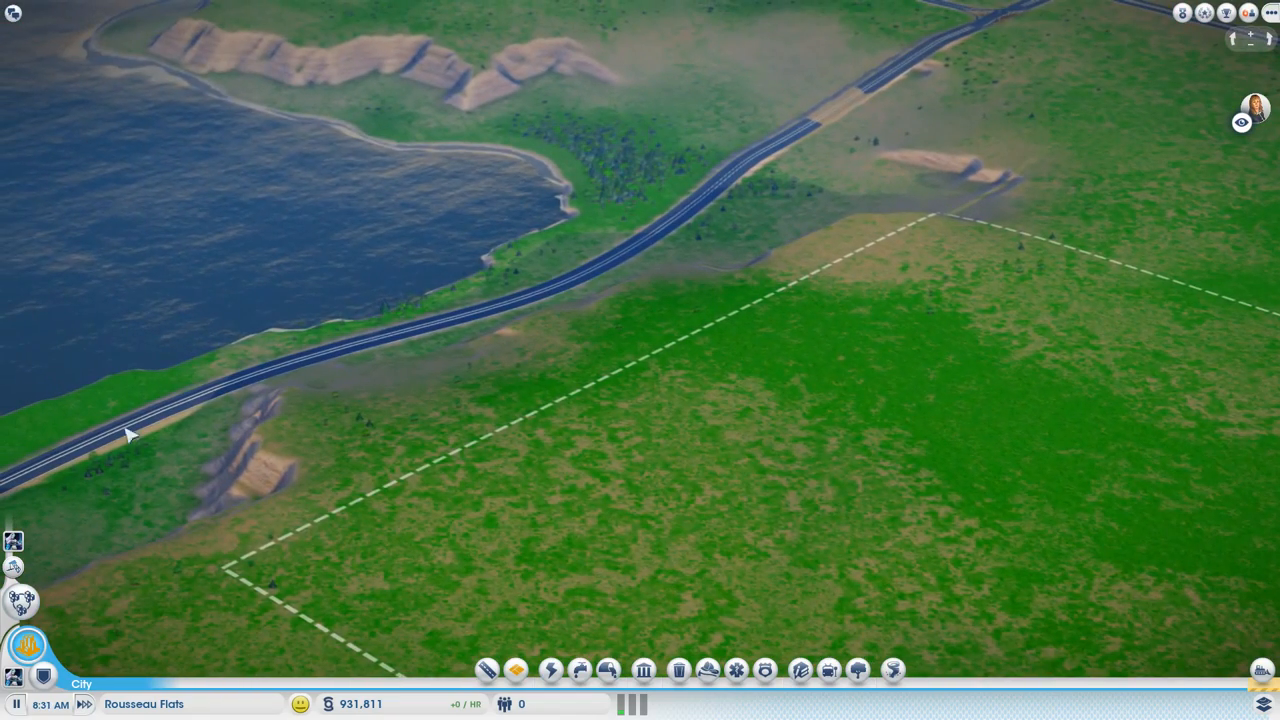
{"action": "mouse_move", "coordinate": [644, 330]}
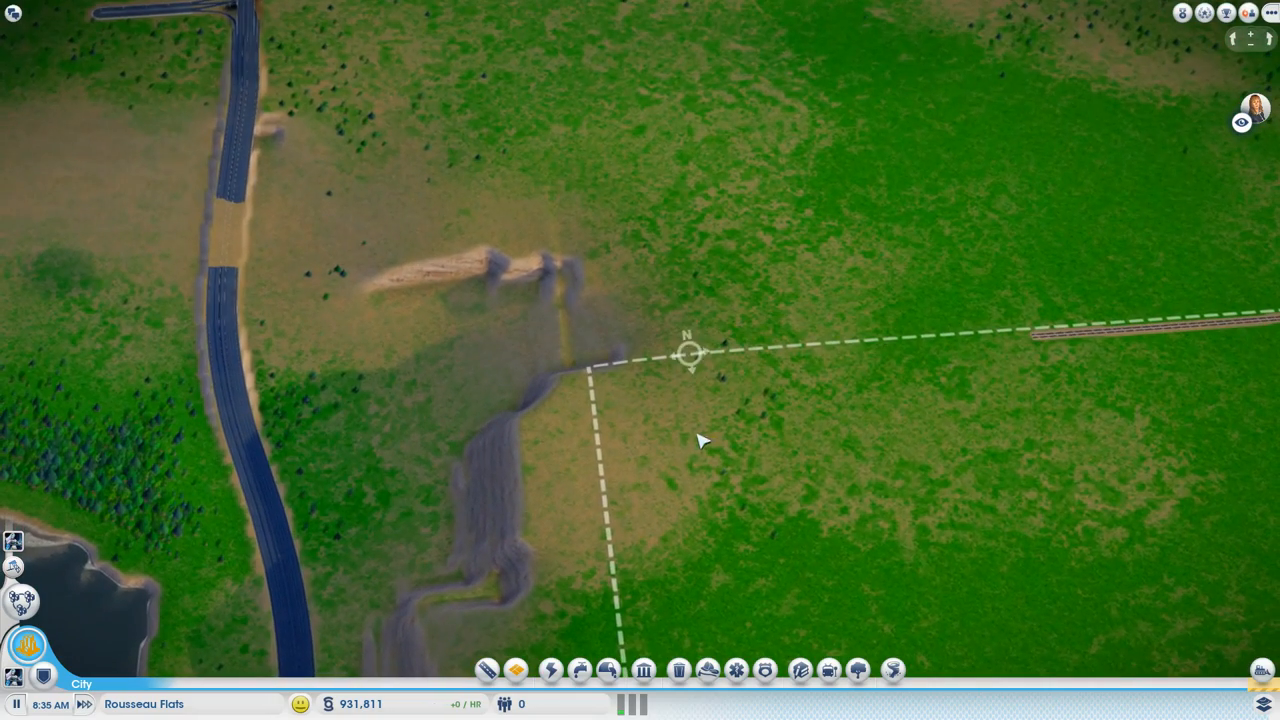
Step: Draw a road east from the highway between the cliffs and across the dashed city border
{"action": "left_click", "coordinate": [488, 670]}
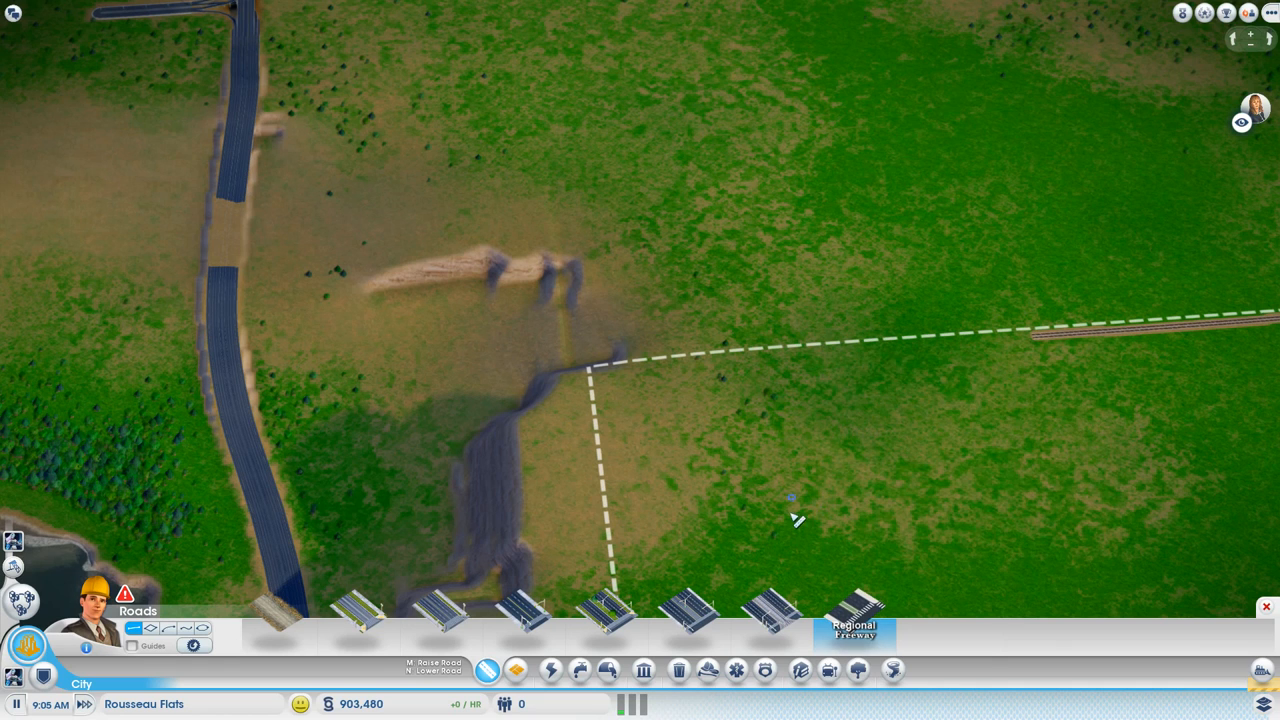
{"action": "mouse_move", "coordinate": [904, 598]}
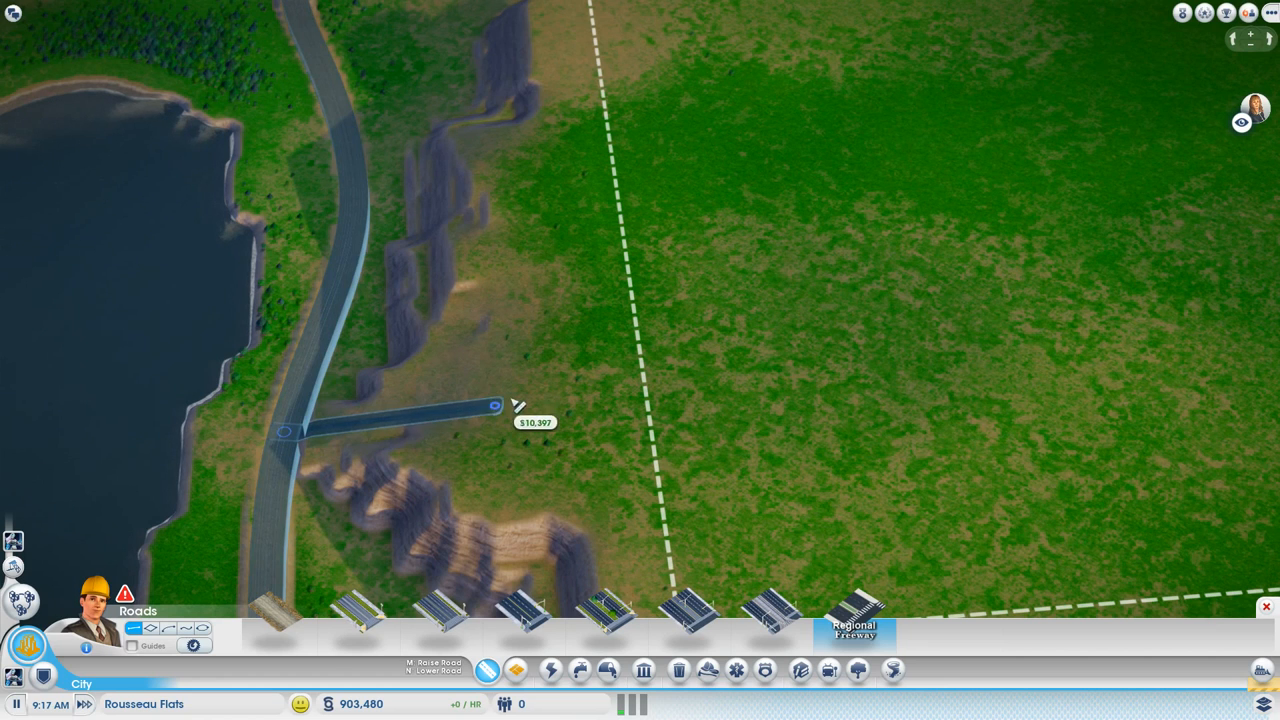
{"action": "left_click_drag", "start_coordinate": [494, 404], "coordinate": [664, 368]}
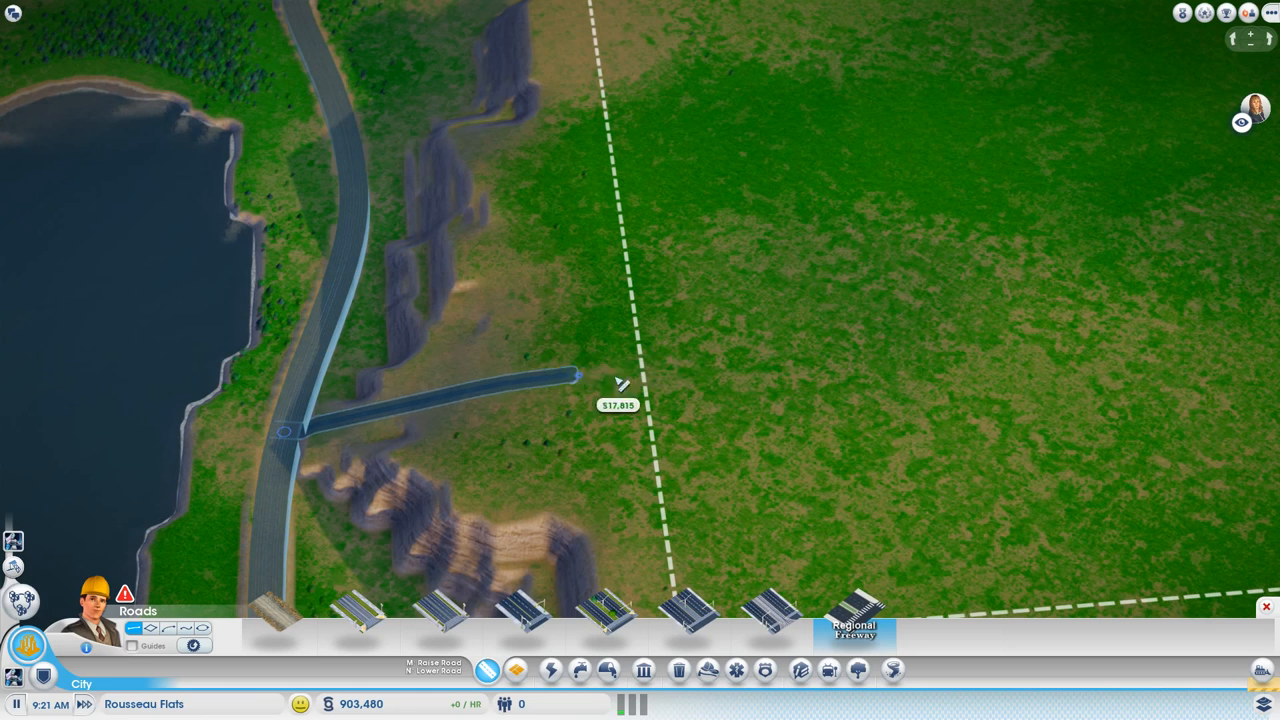
{"action": "left_click_drag", "start_coordinate": [576, 376], "coordinate": [640, 376]}
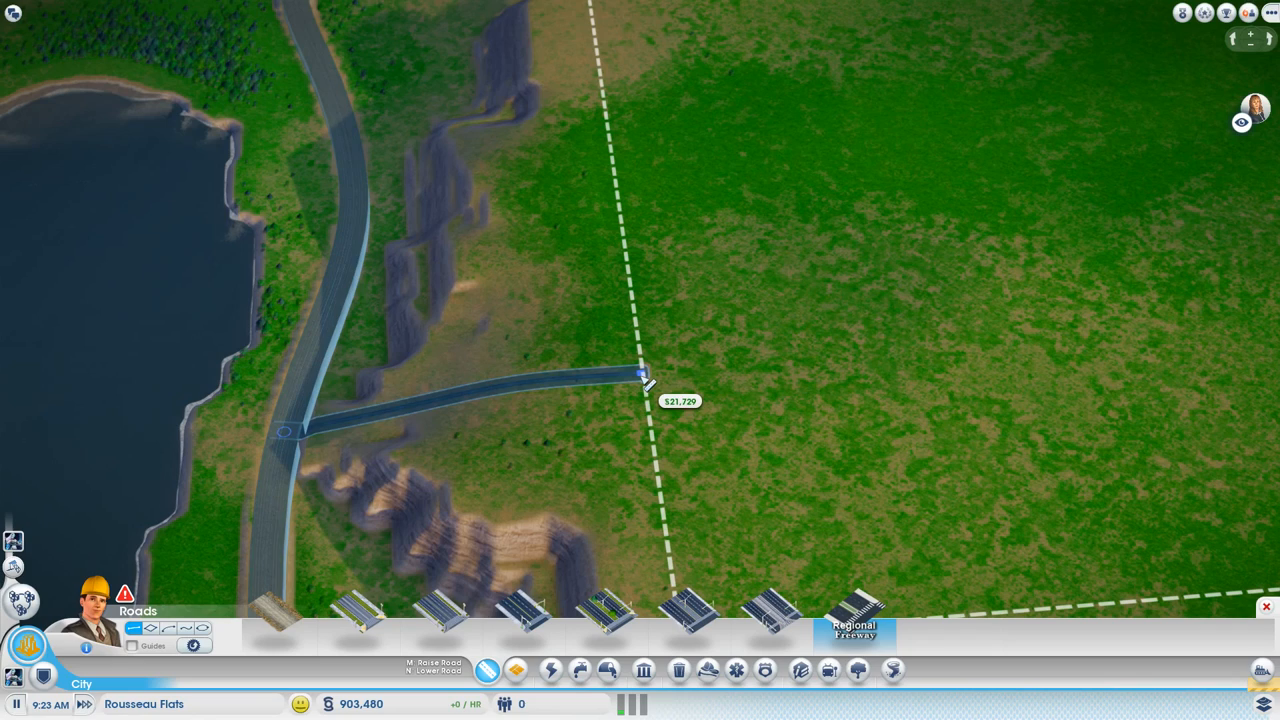
{"action": "left_click", "coordinate": [644, 378]}
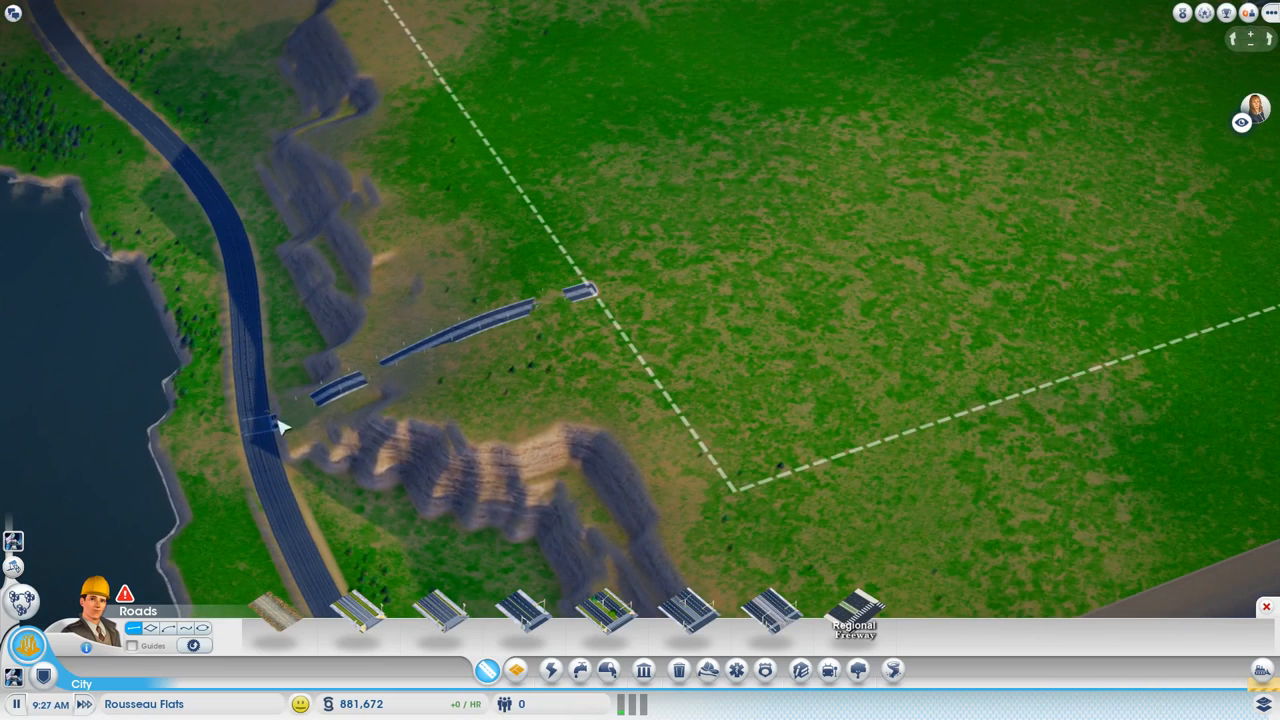
{"action": "mouse_move", "coordinate": [404, 370]}
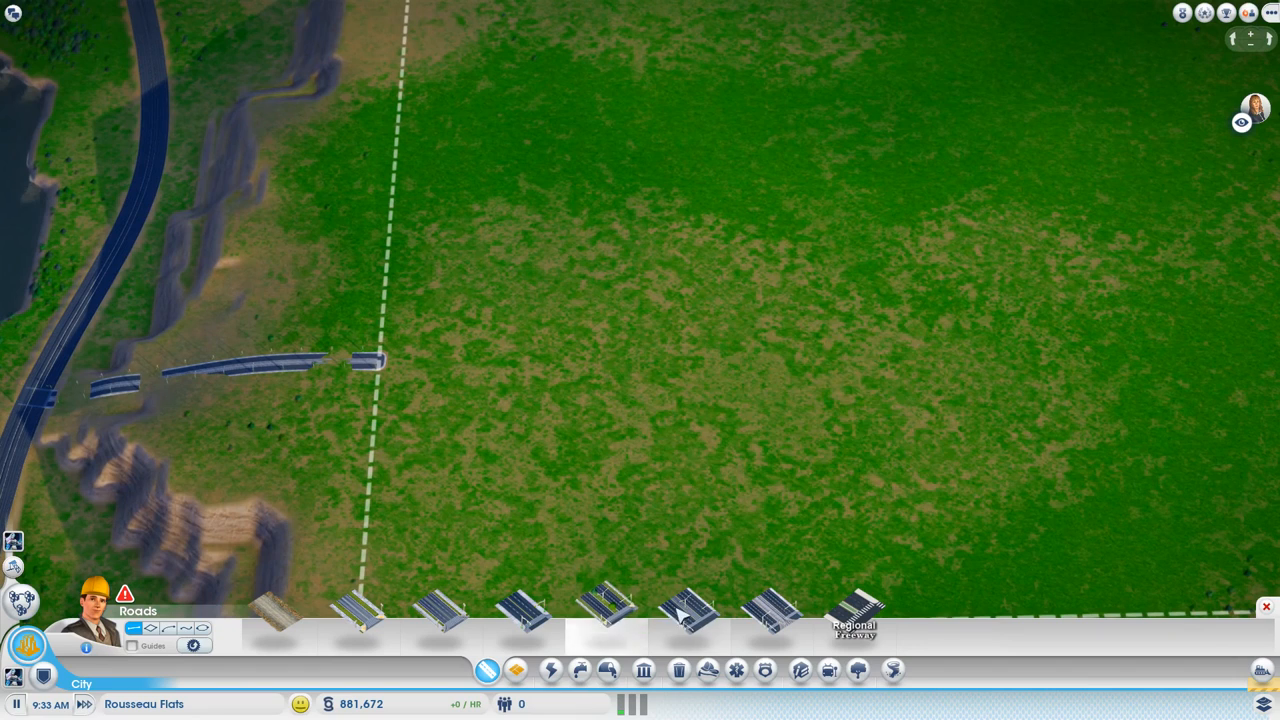
Step: Lay one long straight road segment from the new road's end across the open plot
{"action": "left_click", "coordinate": [690, 610]}
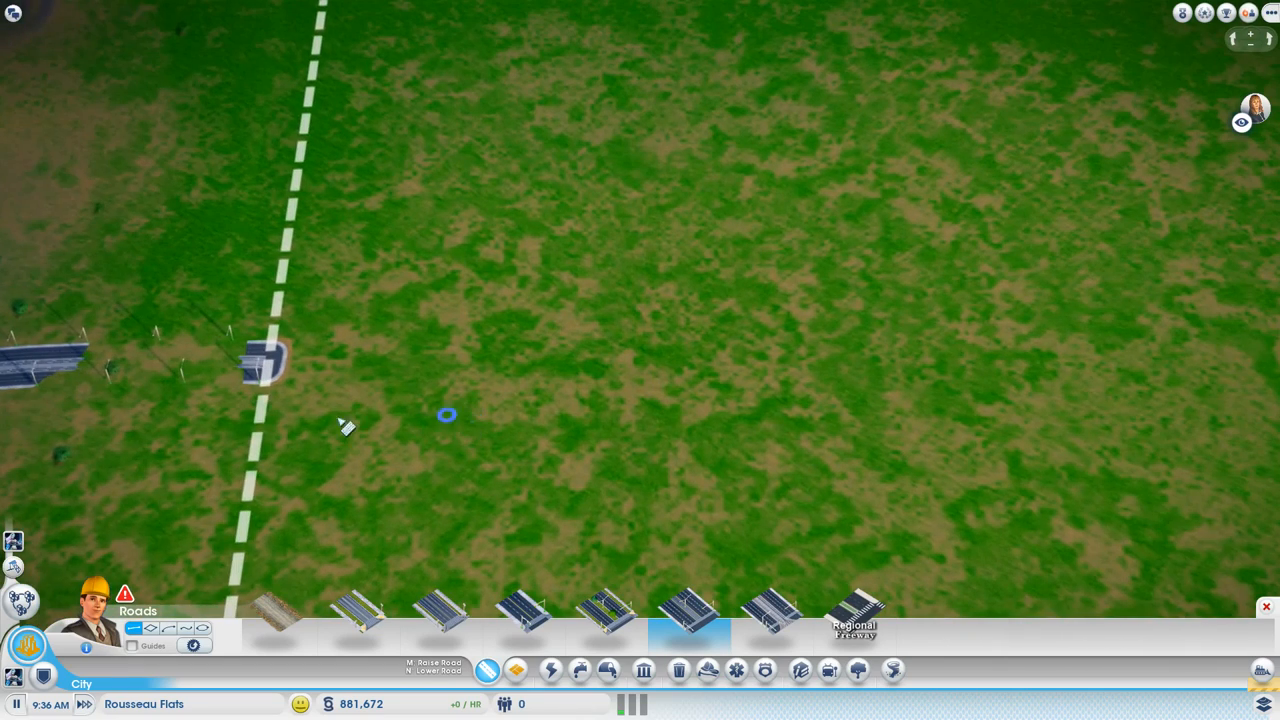
{"action": "mouse_move", "coordinate": [300, 300]}
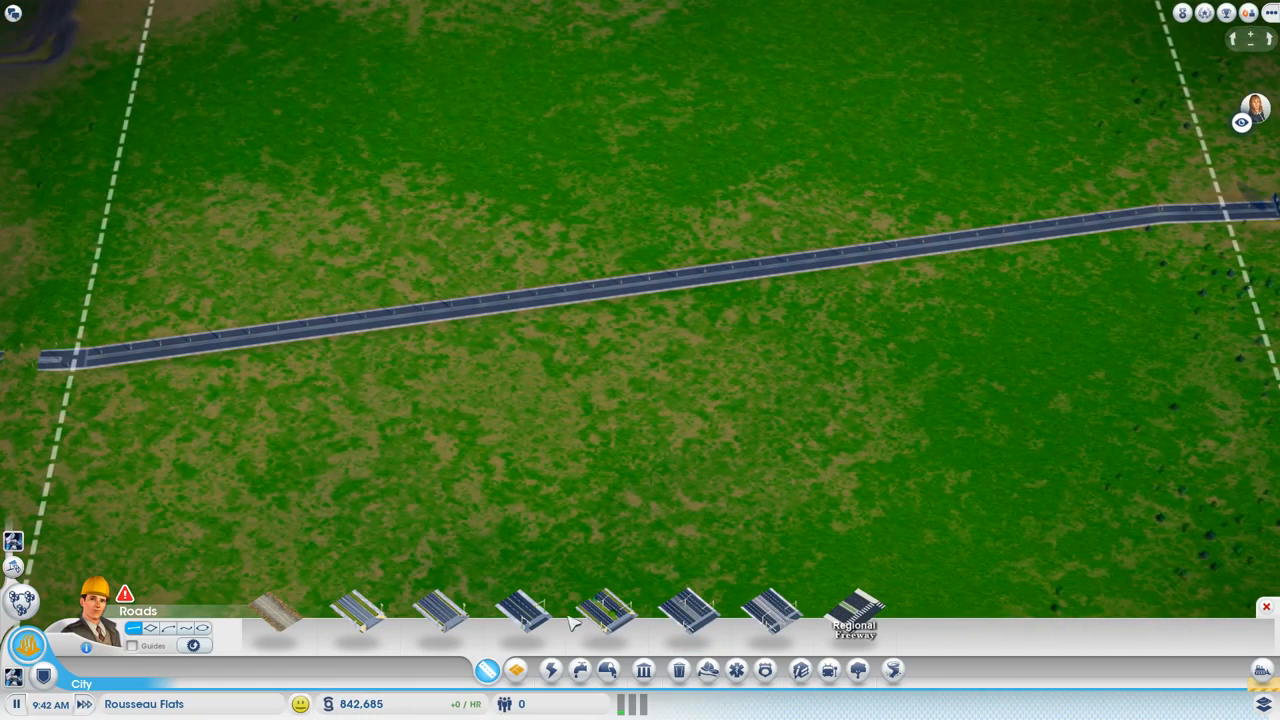
{"action": "left_click", "coordinate": [516, 670]}
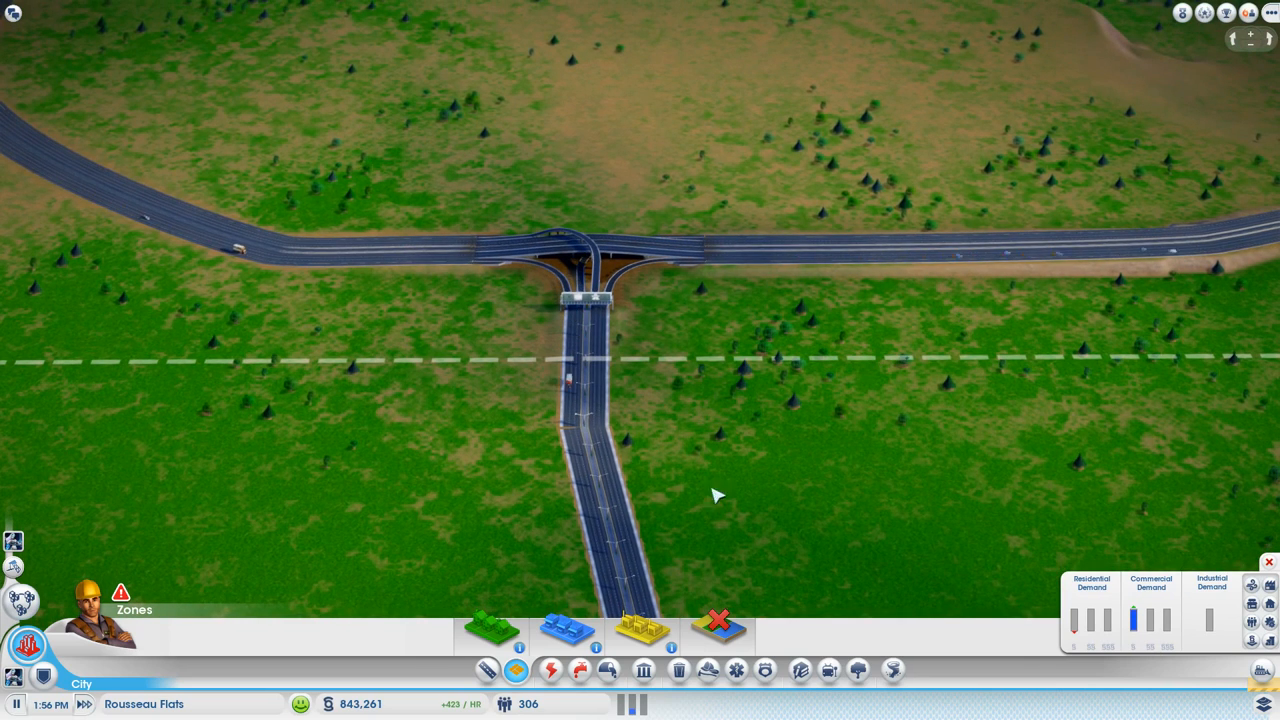
Step: Return to the Roads menu to add short spurs south of the curving main road
{"action": "left_click", "coordinate": [516, 670]}
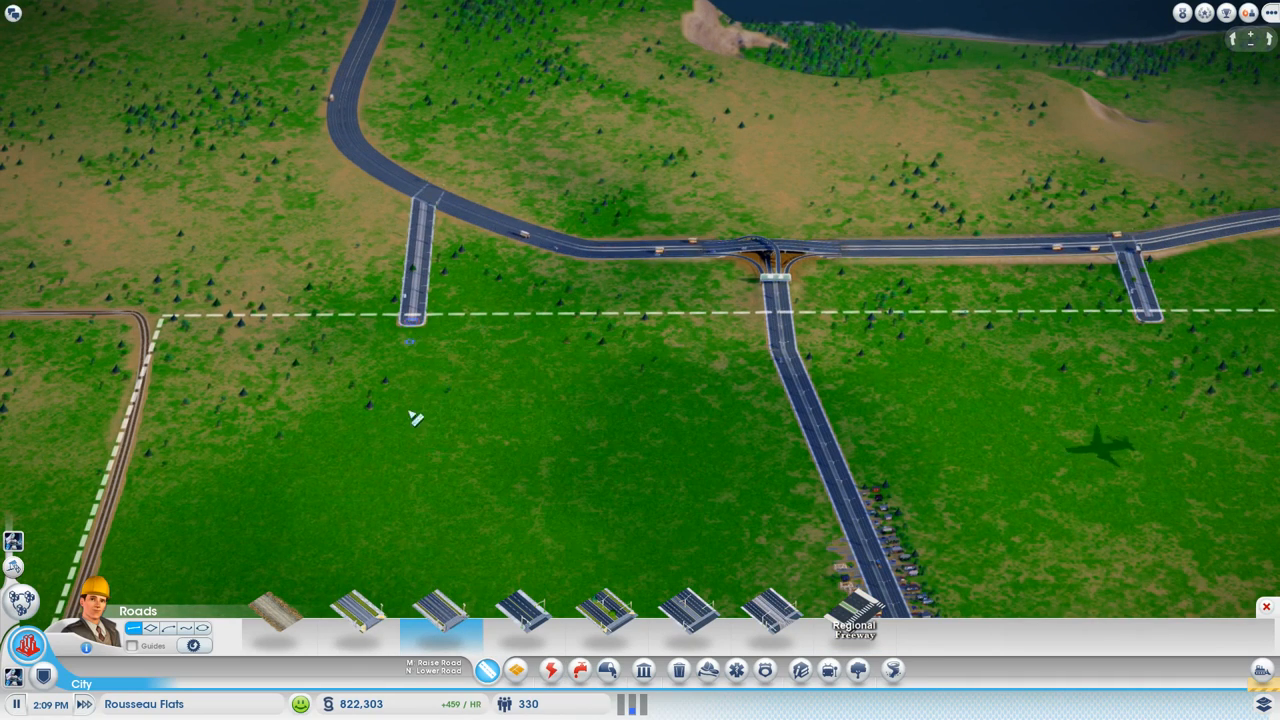
{"action": "mouse_move", "coordinate": [240, 548]}
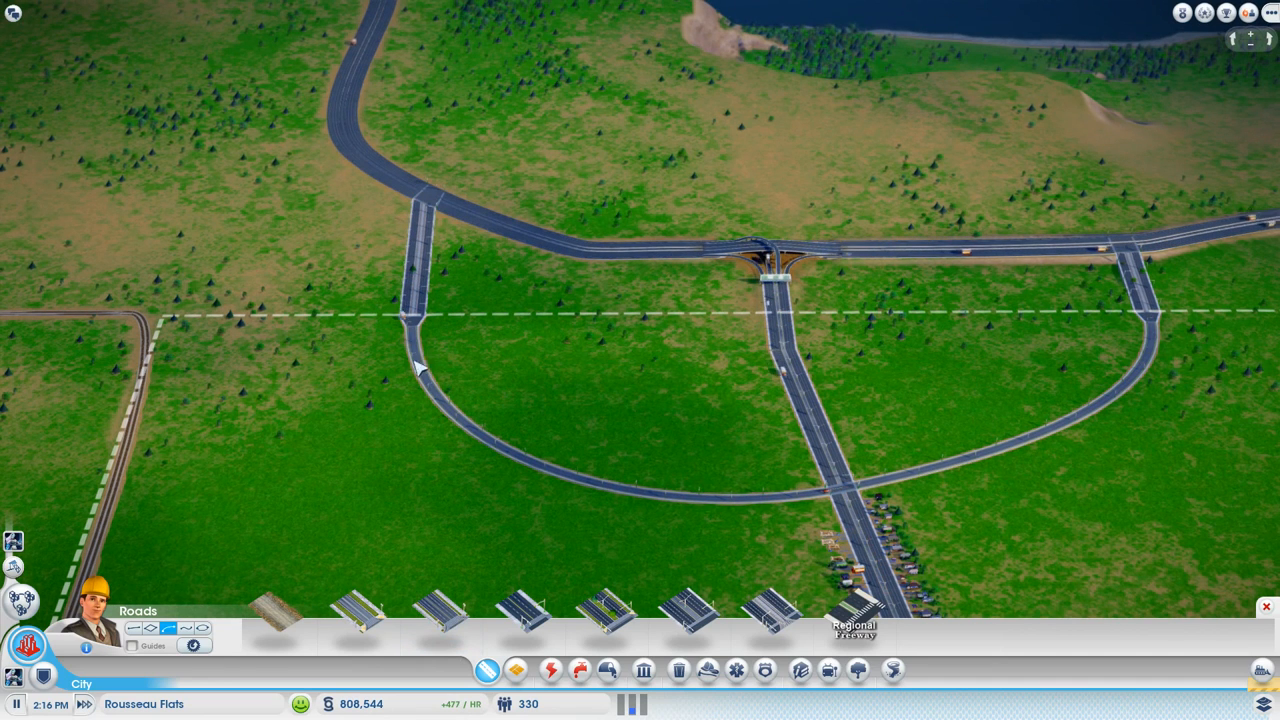
{"action": "mouse_move", "coordinate": [1050, 414]}
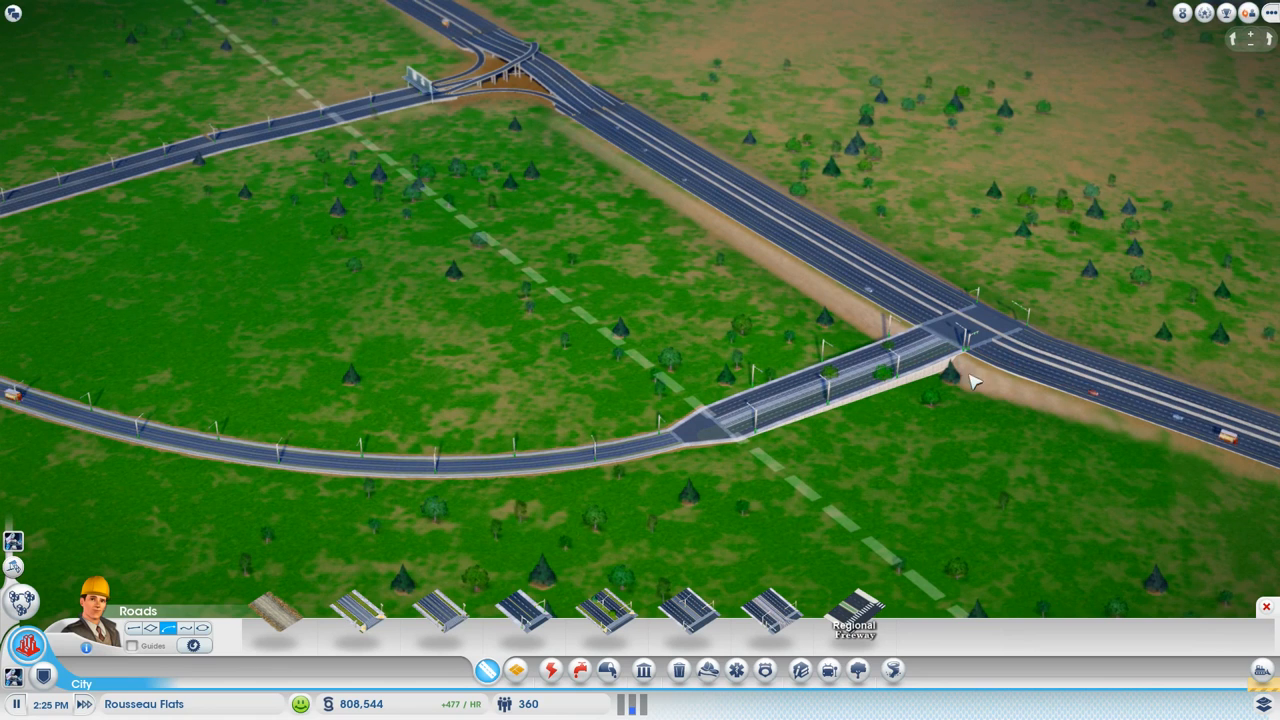
{"action": "mouse_move", "coordinate": [818, 388]}
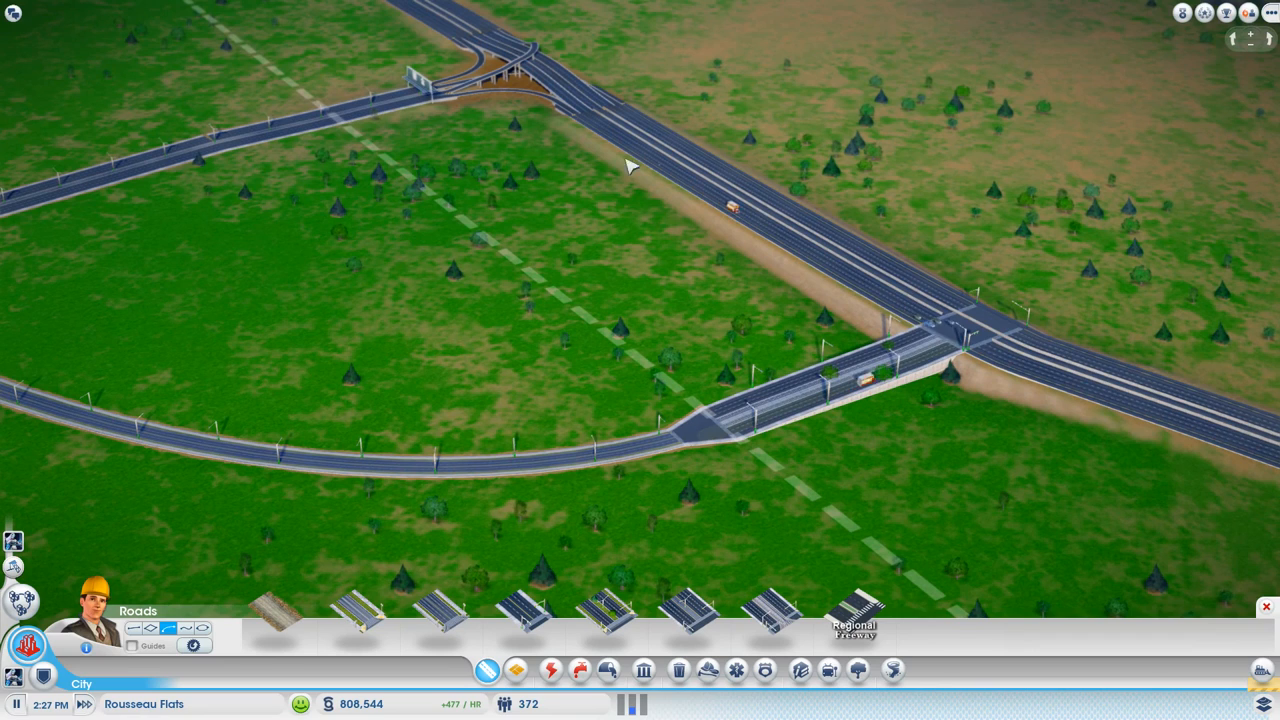
{"action": "mouse_move", "coordinate": [728, 234]}
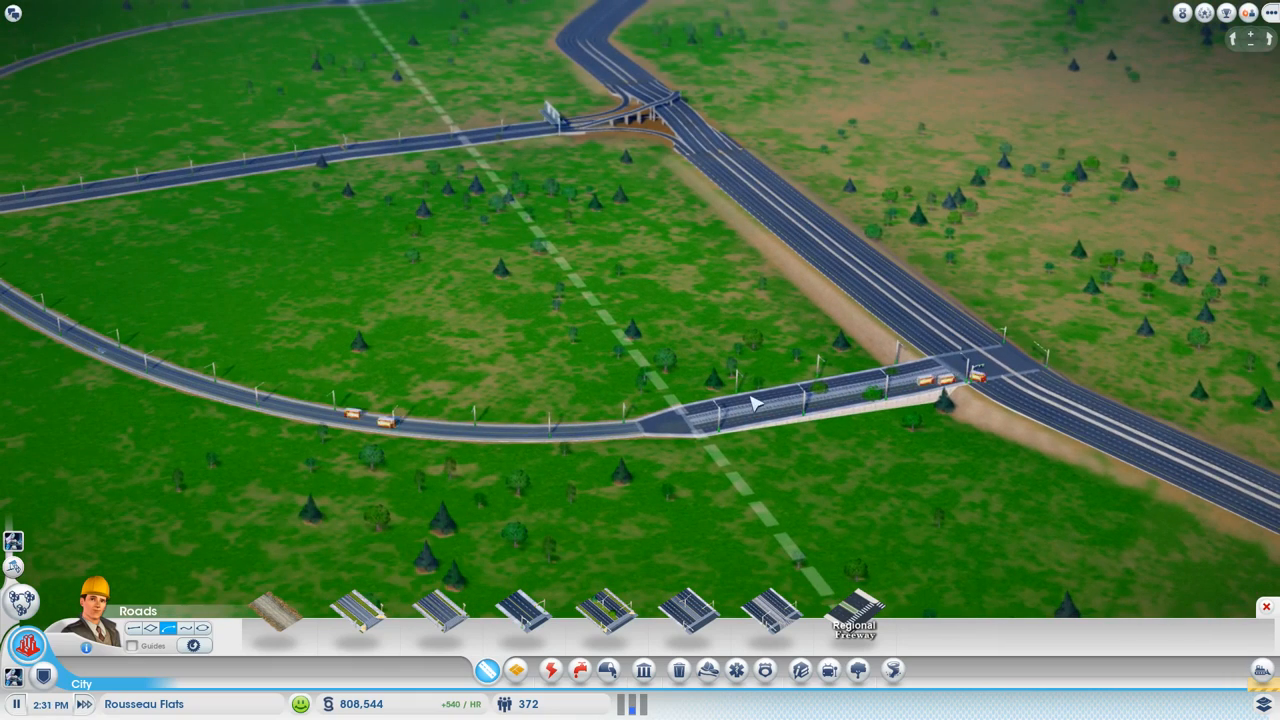
{"action": "mouse_move", "coordinate": [930, 474]}
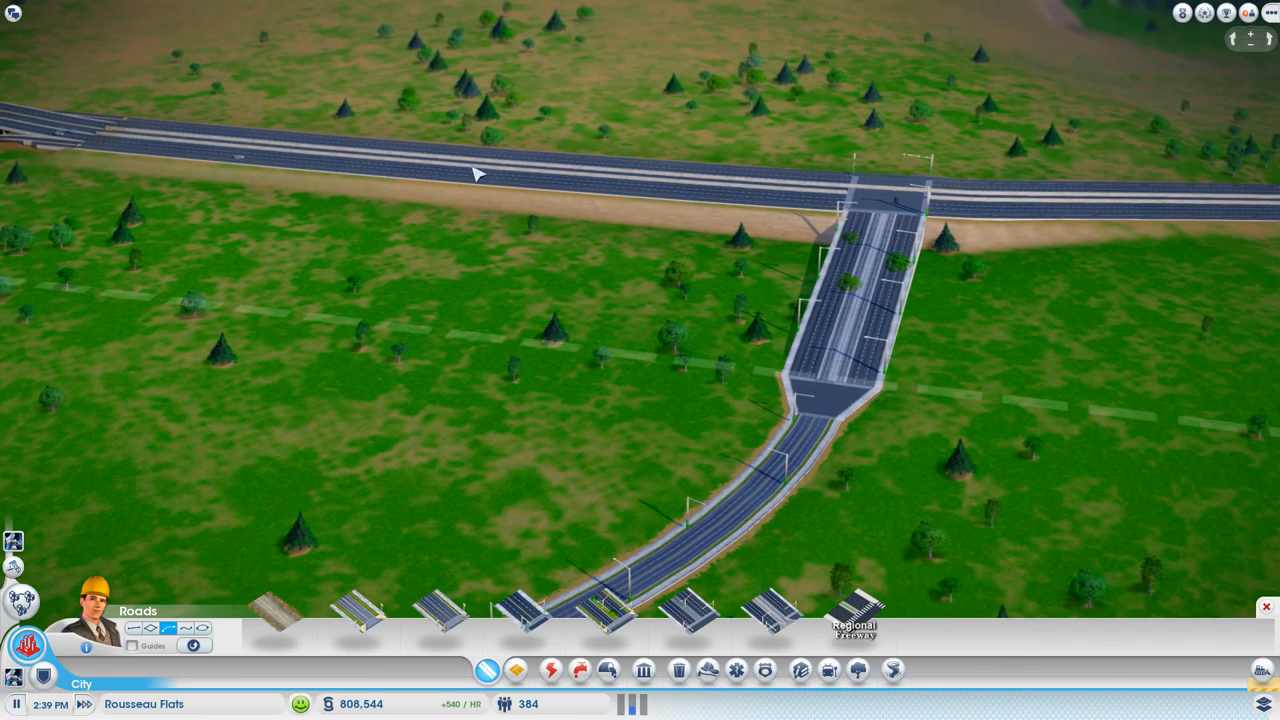
{"action": "mouse_move", "coordinate": [200, 150]}
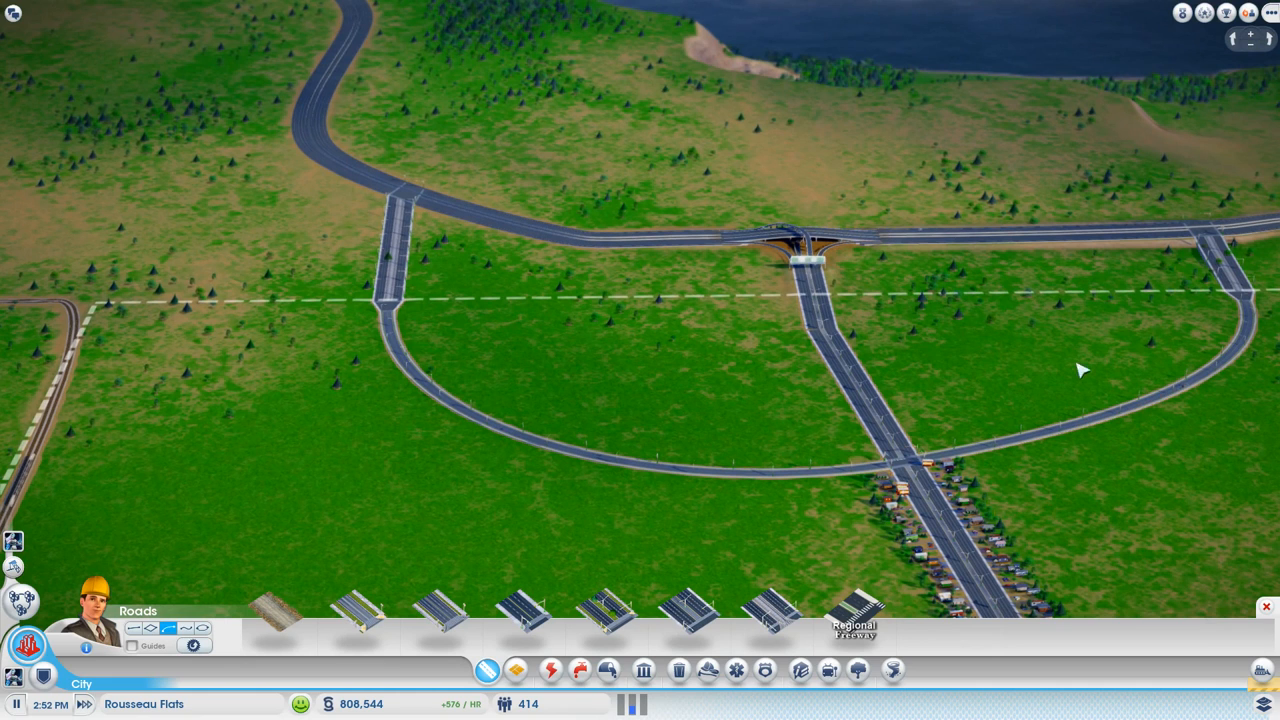
{"action": "mouse_move", "coordinate": [1238, 252]}
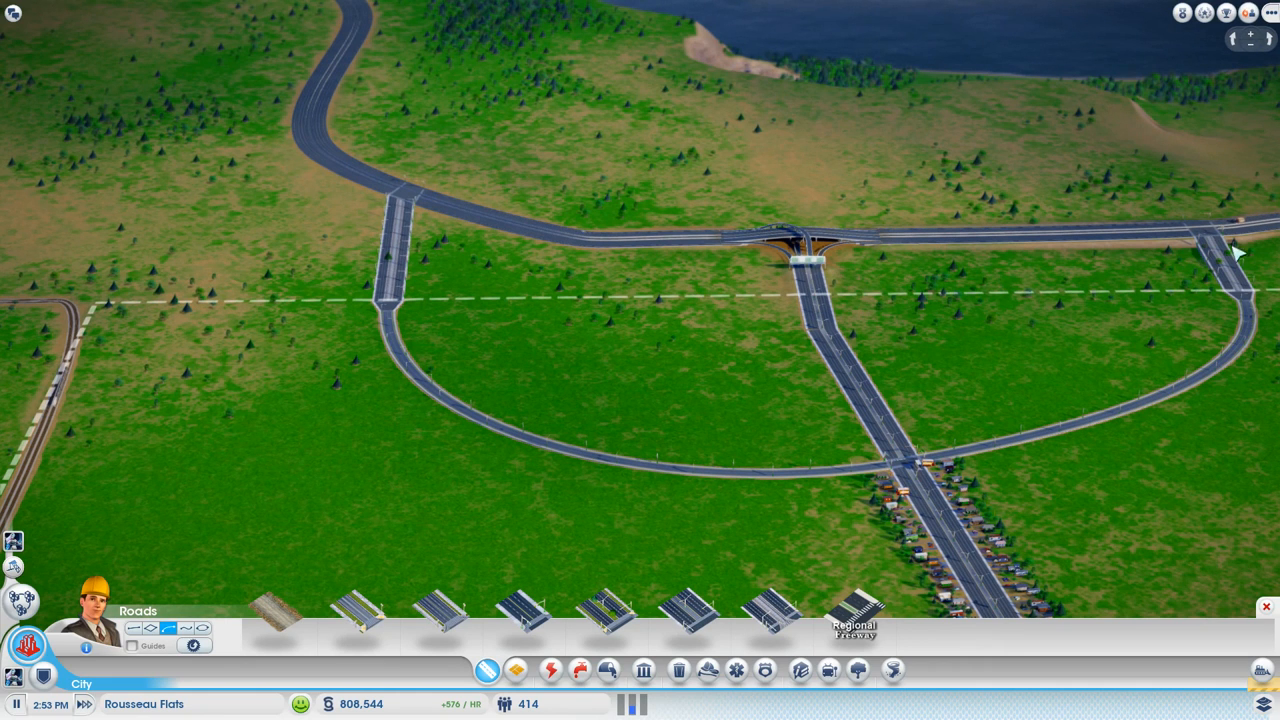
{"action": "mouse_move", "coordinate": [408, 316]}
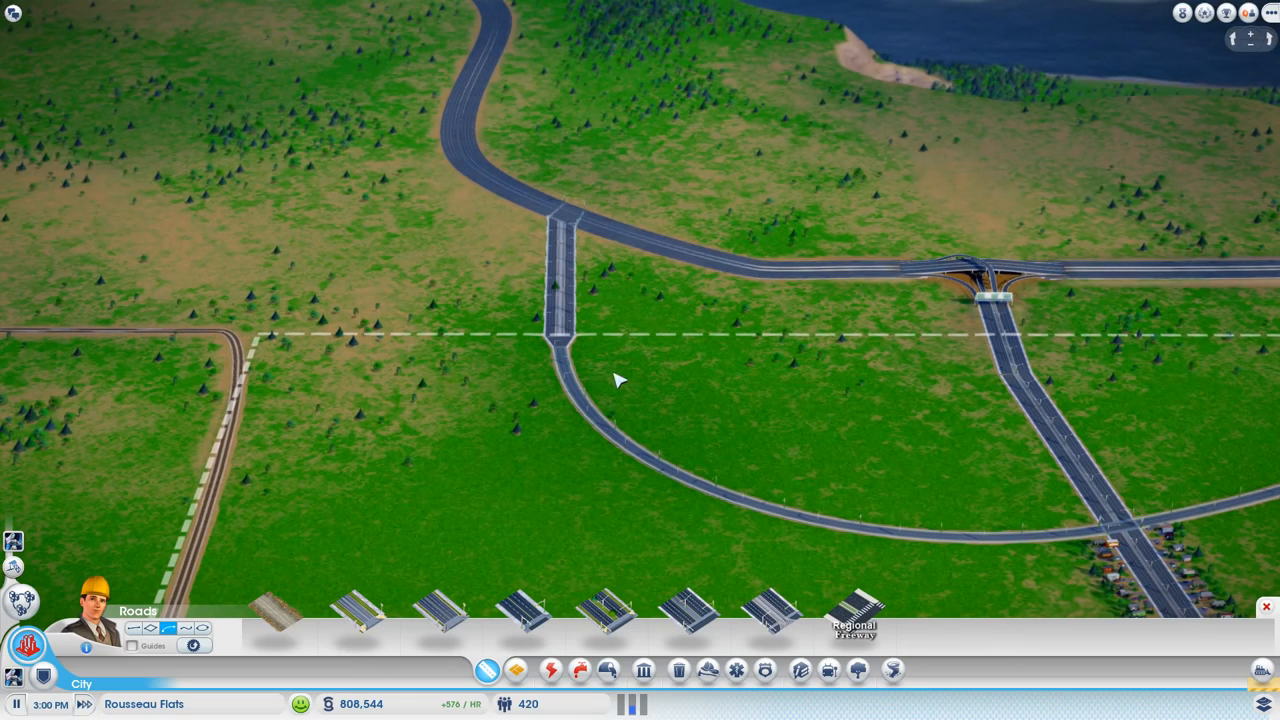
{"action": "mouse_move", "coordinate": [496, 418]}
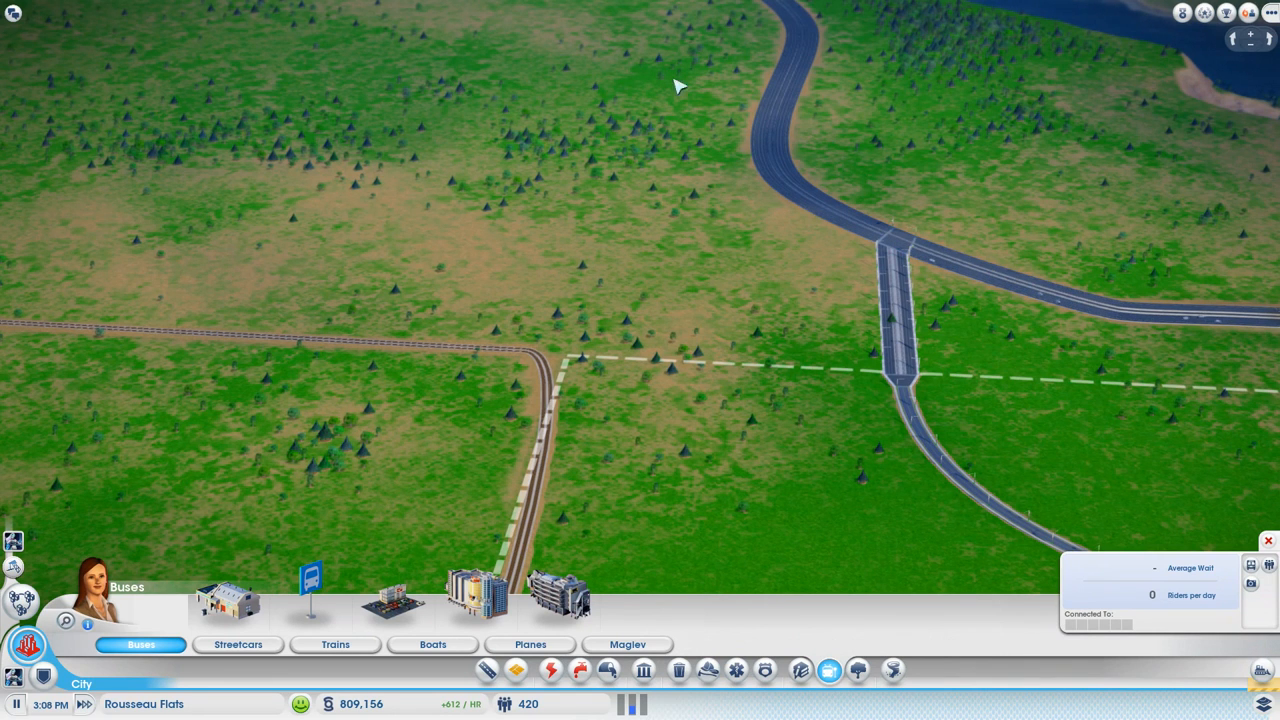
{"action": "mouse_move", "coordinate": [548, 652]}
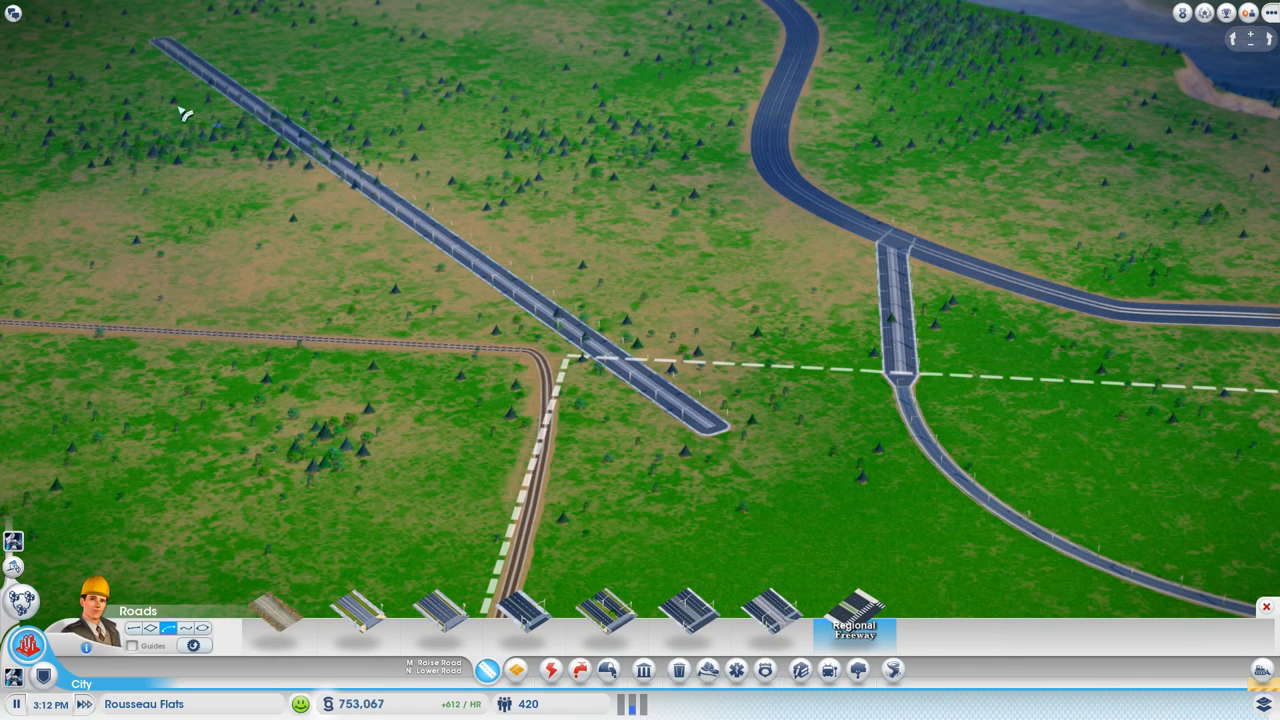
{"action": "mouse_move", "coordinate": [808, 250]}
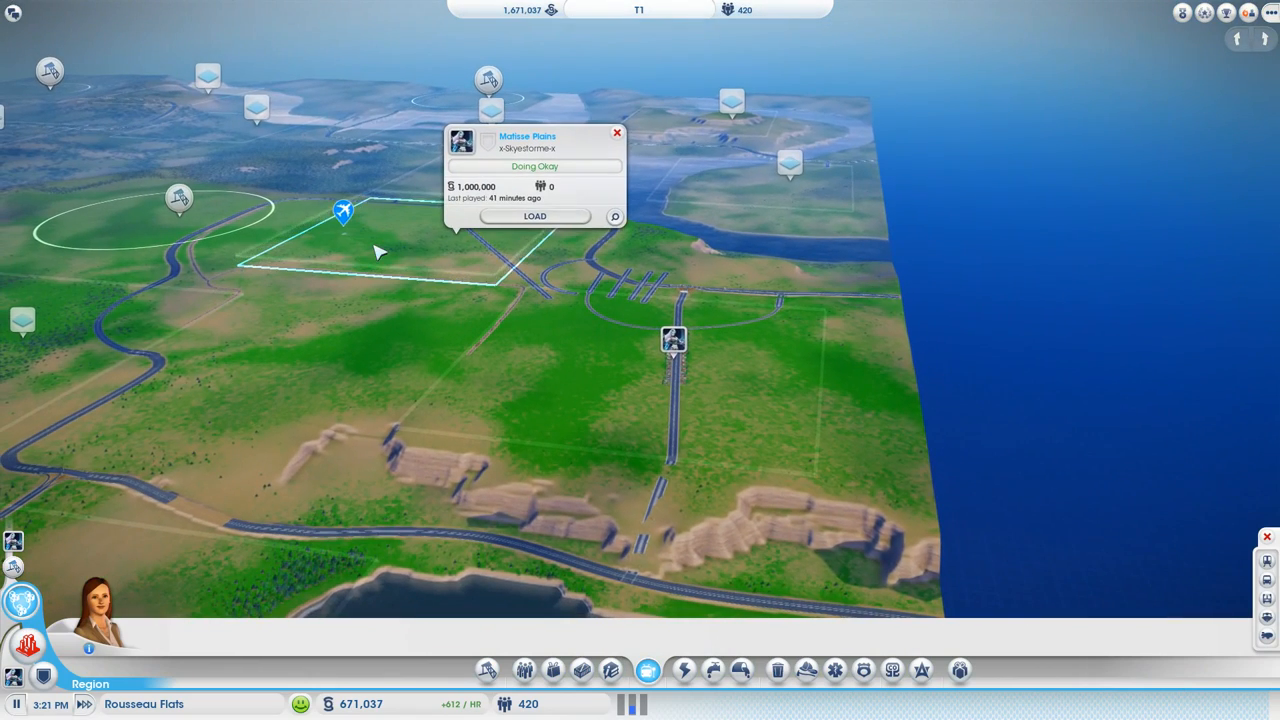
Step: Load the Matisse Plains city from the Region view
{"action": "left_click", "coordinate": [536, 216]}
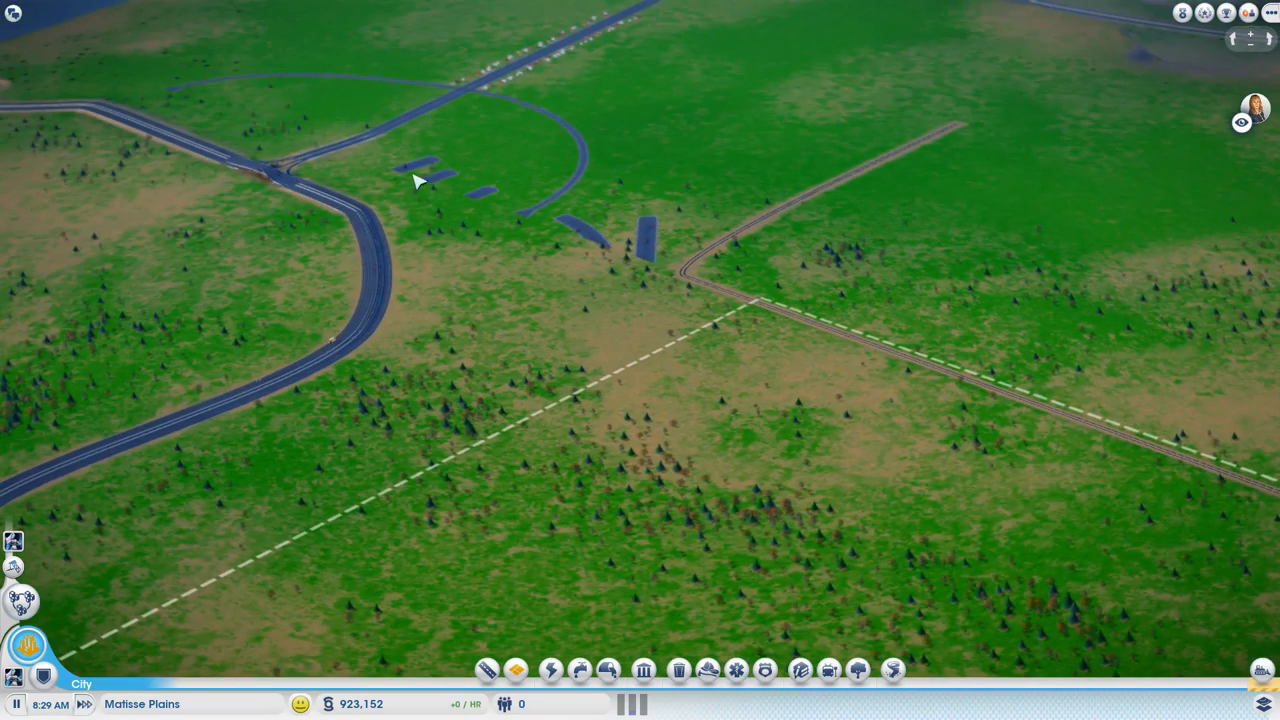
{"action": "mouse_move", "coordinate": [376, 178]}
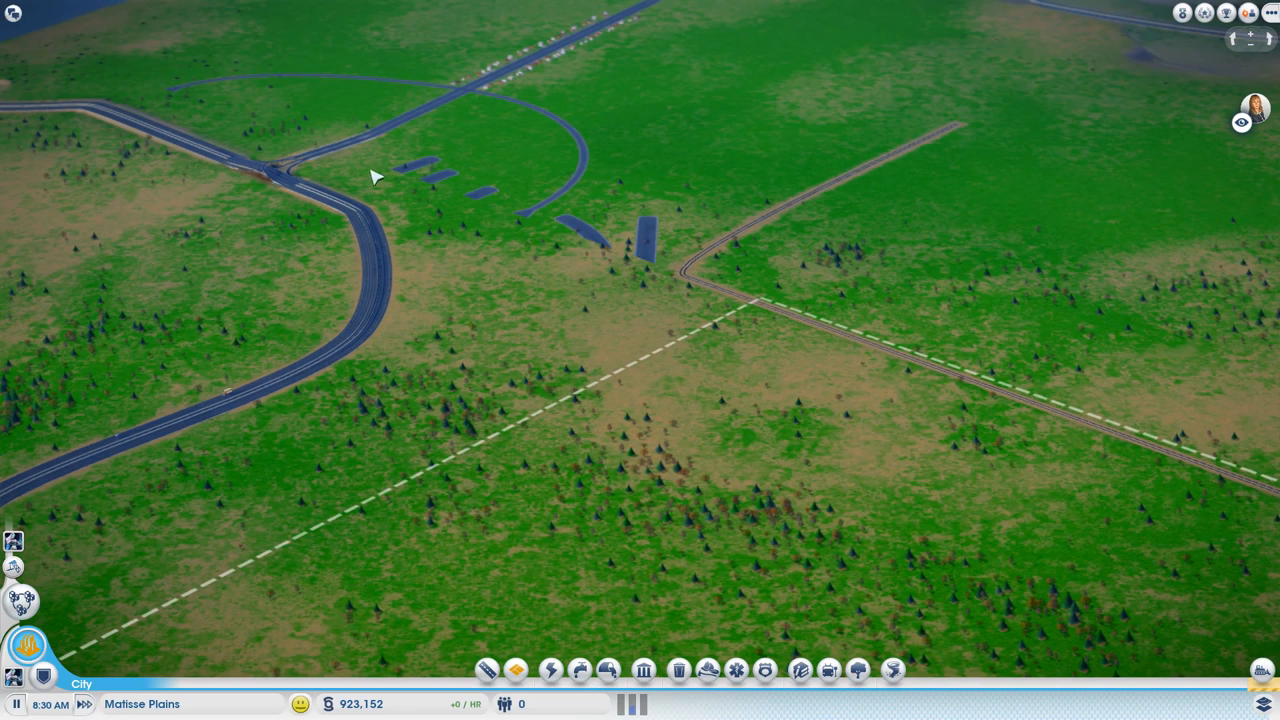
{"action": "mouse_move", "coordinate": [636, 272]}
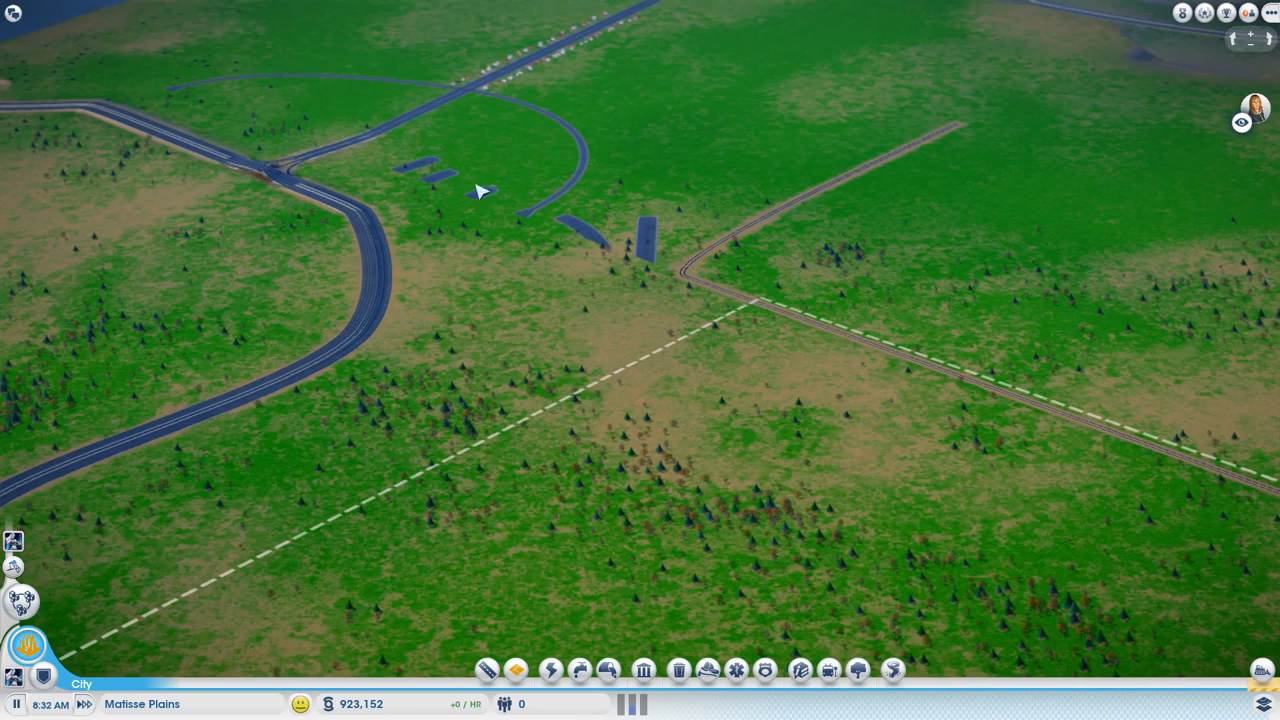
{"action": "mouse_move", "coordinate": [738, 428]}
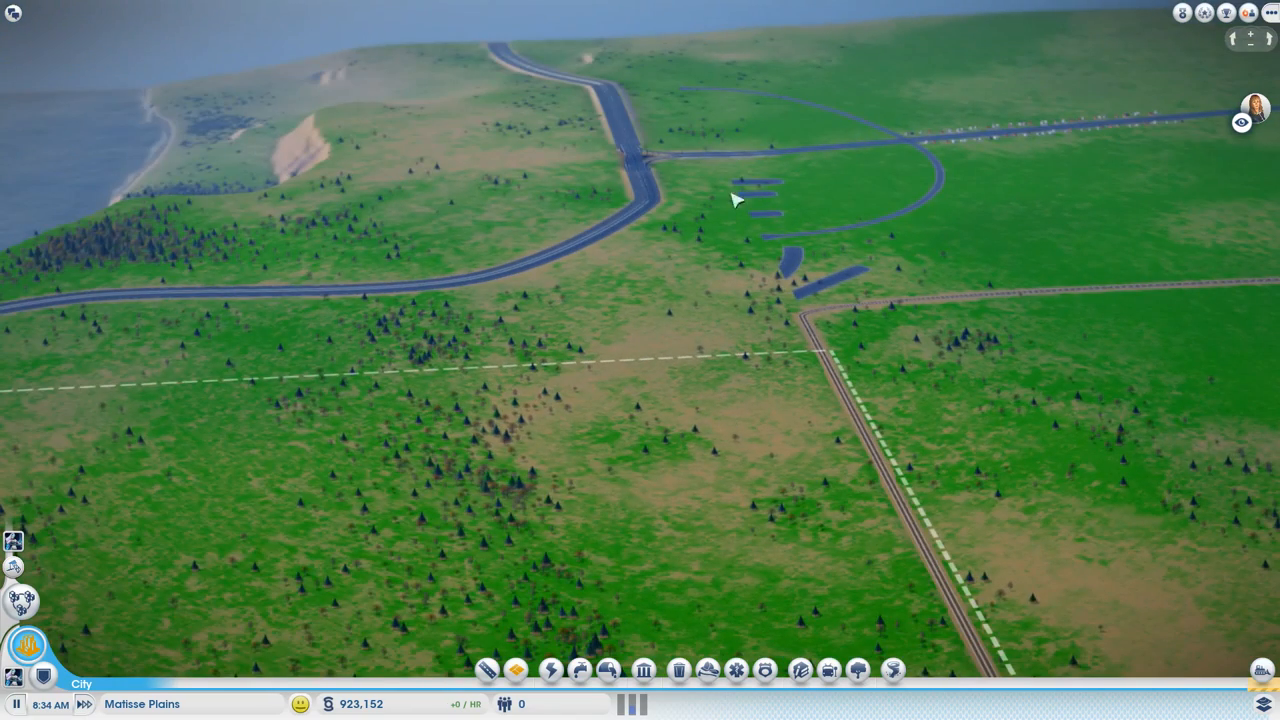
{"action": "mouse_move", "coordinate": [824, 264]}
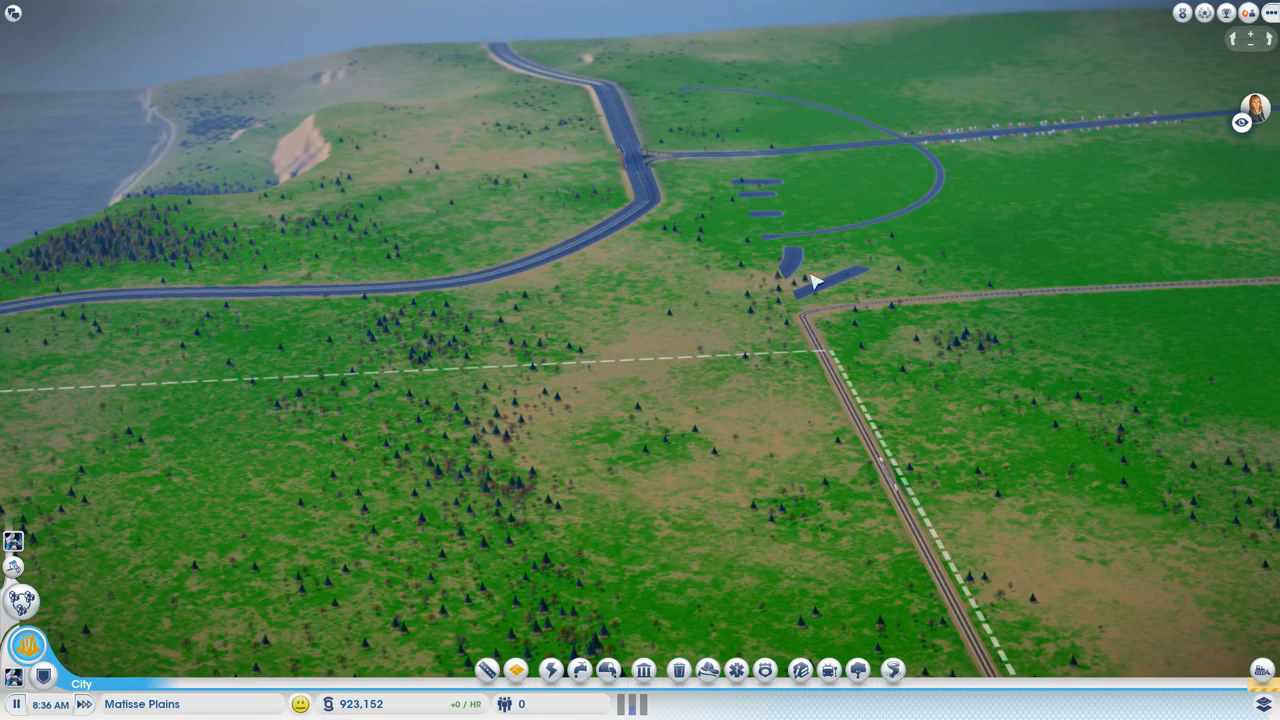
{"action": "mouse_move", "coordinate": [750, 328]}
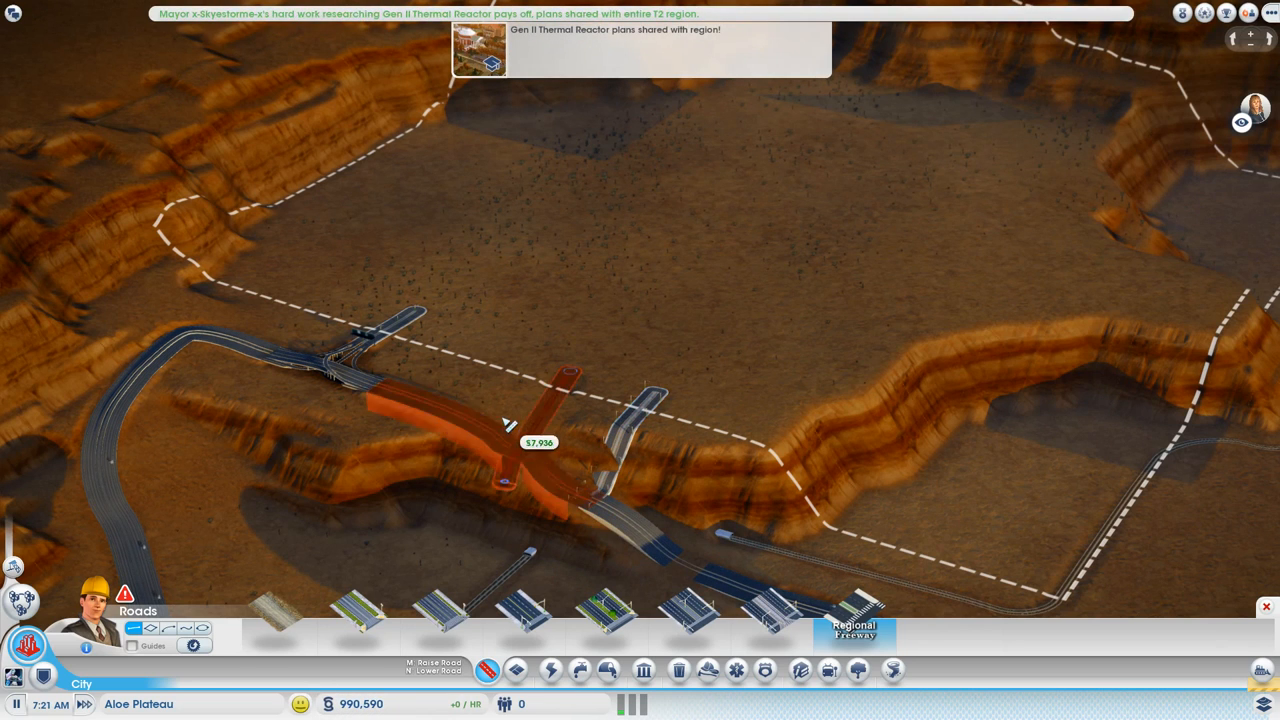
Step: Place road segments across the canyon edge and on the Aloe Plateau
{"action": "left_click", "coordinate": [510, 424]}
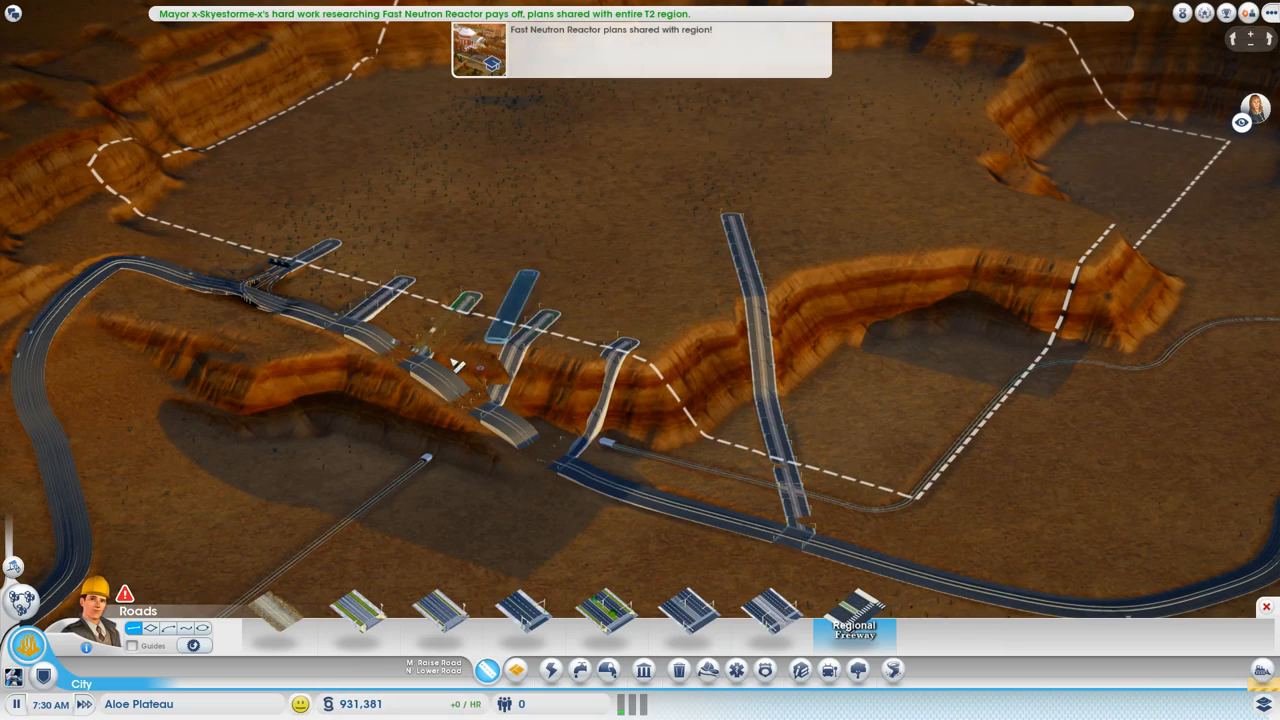
{"action": "left_click", "coordinate": [456, 330]}
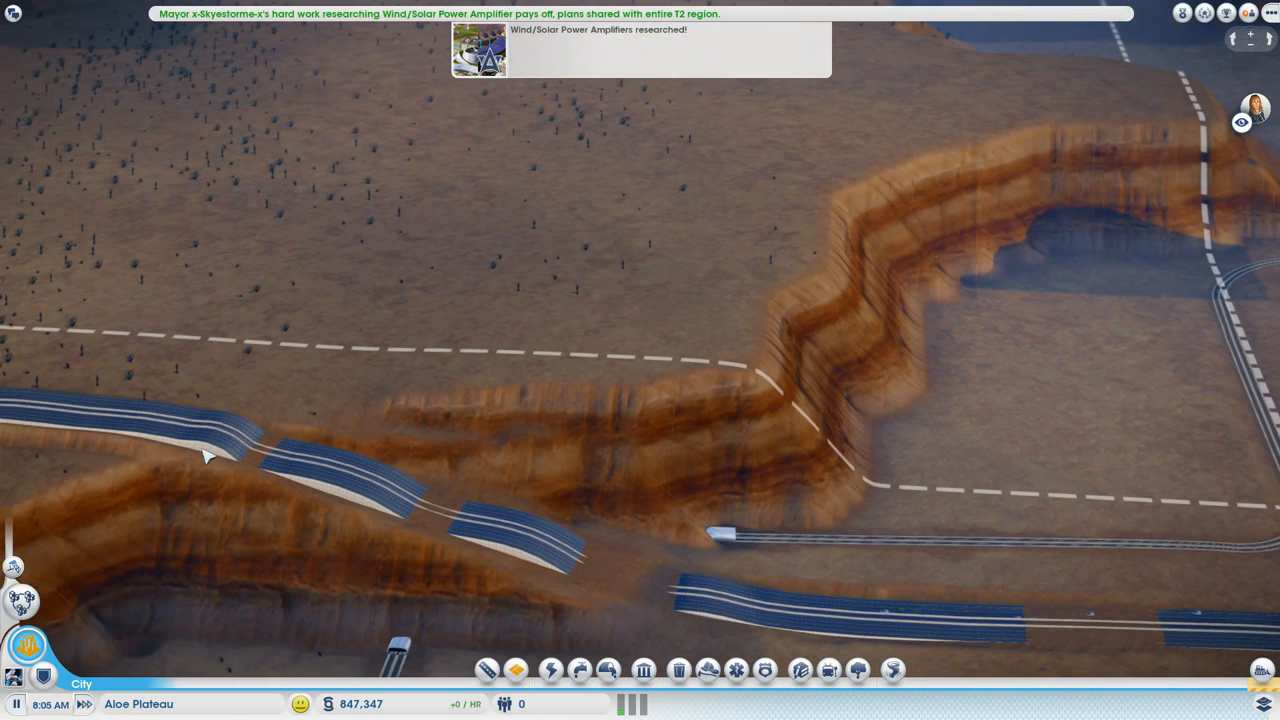
{"action": "mouse_move", "coordinate": [730, 588]}
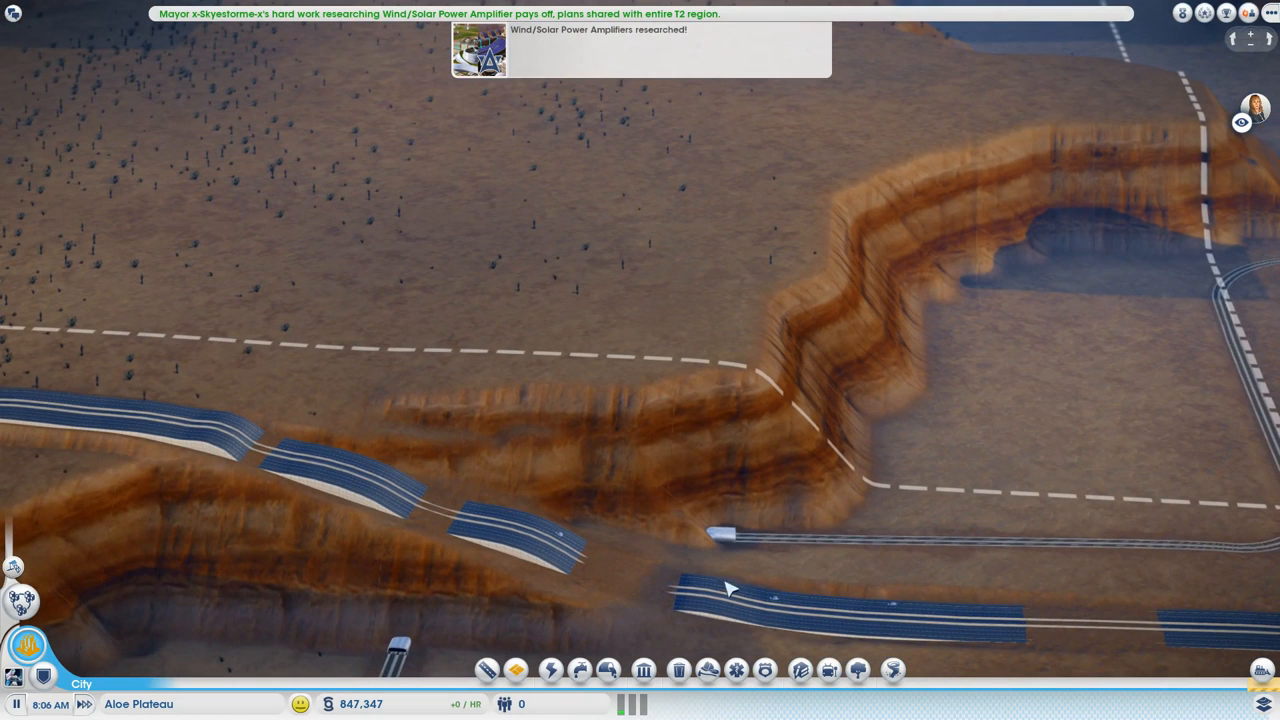
{"action": "mouse_move", "coordinate": [540, 556]}
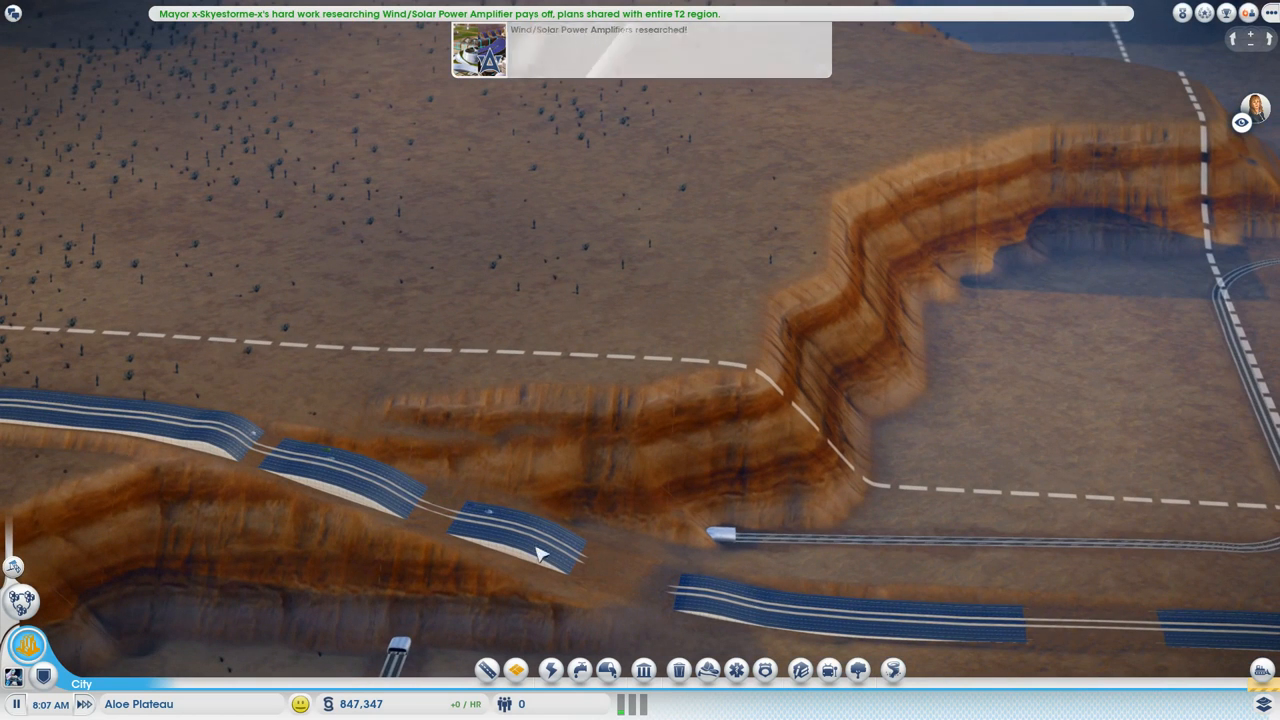
{"action": "mouse_move", "coordinate": [844, 598]}
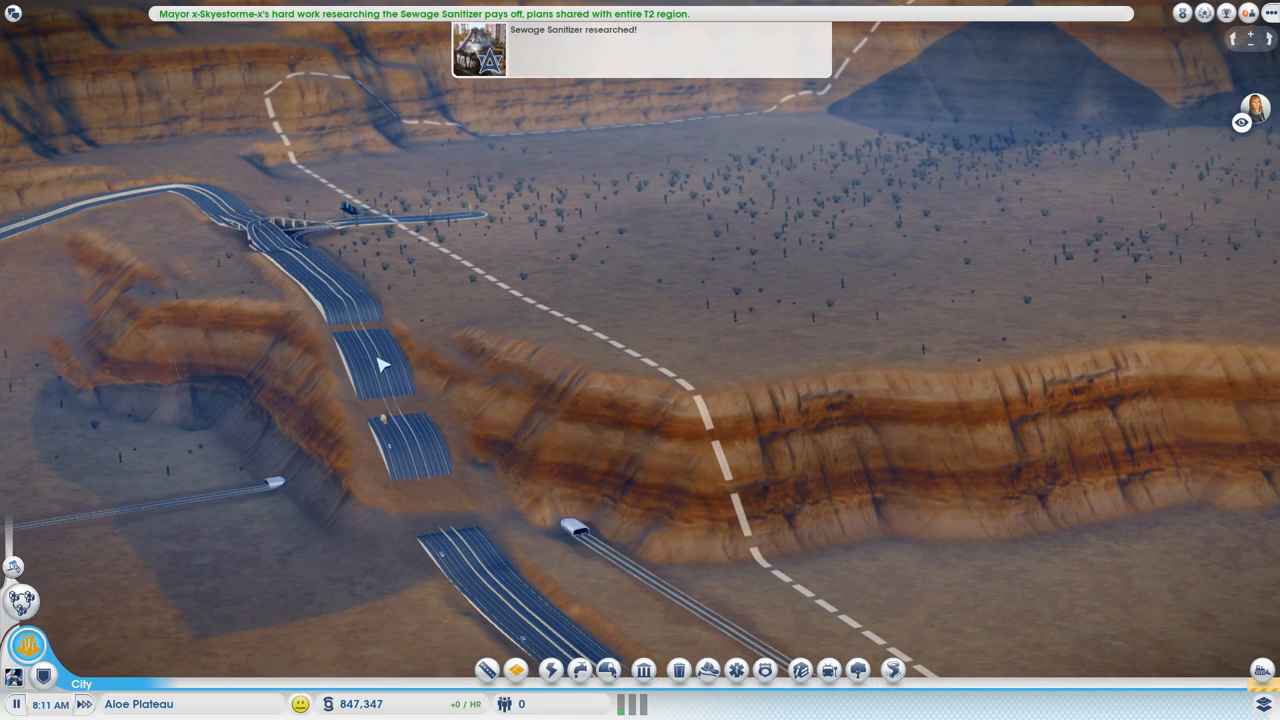
{"action": "mouse_move", "coordinate": [336, 356]}
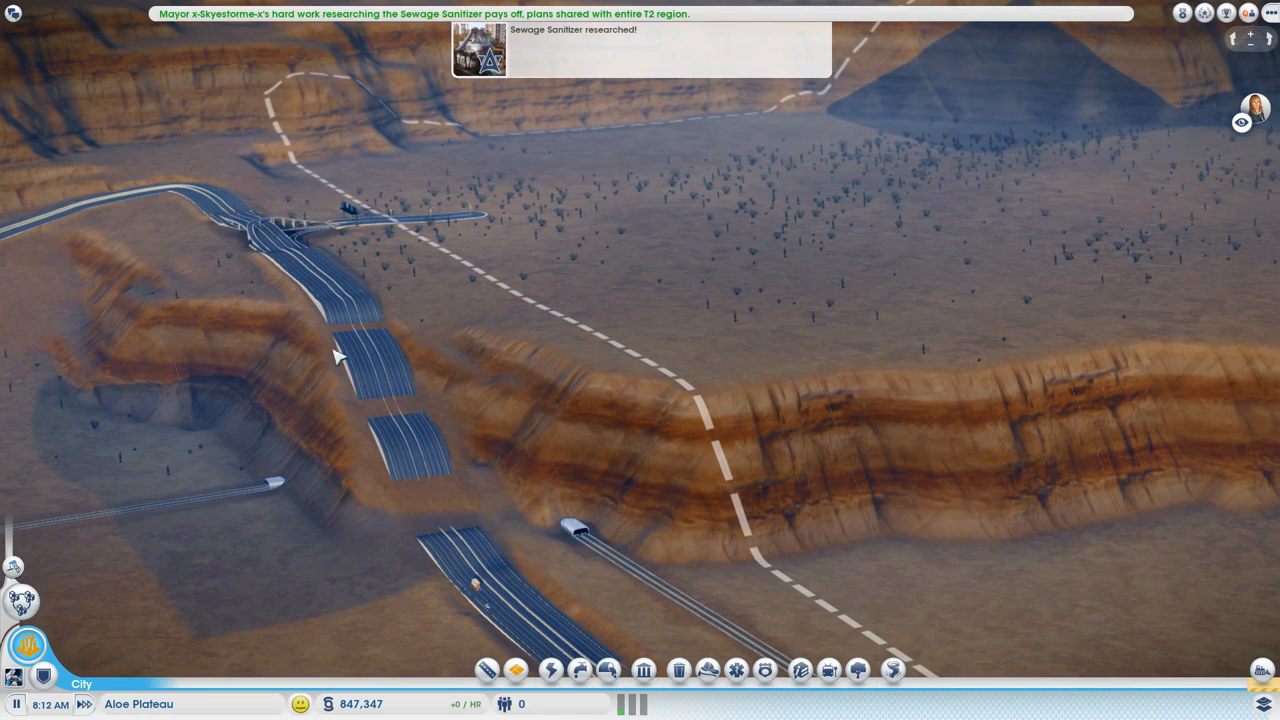
{"action": "mouse_move", "coordinate": [424, 520]}
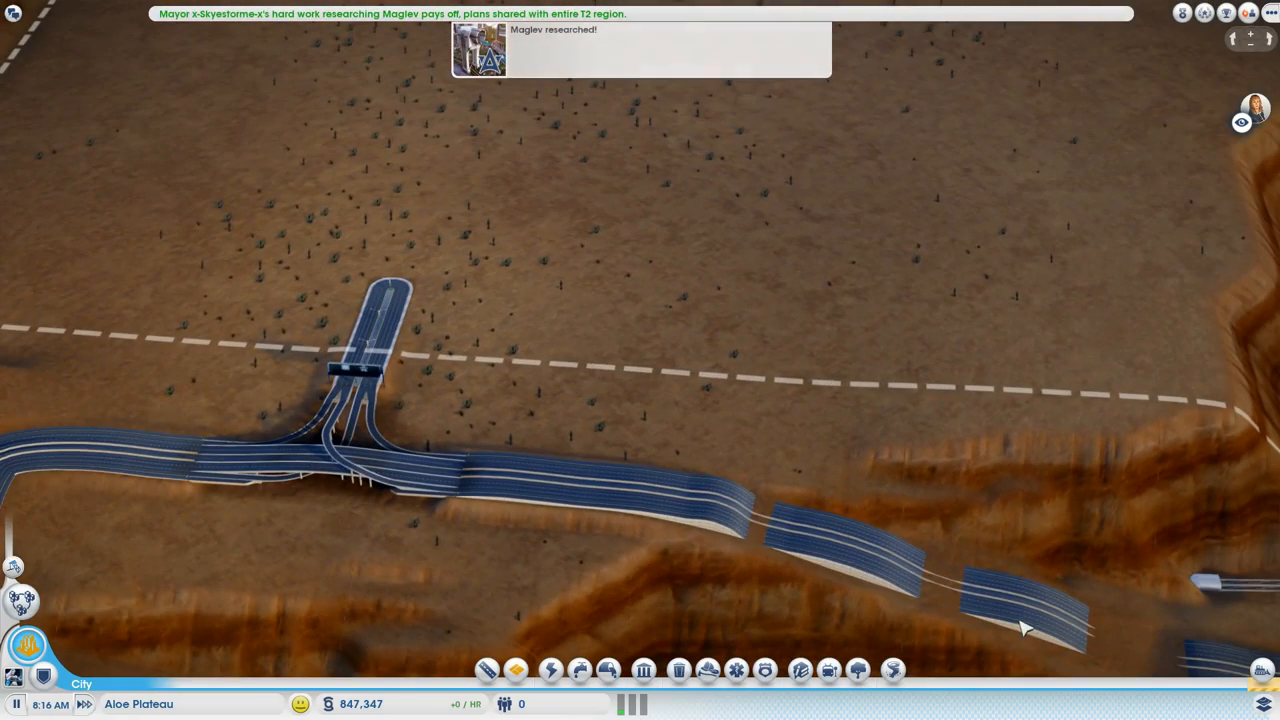
{"action": "mouse_move", "coordinate": [780, 598]}
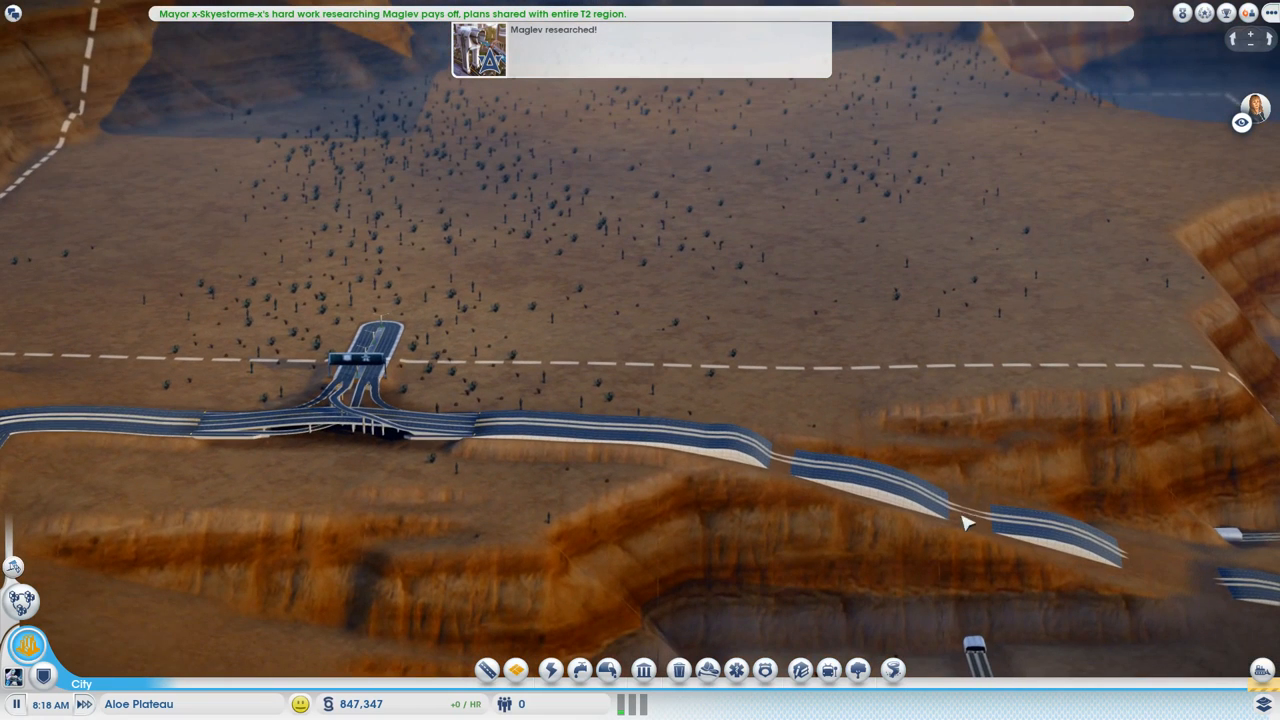
{"action": "mouse_move", "coordinate": [860, 476]}
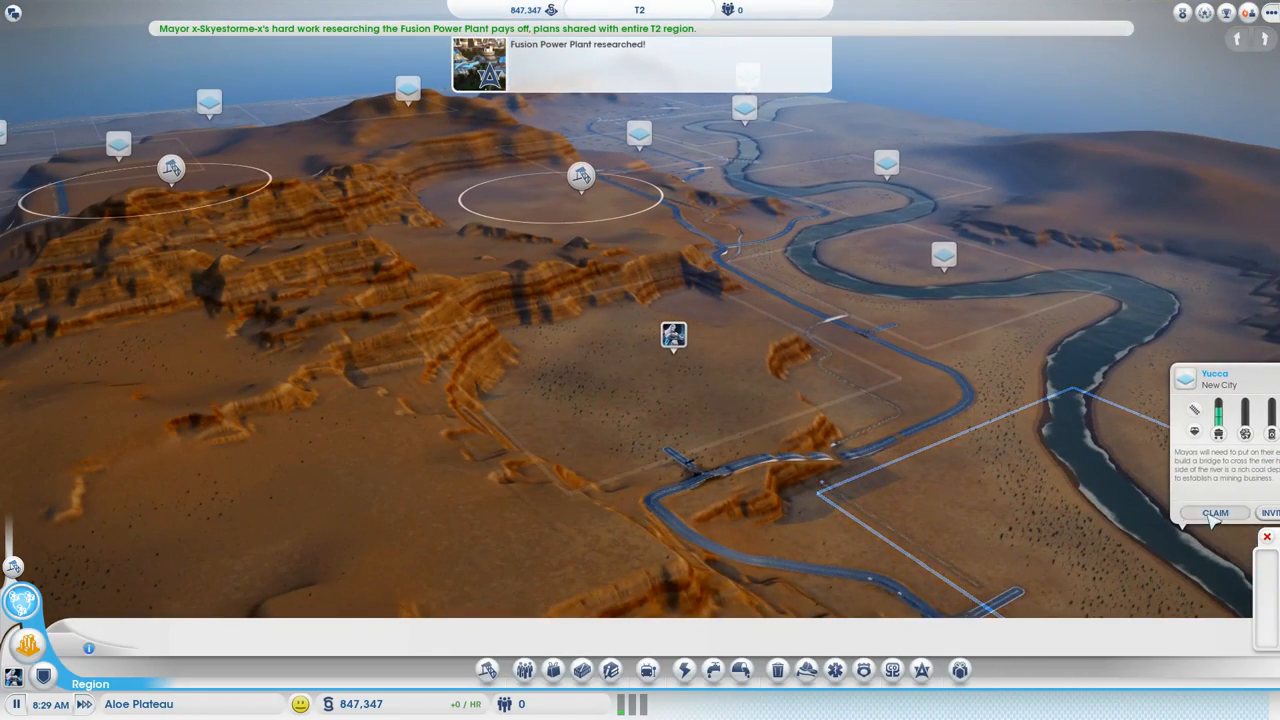
Step: Load the Yucca canyon city from the Region view
{"action": "left_click", "coordinate": [1216, 512]}
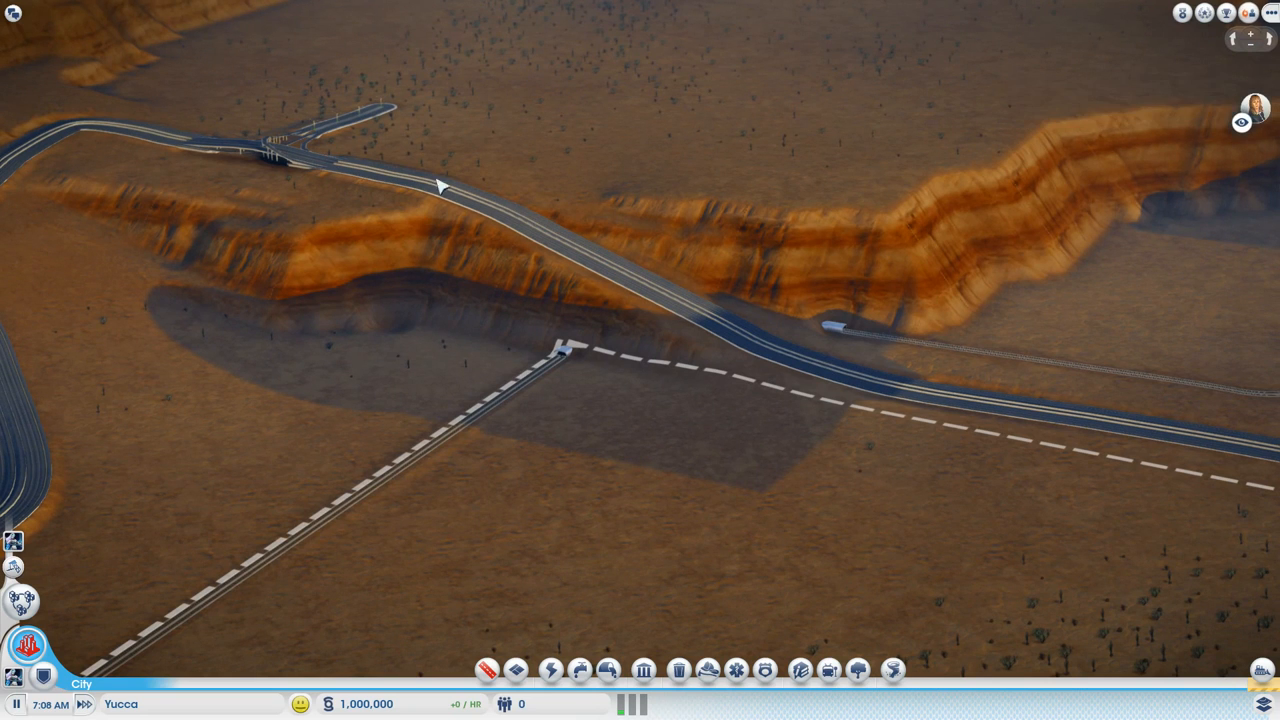
{"action": "mouse_move", "coordinate": [896, 396]}
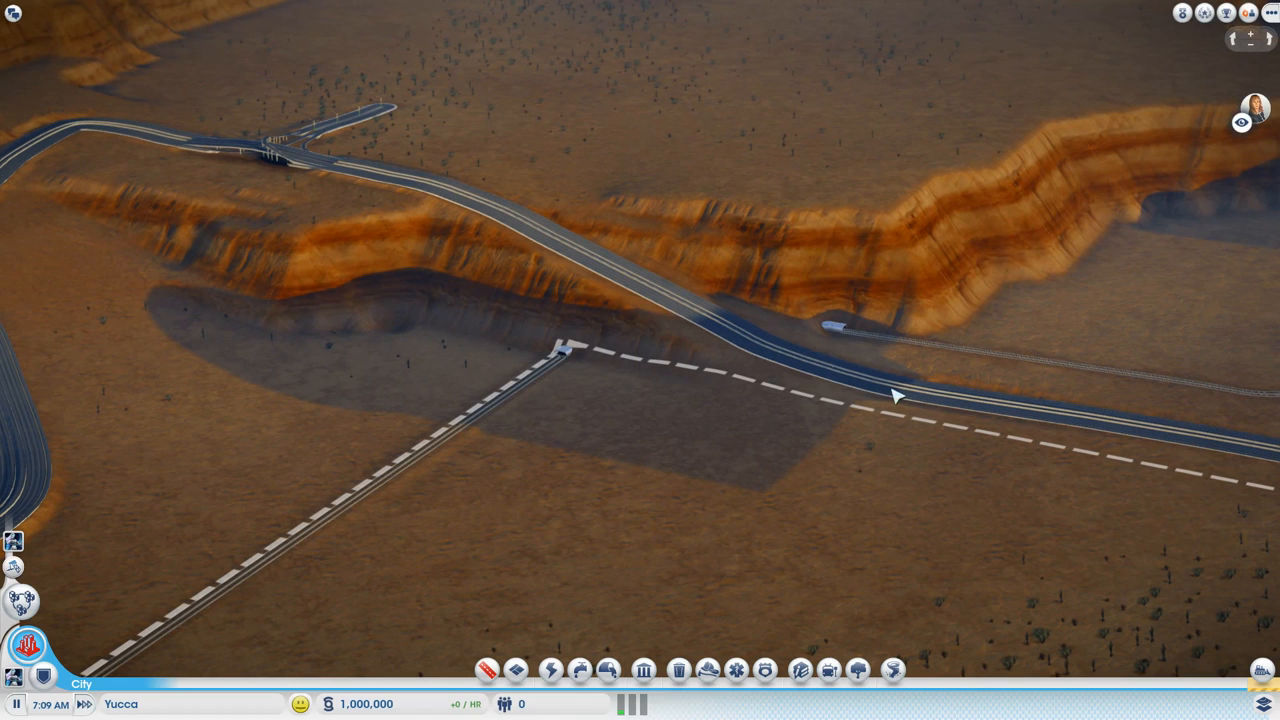
{"action": "mouse_move", "coordinate": [738, 336]}
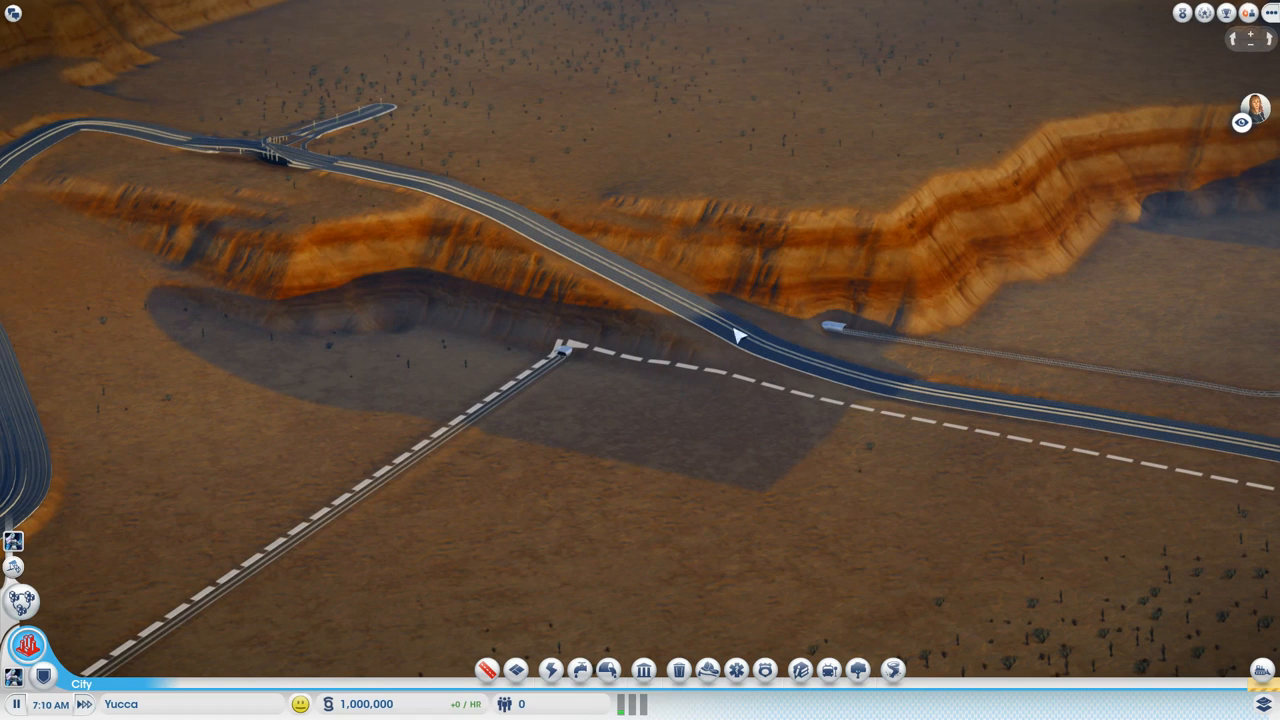
{"action": "mouse_move", "coordinate": [628, 468]}
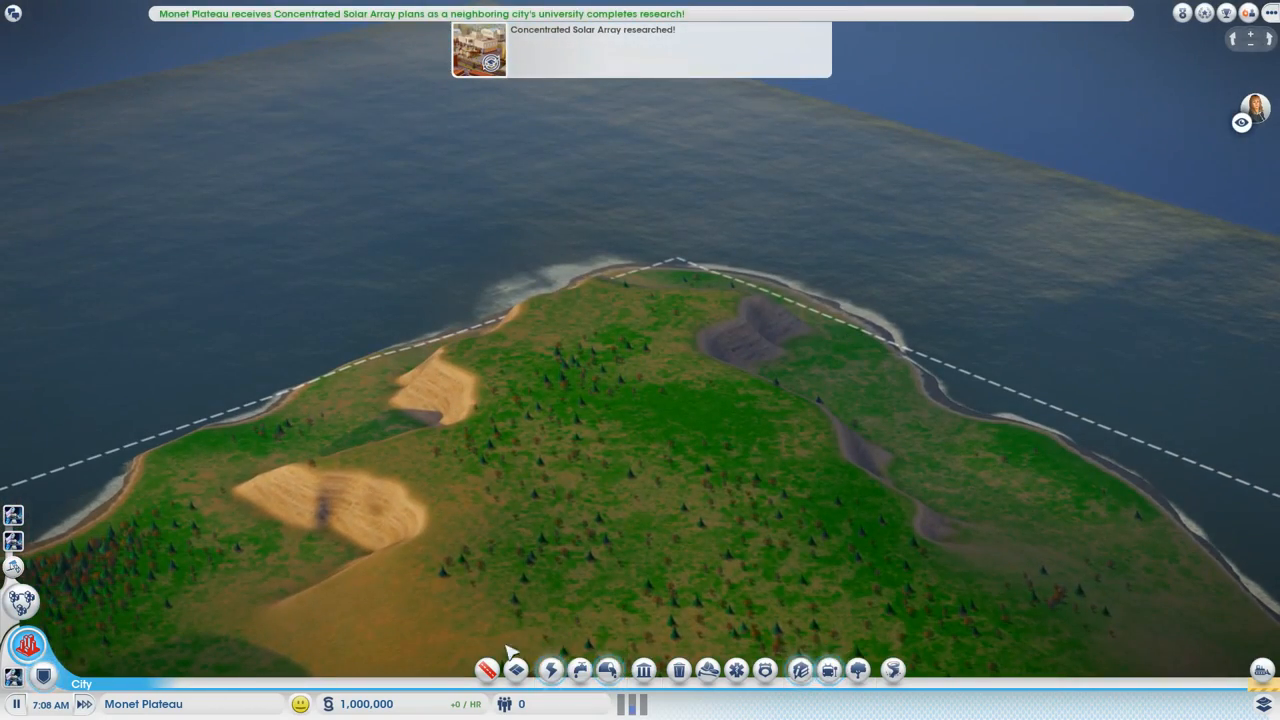
Step: Select the looping elevated road over the sea to bring up its upgrade choices
{"action": "left_click", "coordinate": [516, 670]}
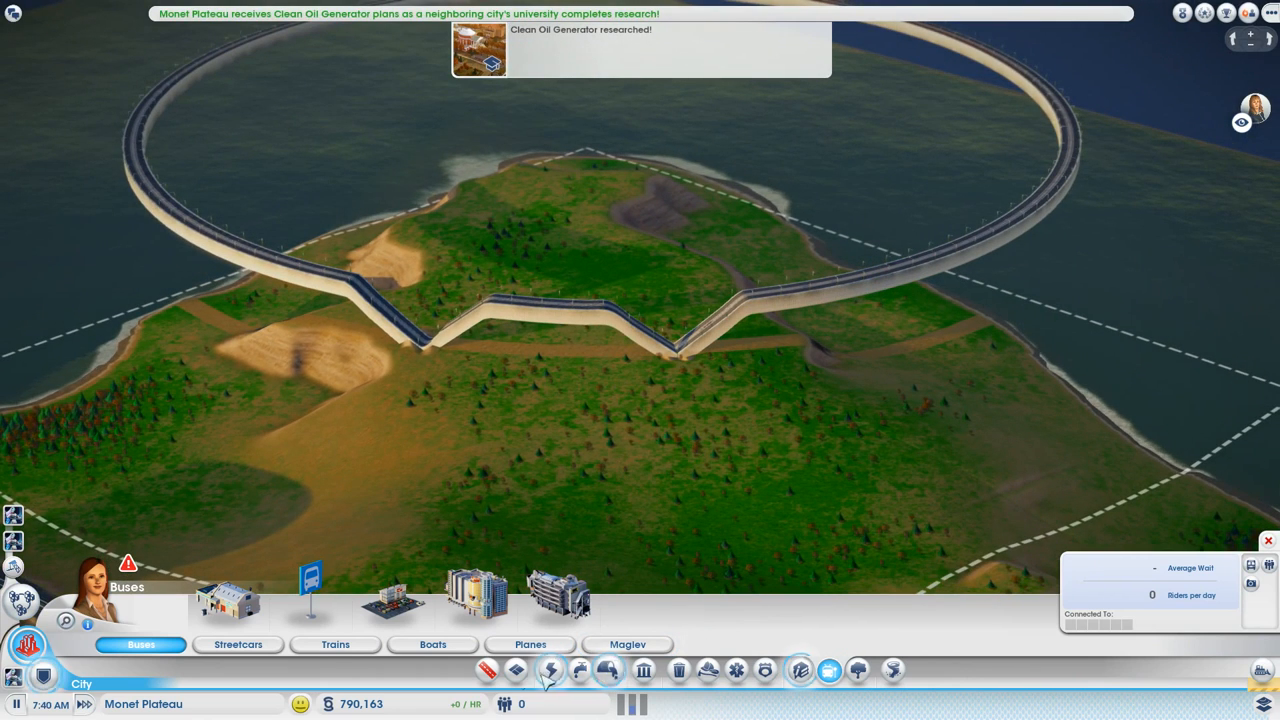
{"action": "left_click", "coordinate": [488, 670]}
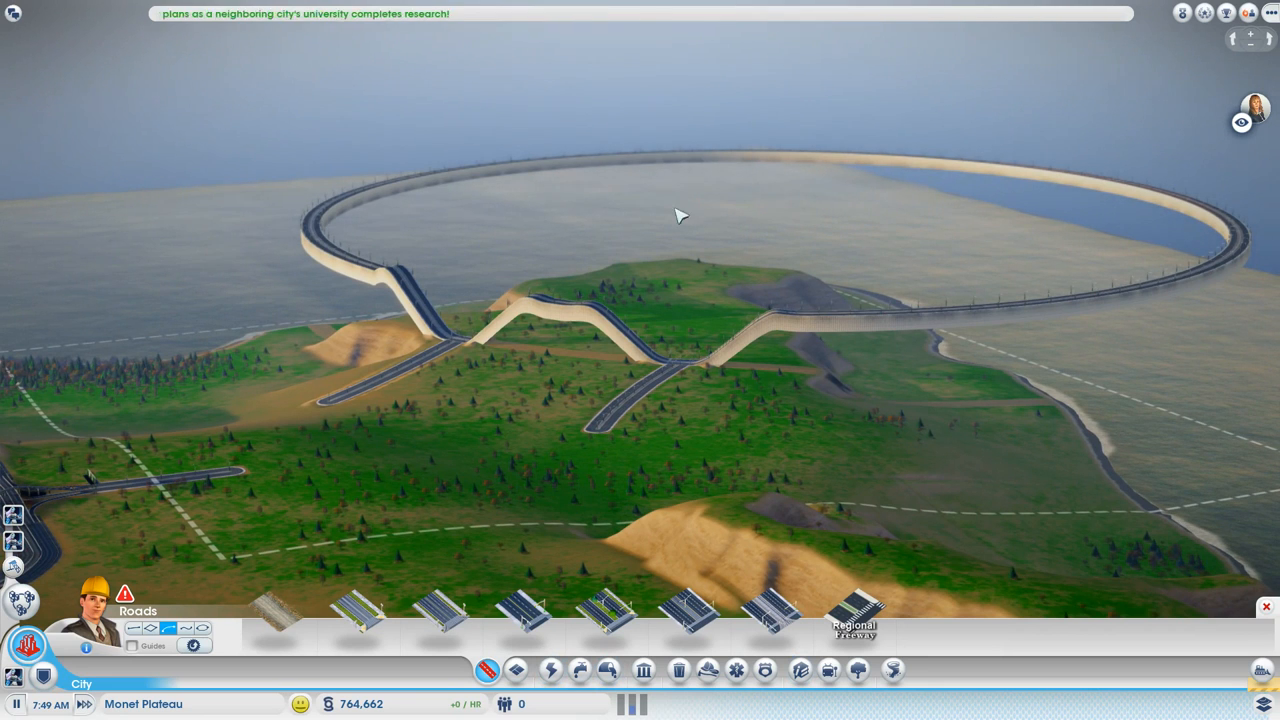
{"action": "mouse_move", "coordinate": [850, 418]}
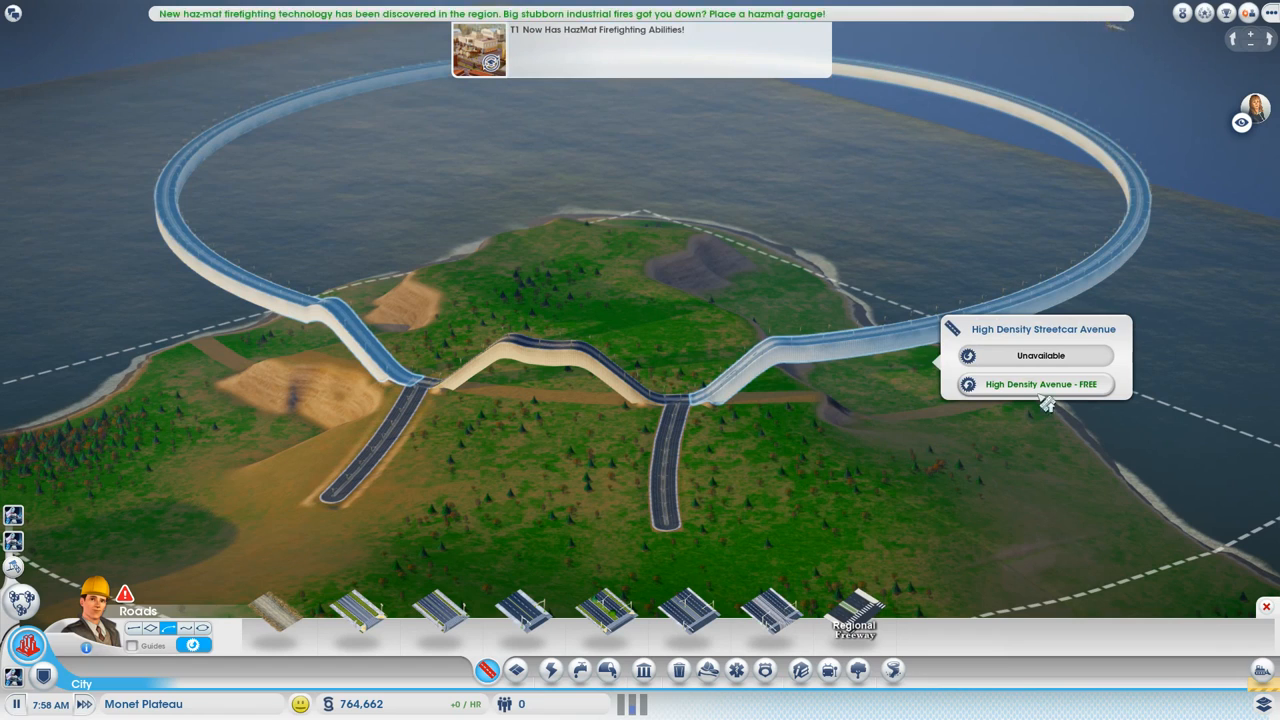
Step: Choose 'High Density Avenue - FREE' to upgrade the elevated loop road
{"action": "left_click", "coordinate": [1040, 384]}
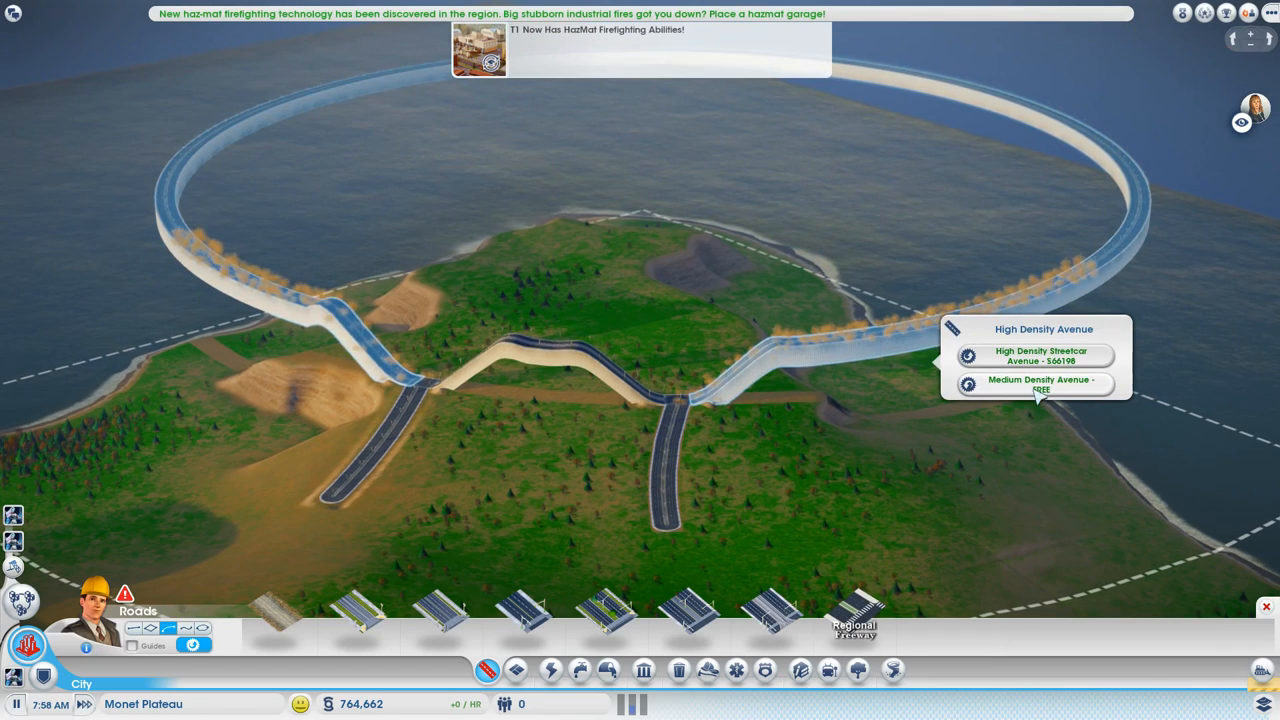
{"action": "left_click", "coordinate": [1040, 384]}
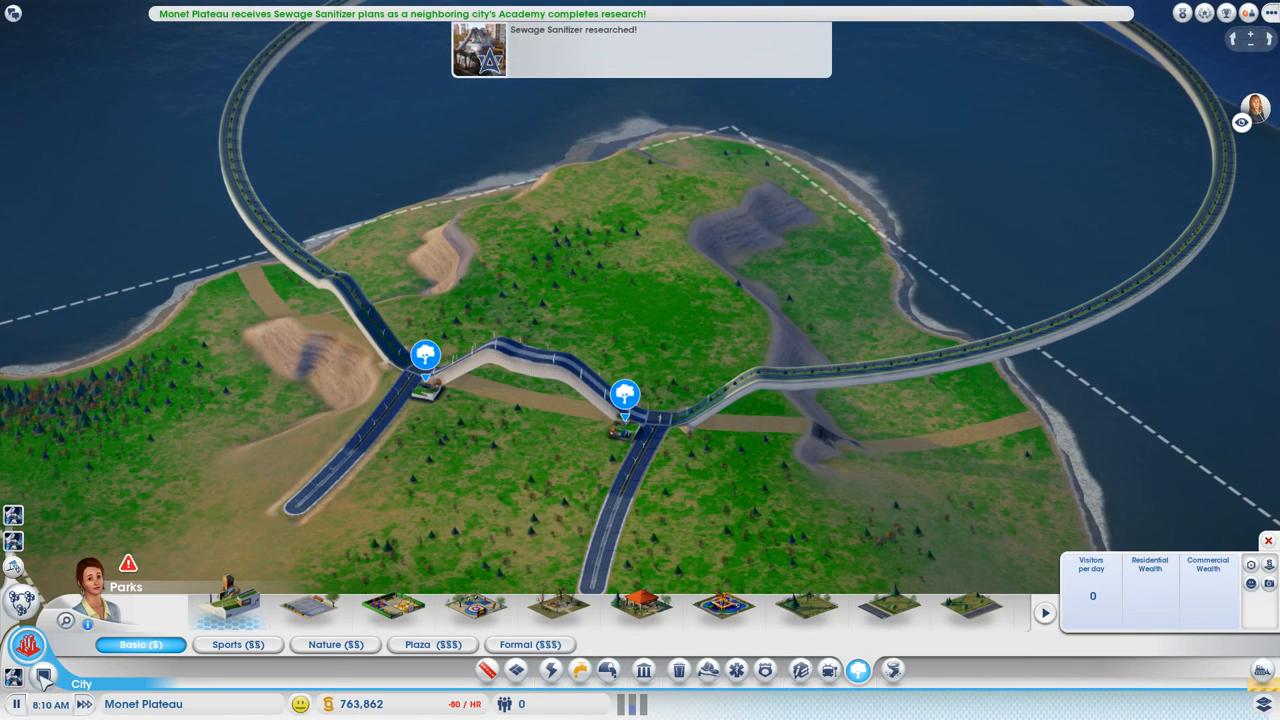
{"action": "mouse_move", "coordinate": [14, 678]}
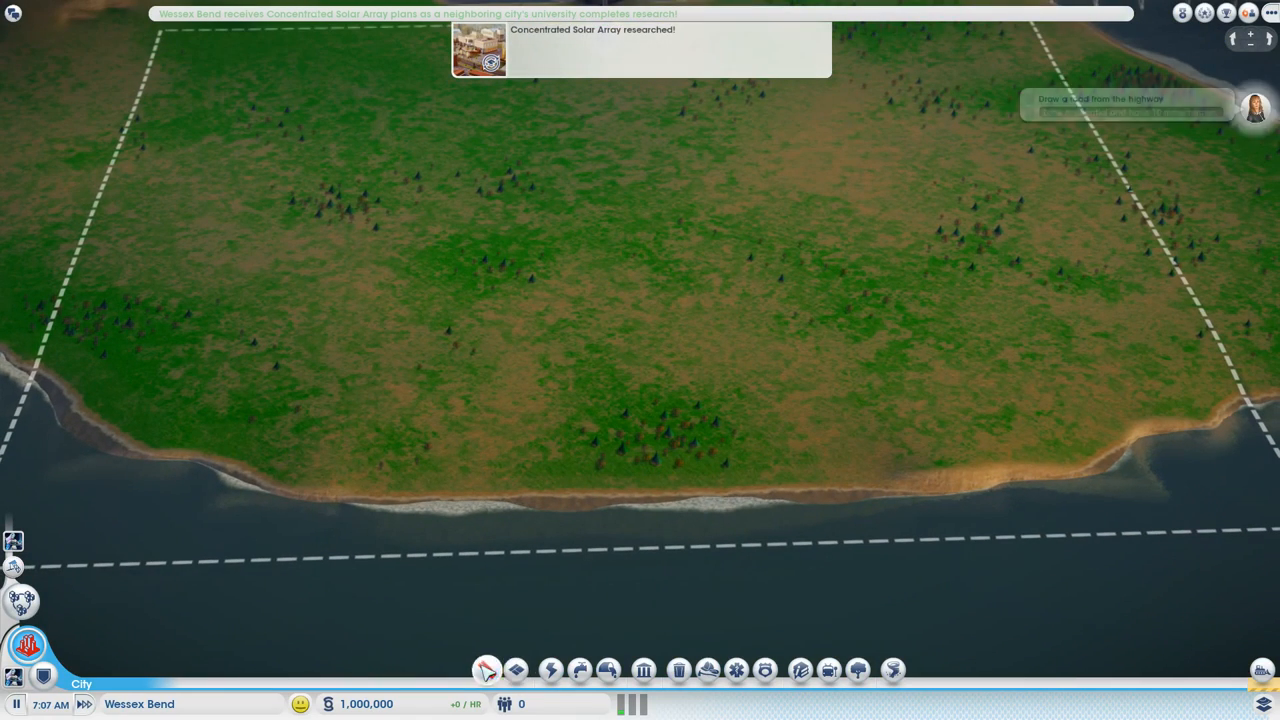
Step: Bring up the road building options in the empty Wessex Bend city
{"action": "left_click", "coordinate": [516, 670]}
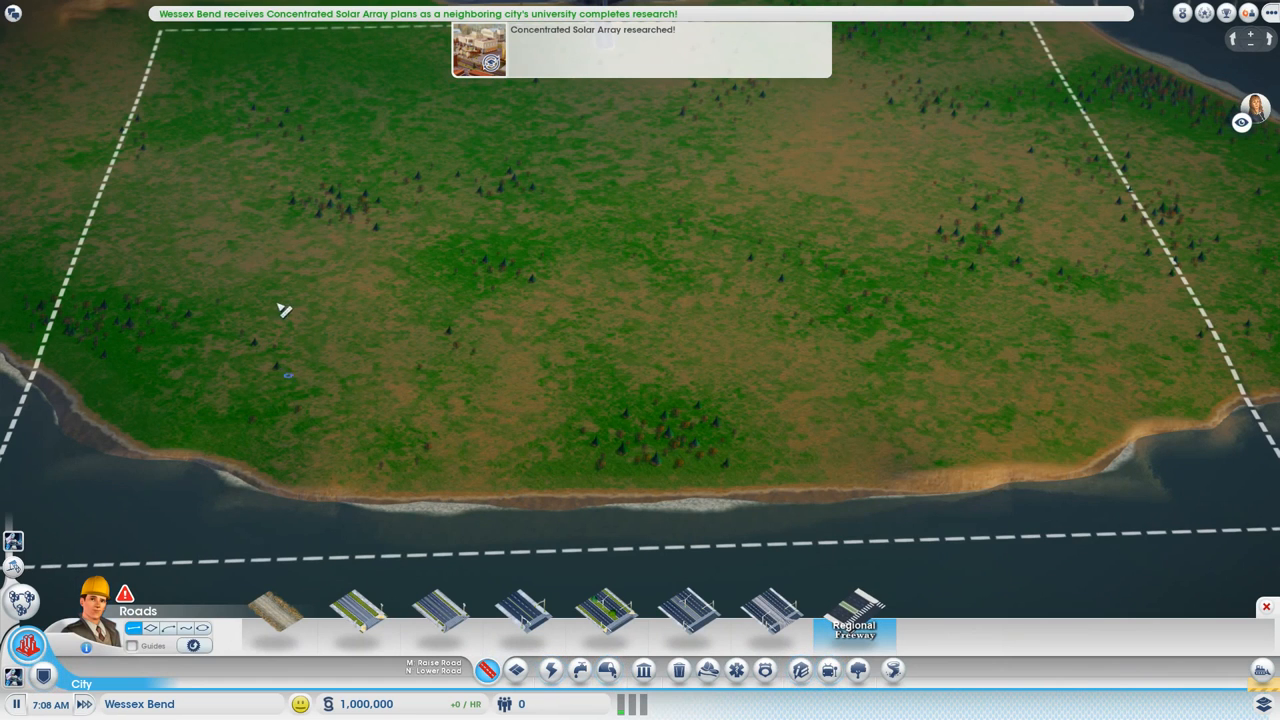
Step: Drag a road from the southern shoreline inland, starting the semicircular trench
{"action": "left_click_drag", "start_coordinate": [256, 376], "coordinate": [976, 362]}
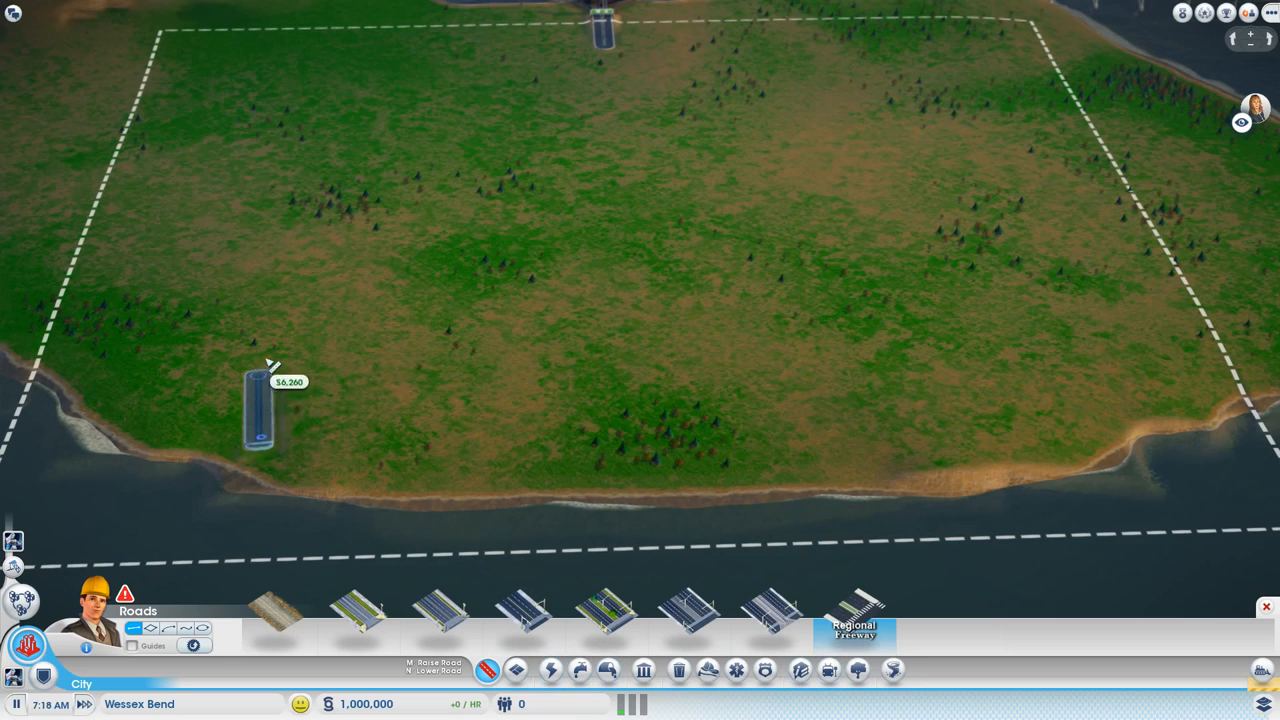
{"action": "left_click_drag", "start_coordinate": [270, 390], "coordinate": [710, 390]}
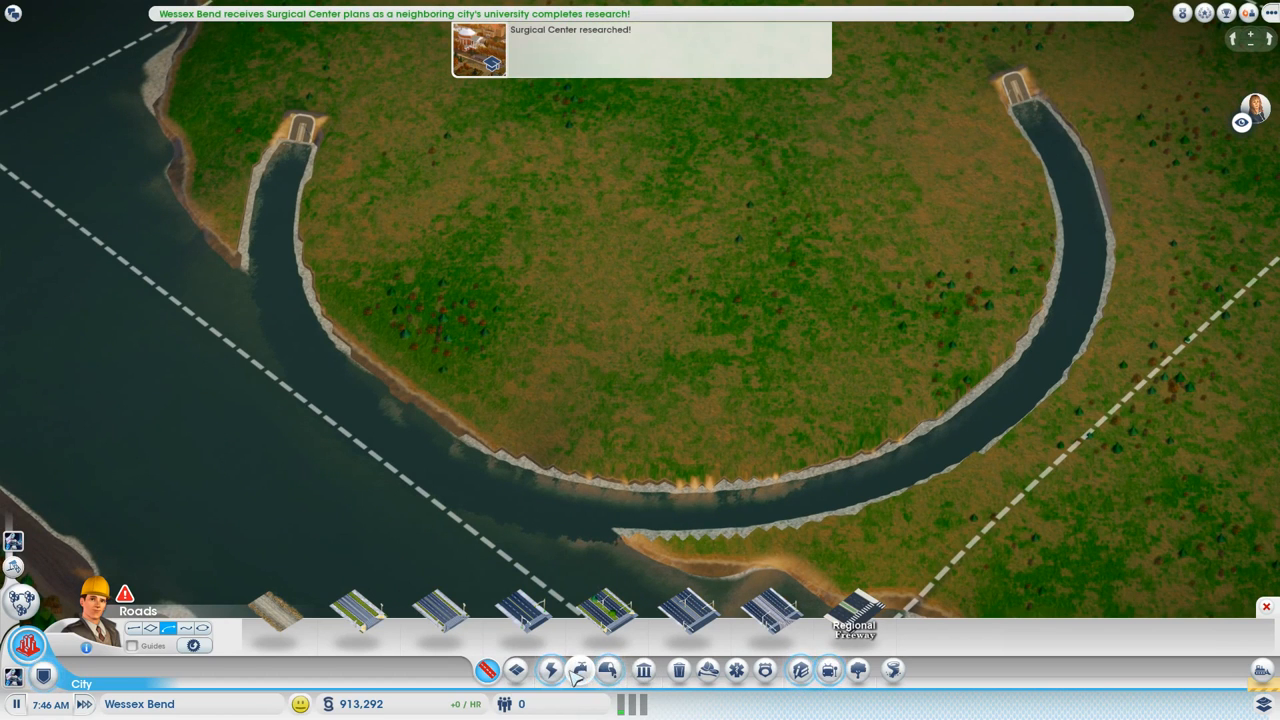
Step: Confirm the sunken curved road so its flooded trench forms a river arc
{"action": "left_click", "coordinate": [678, 670]}
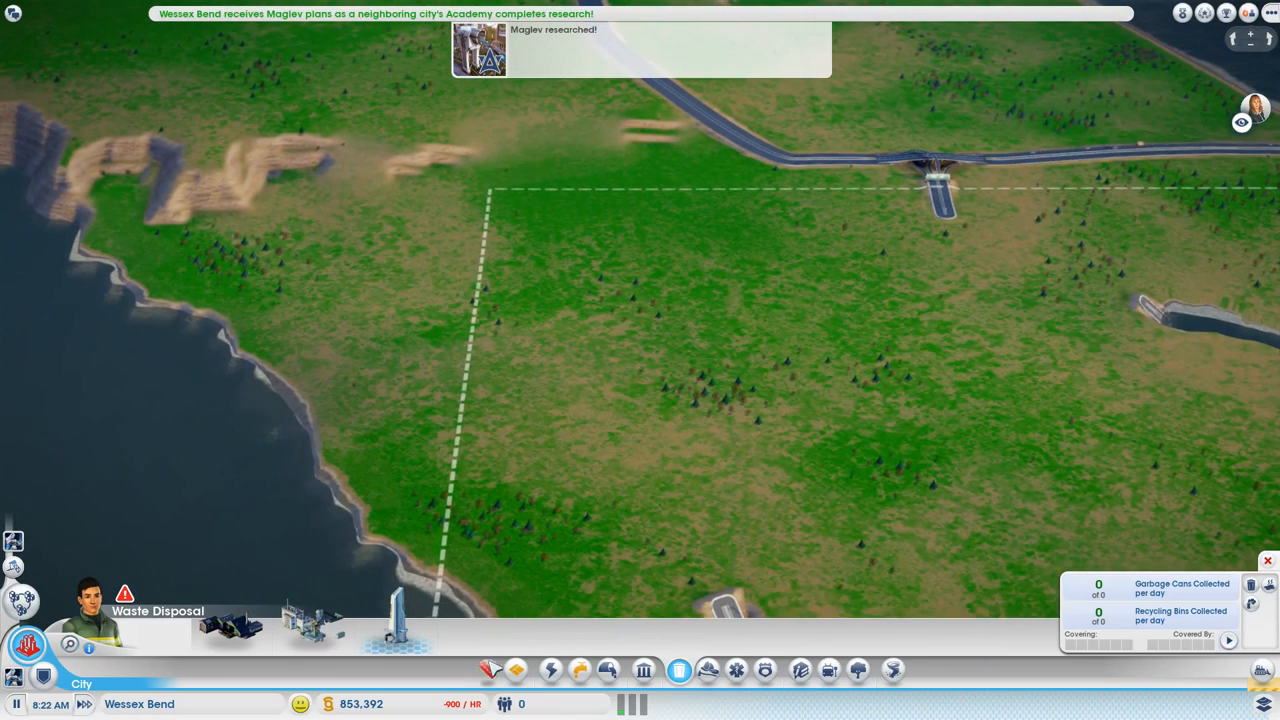
Step: Place a long straight sea-level road west of the channel and try a fire station beside it
{"action": "left_click", "coordinate": [488, 670]}
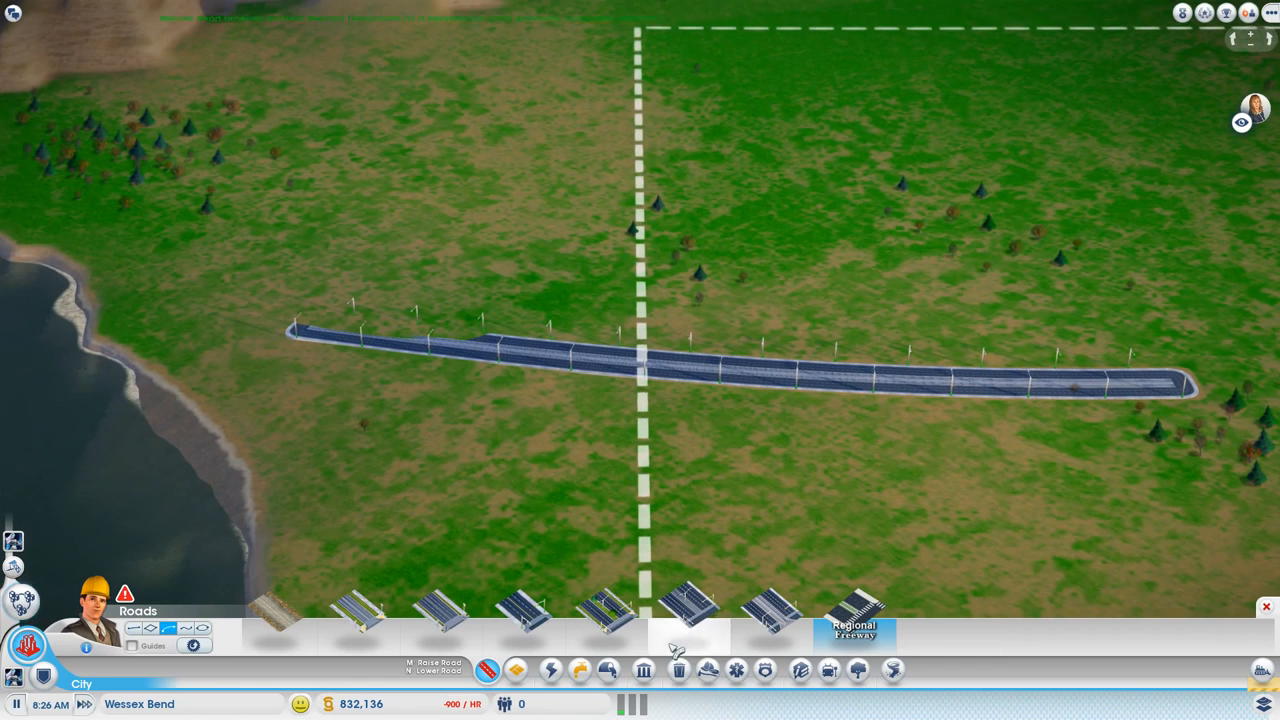
{"action": "left_click", "coordinate": [516, 670]}
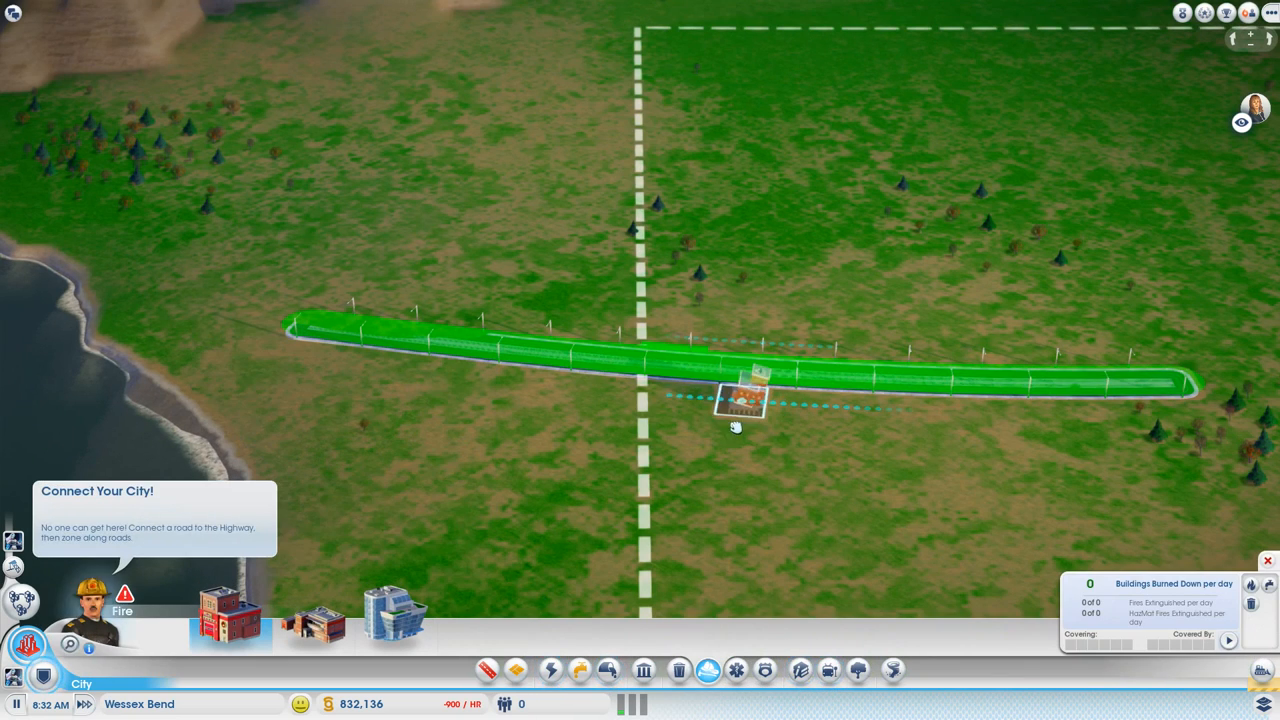
{"action": "left_click", "coordinate": [740, 398]}
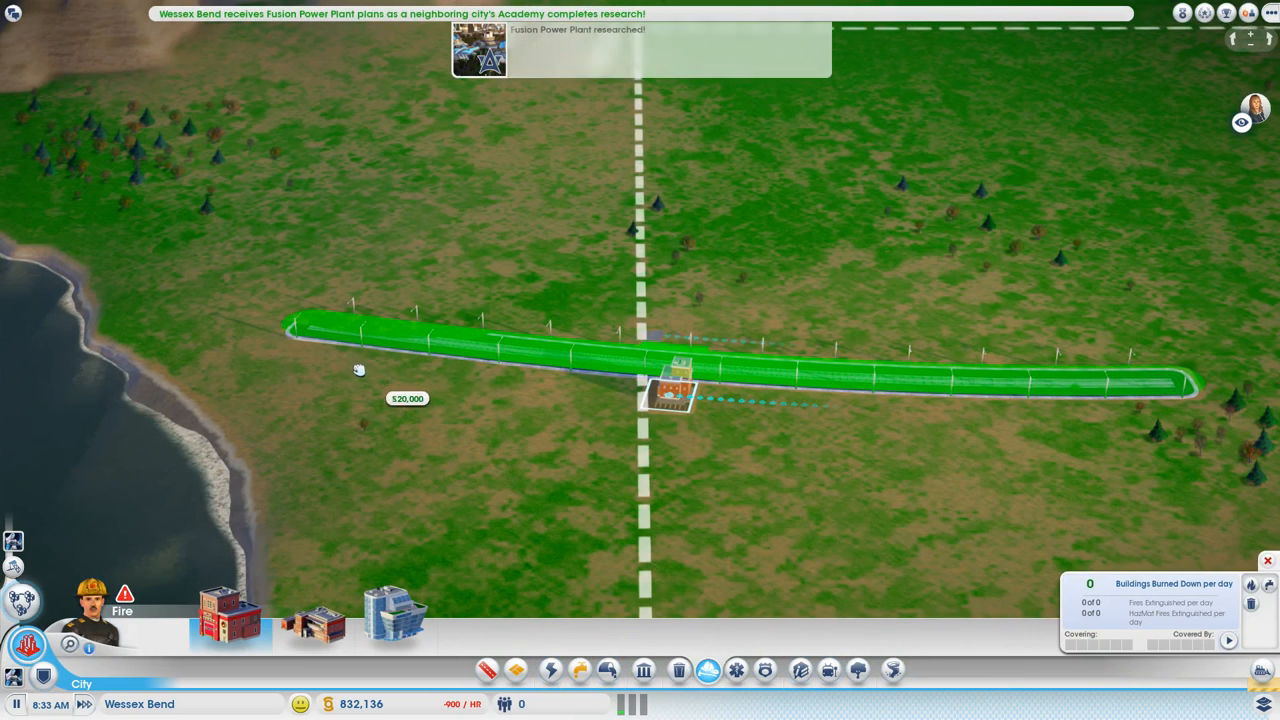
{"action": "mouse_move", "coordinate": [860, 404]}
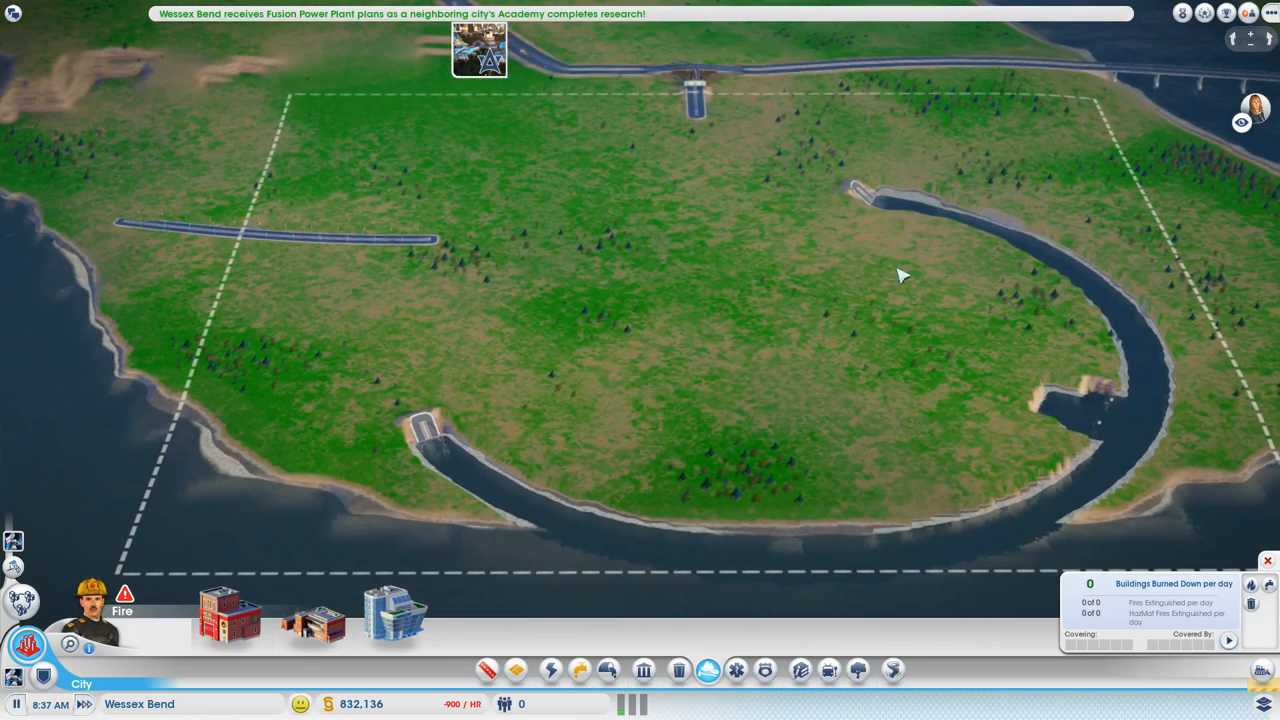
{"action": "mouse_move", "coordinate": [1140, 498]}
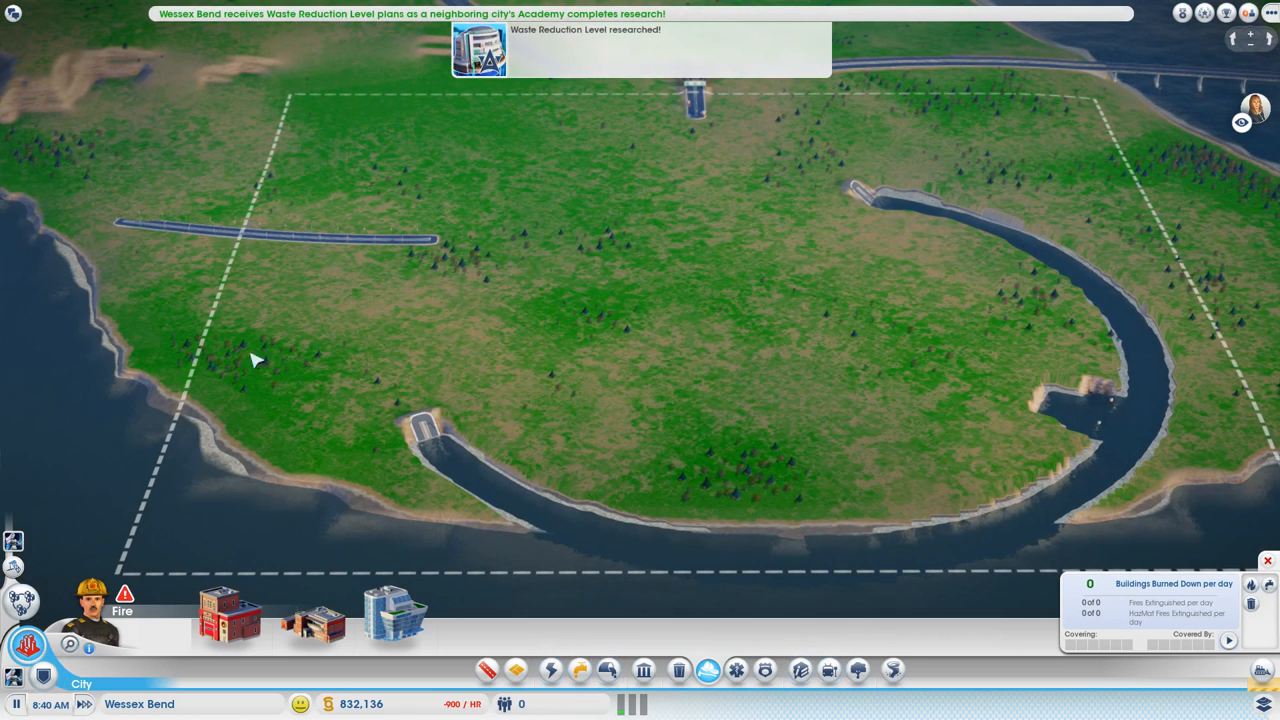
{"action": "mouse_move", "coordinate": [308, 242]}
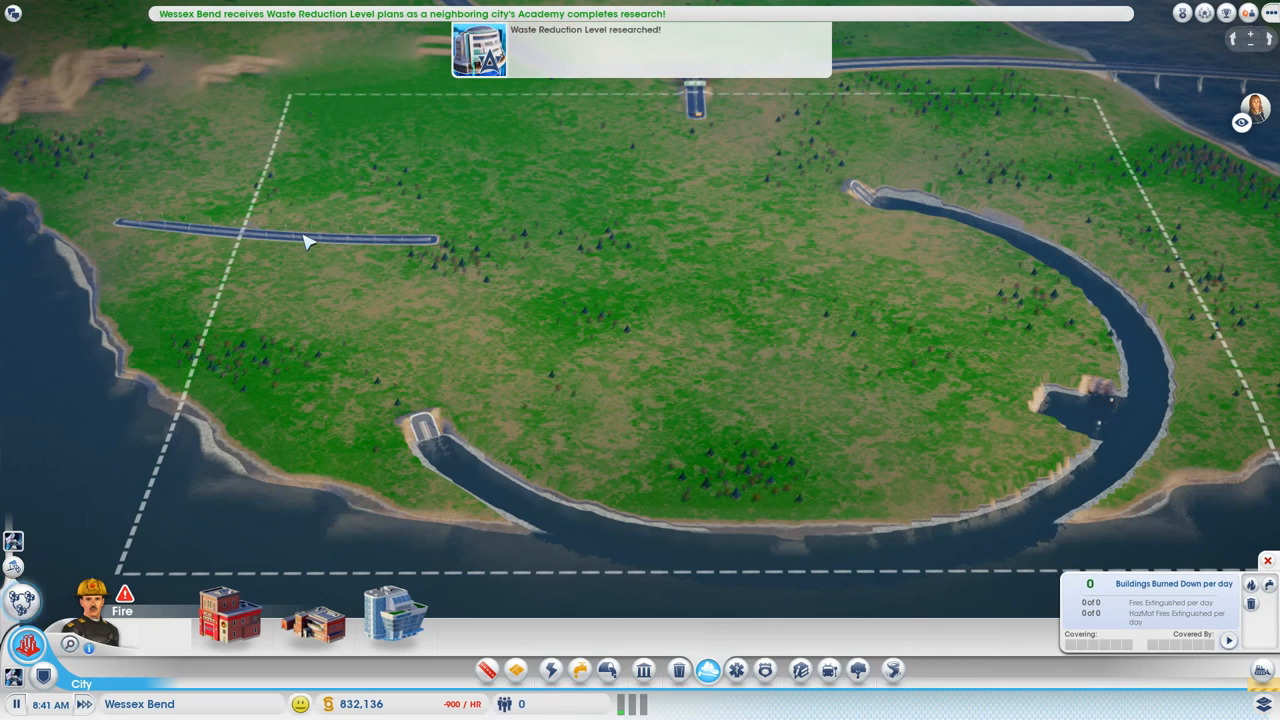
{"action": "mouse_move", "coordinate": [756, 112]}
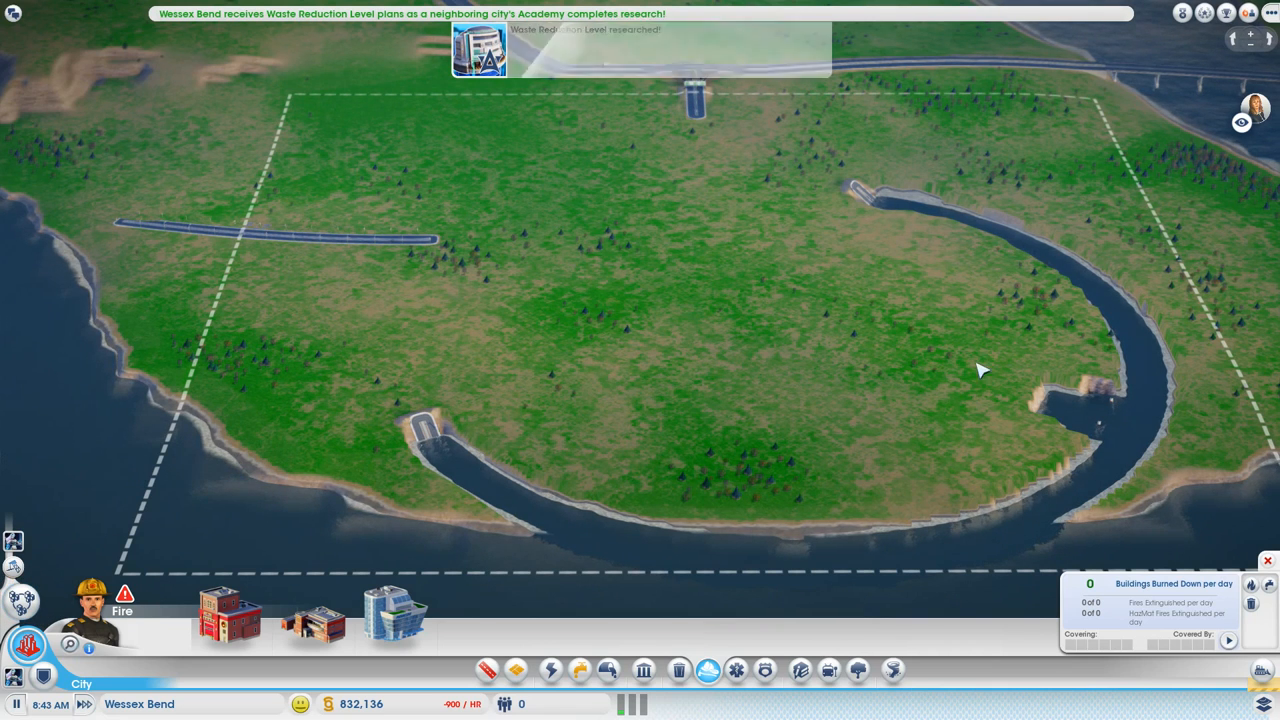
Step: Bulldoze the garbage dump and confirm with 'I'll do it!'
{"action": "left_click", "coordinate": [644, 670]}
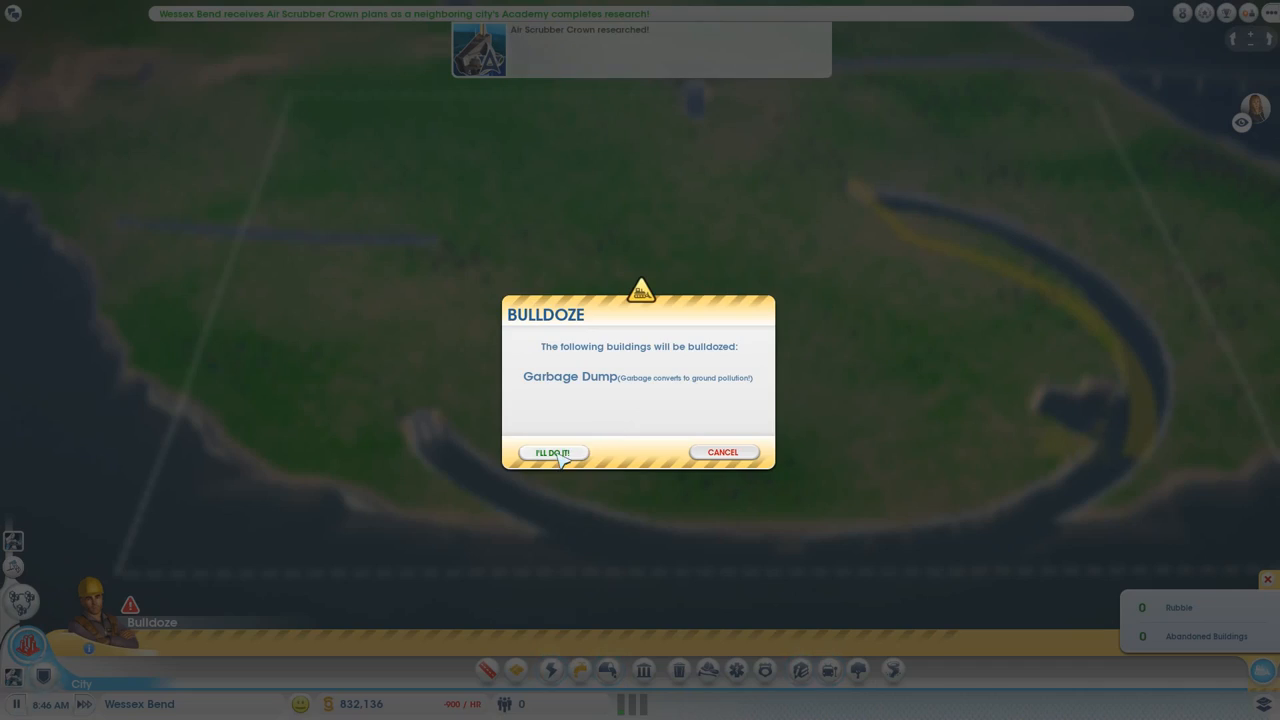
{"action": "left_click", "coordinate": [552, 452]}
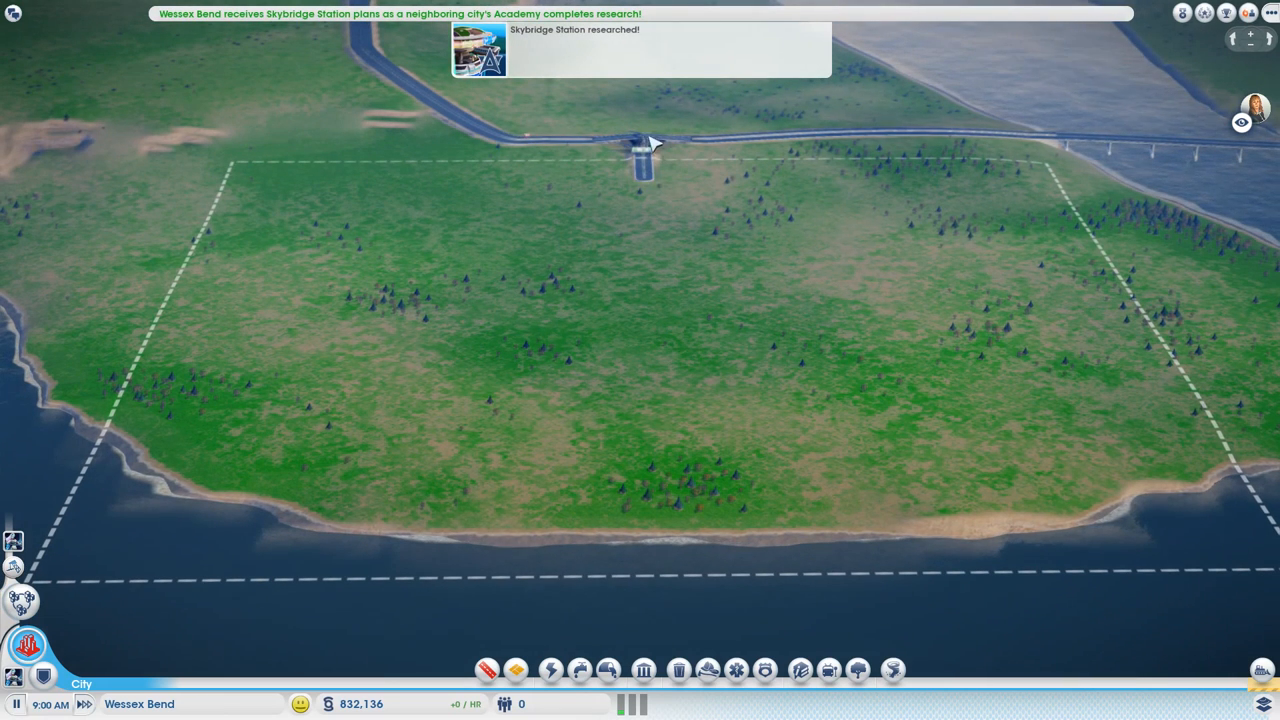
{"action": "mouse_move", "coordinate": [856, 304]}
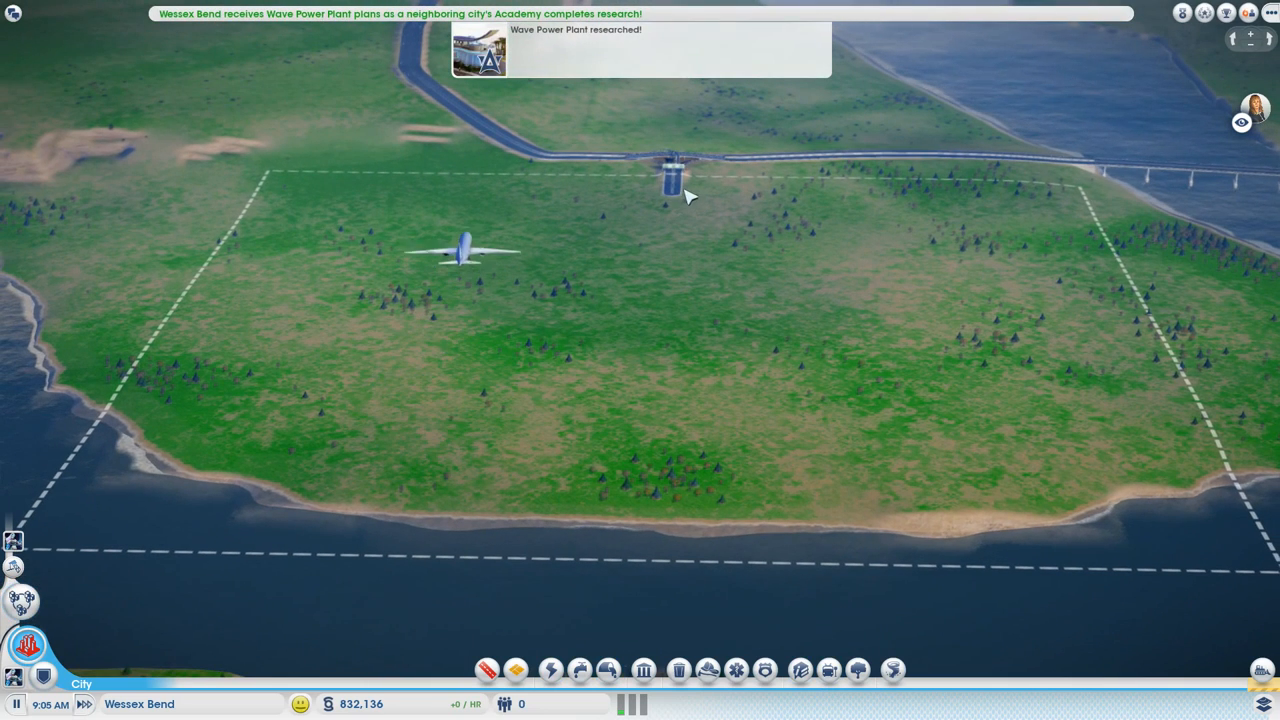
{"action": "mouse_move", "coordinate": [688, 250]}
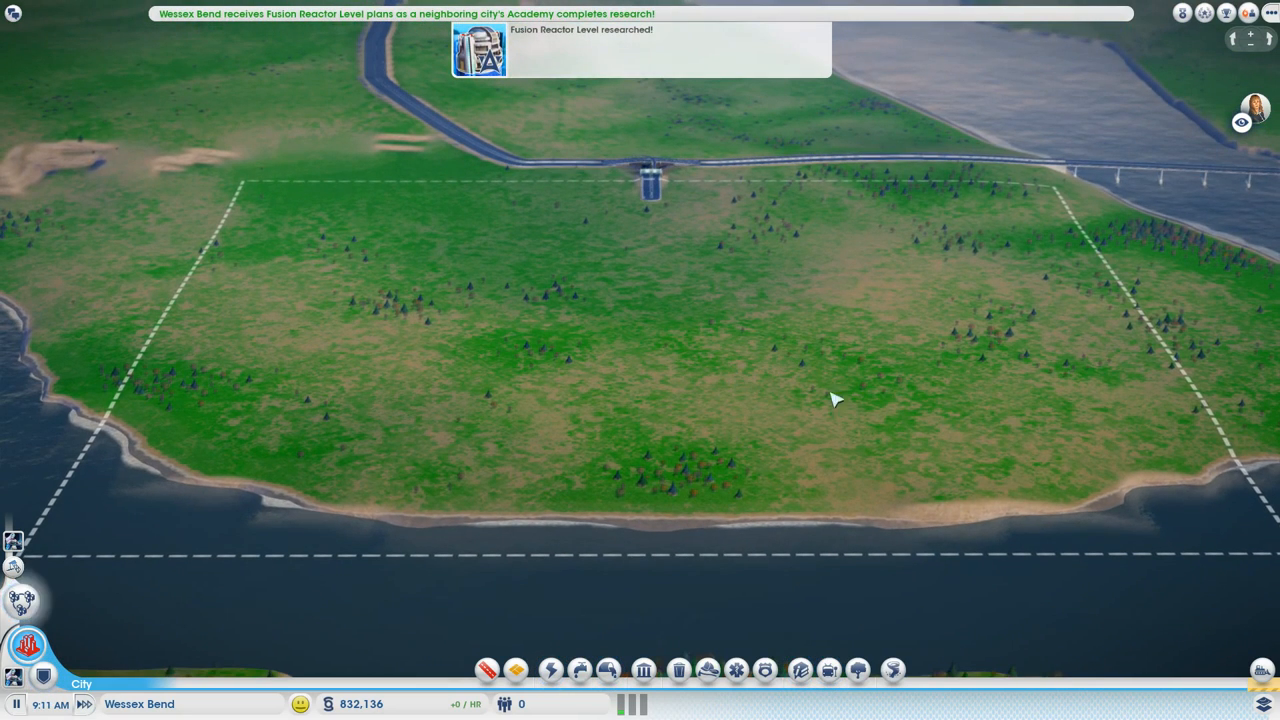
{"action": "mouse_move", "coordinate": [380, 244]}
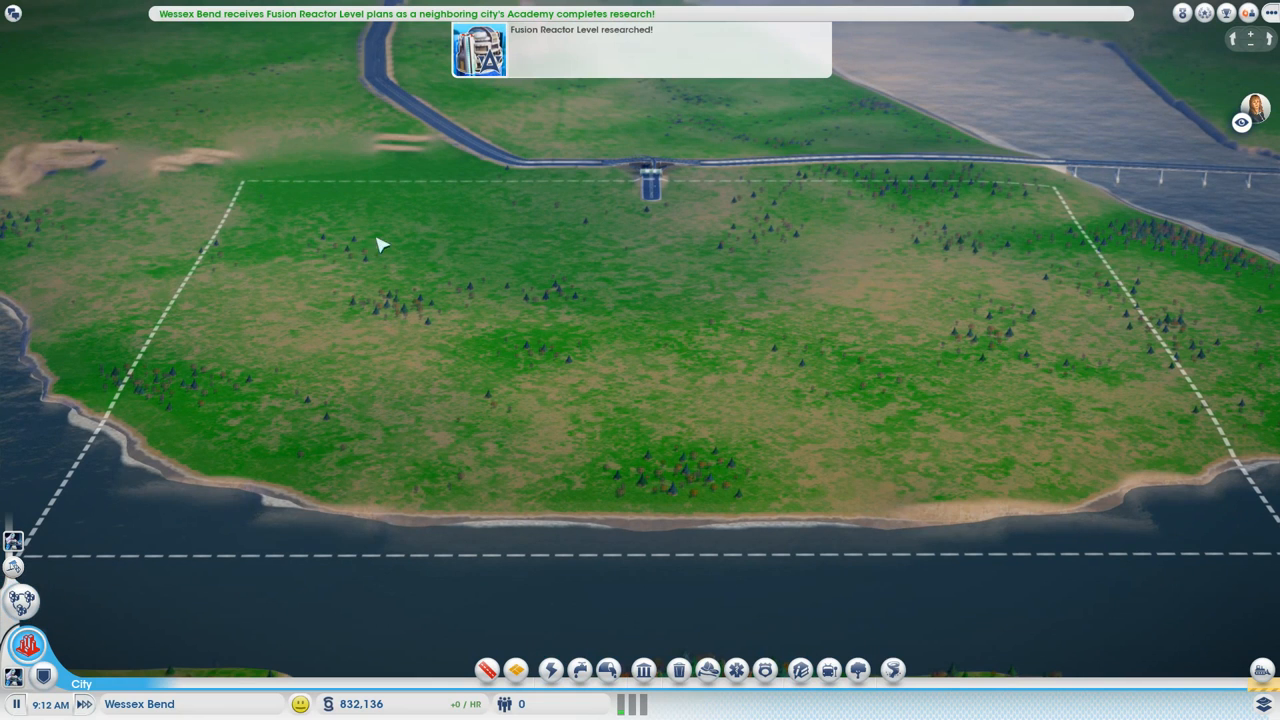
{"action": "mouse_move", "coordinate": [336, 260]}
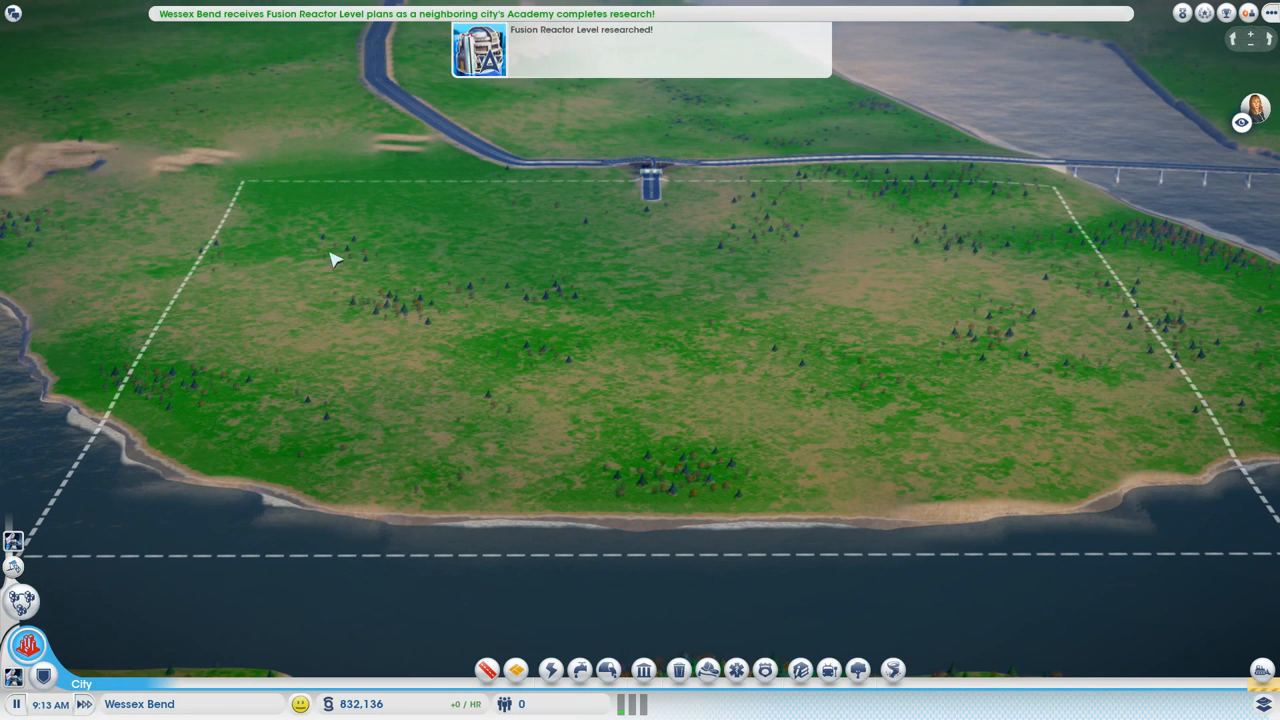
{"action": "mouse_move", "coordinate": [784, 388]}
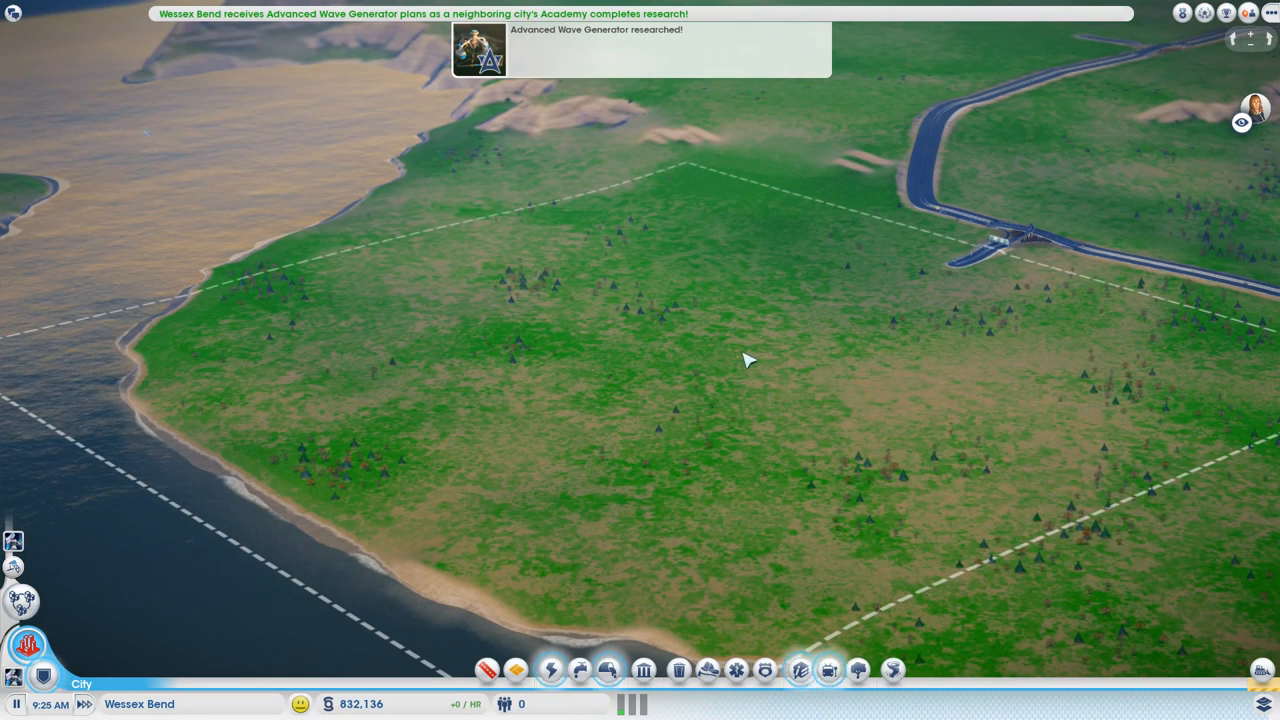
{"action": "mouse_move", "coordinate": [736, 324]}
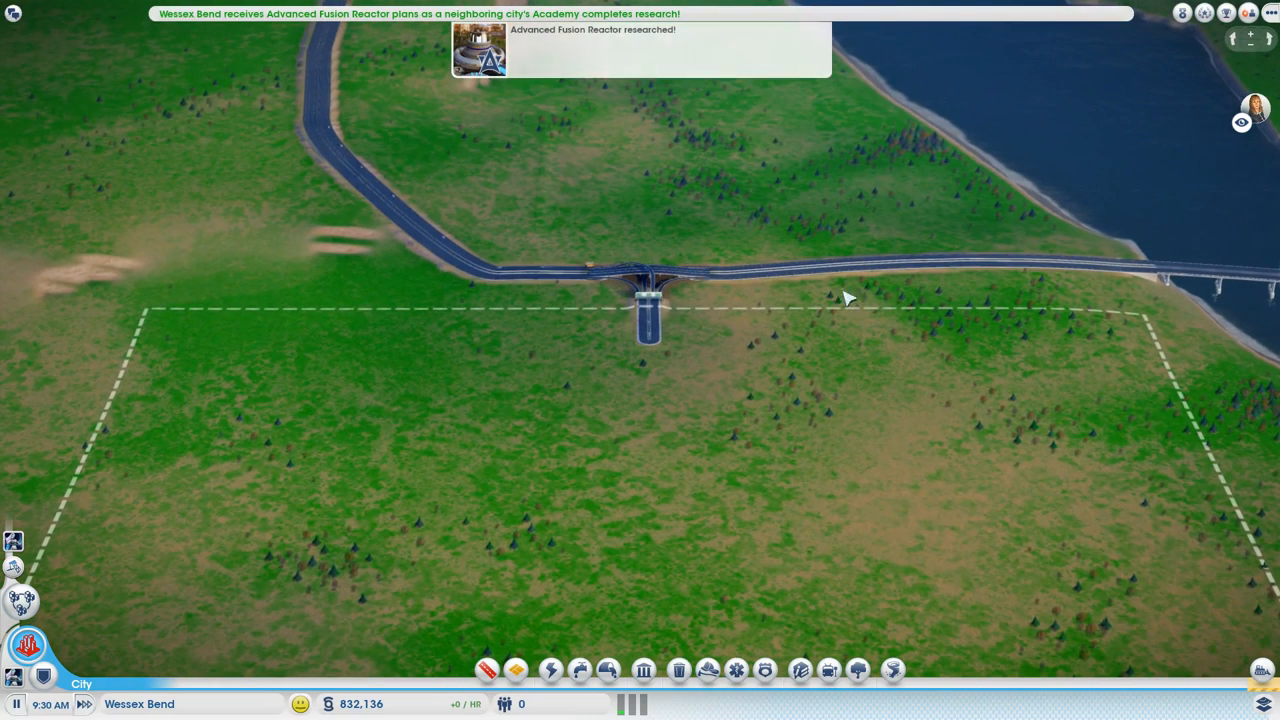
{"action": "mouse_move", "coordinate": [564, 272]}
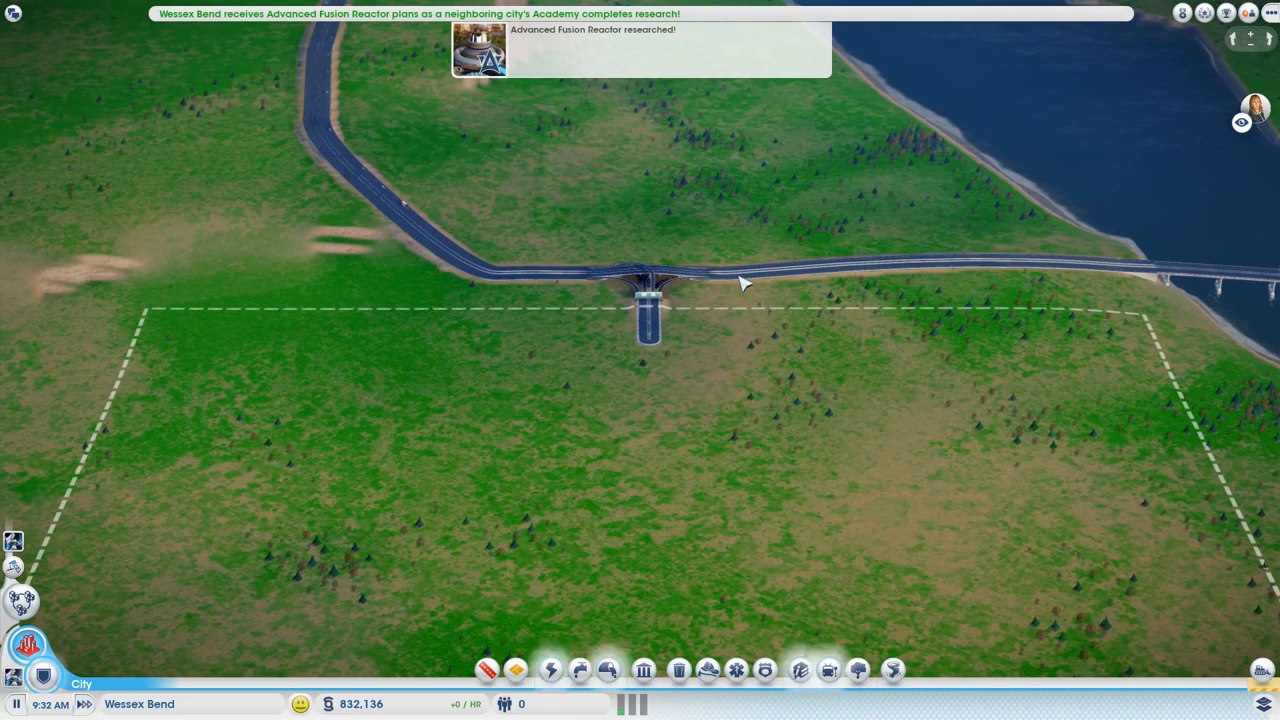
{"action": "mouse_move", "coordinate": [904, 324]}
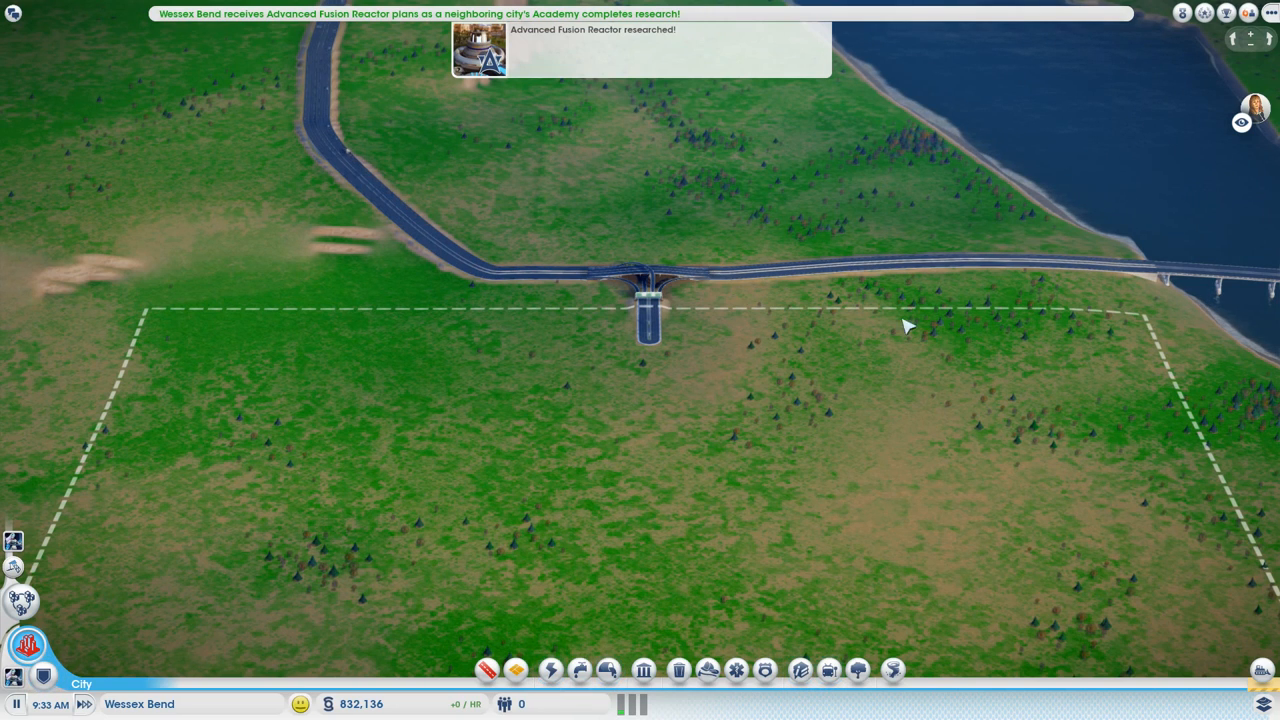